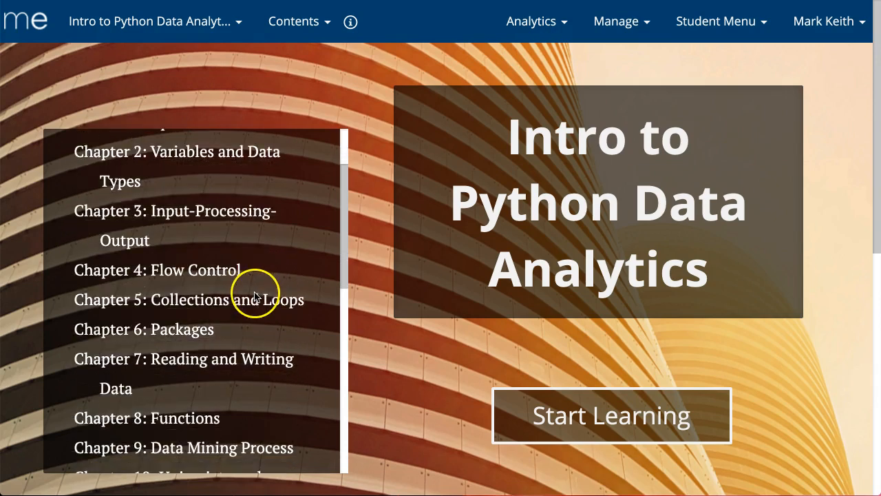
# Browse the table of contents and open Chapter 6: Packages at section 6.1 Overview of Packages.
pyautogui.scroll(-3)
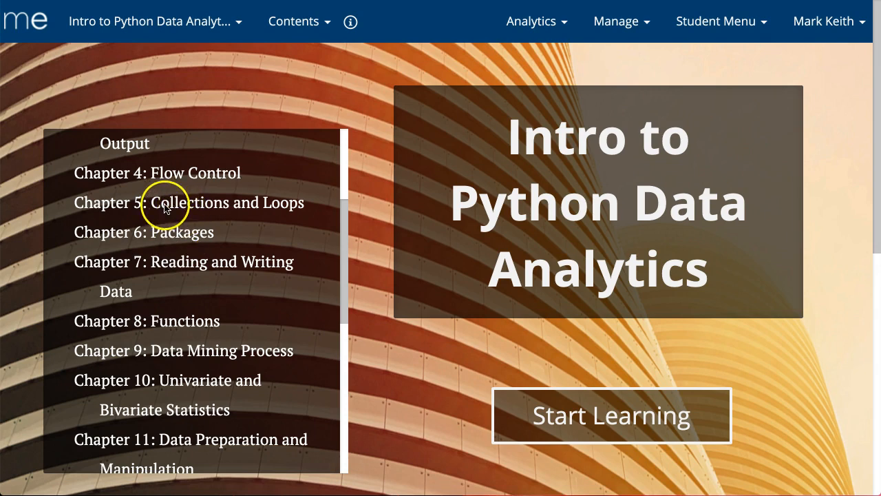
pyautogui.scroll(3)
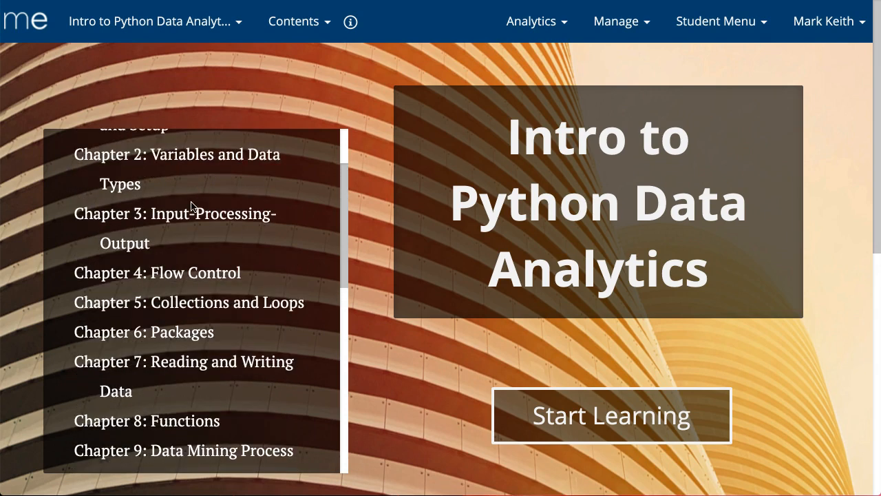
pyautogui.scroll(-3)
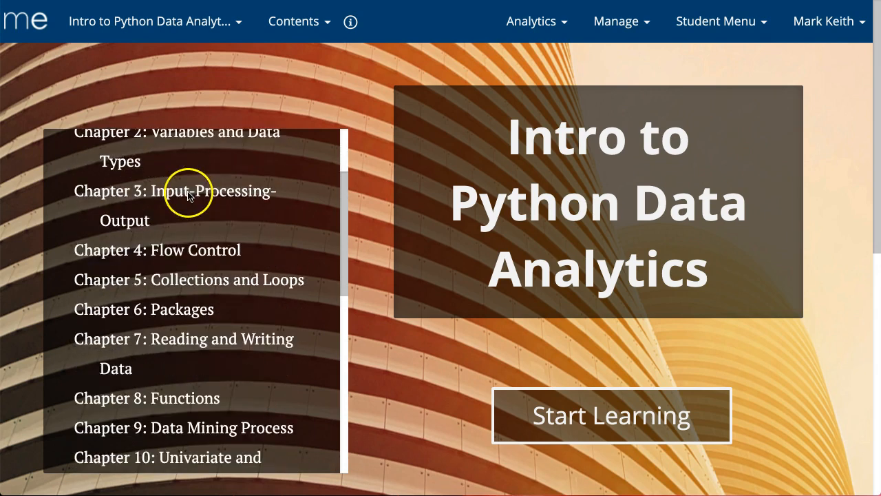
pyautogui.scroll(-3)
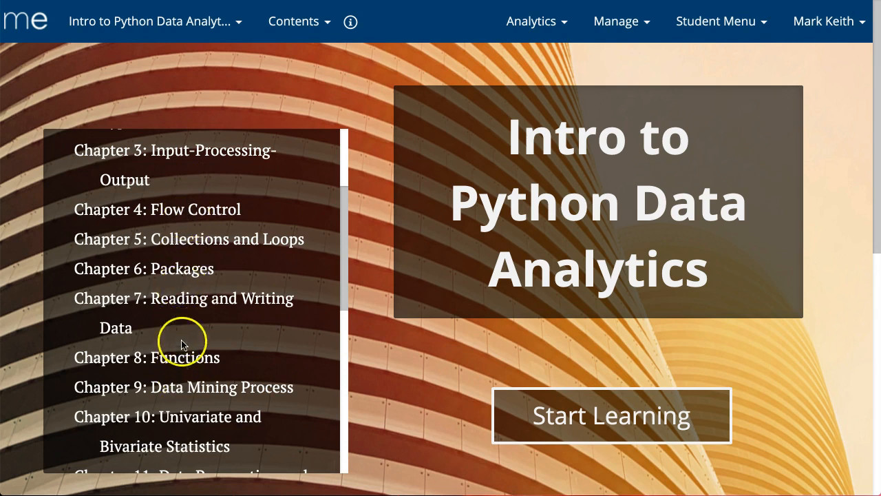
pyautogui.moveTo(182, 276)
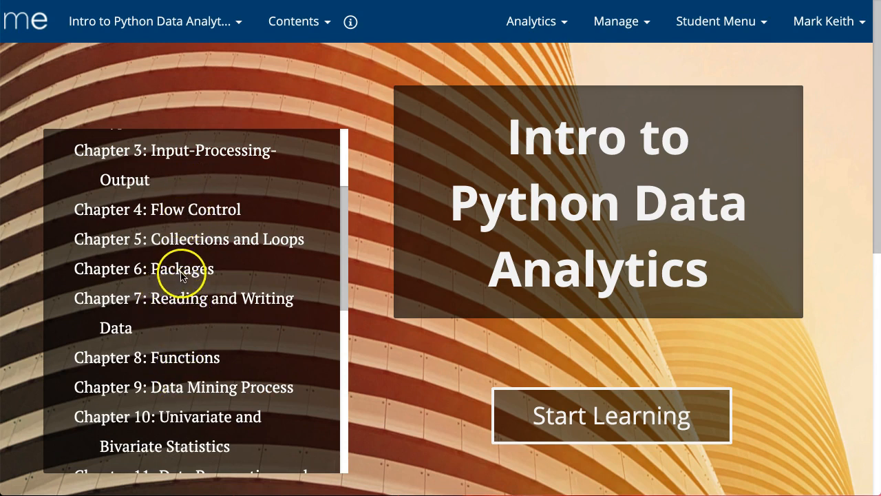
pyautogui.moveTo(181, 272)
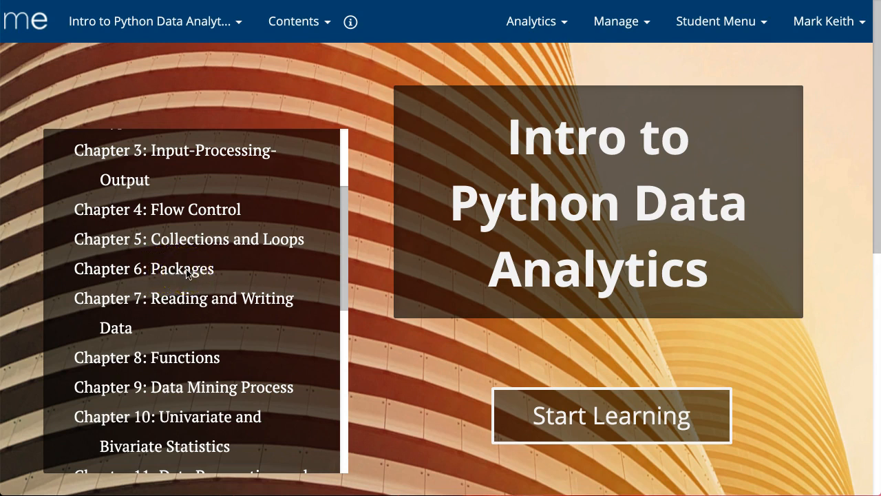
pyautogui.moveTo(193, 298)
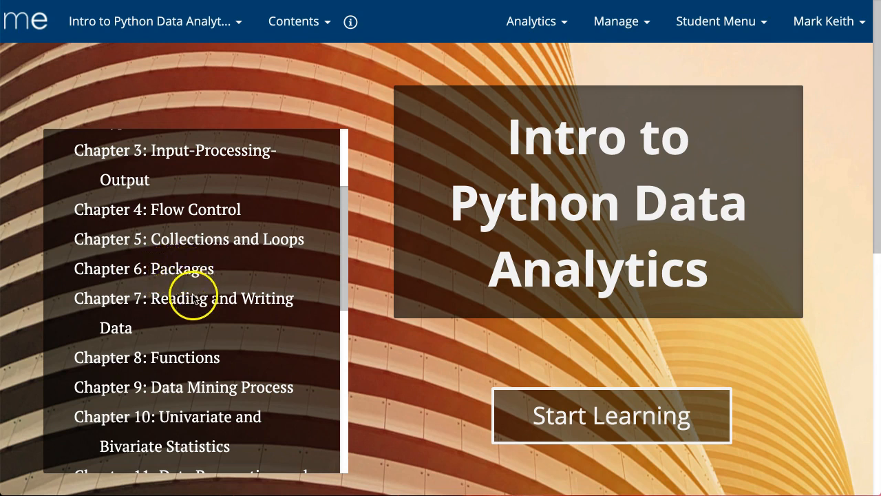
pyautogui.moveTo(210, 267)
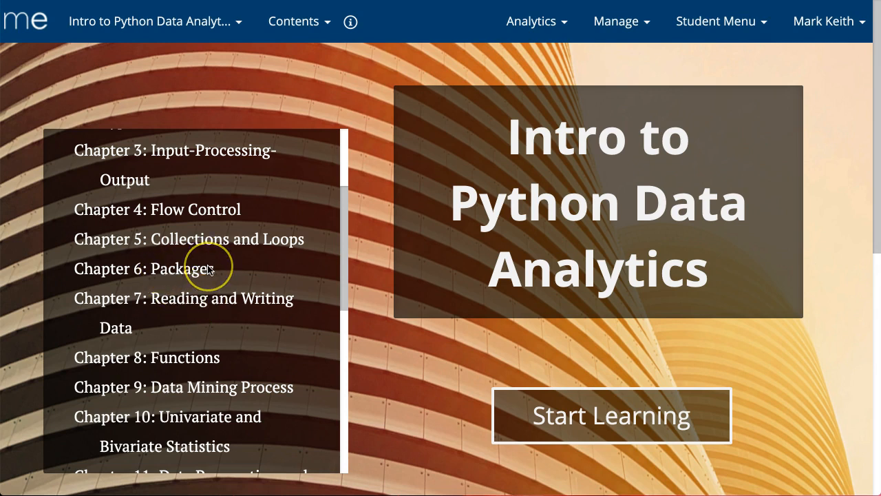
pyautogui.moveTo(193, 269)
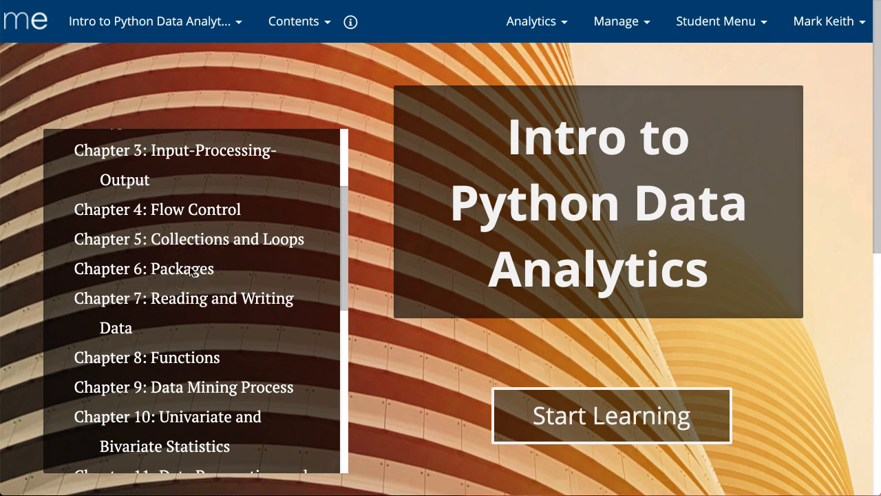
pyautogui.moveTo(221, 268)
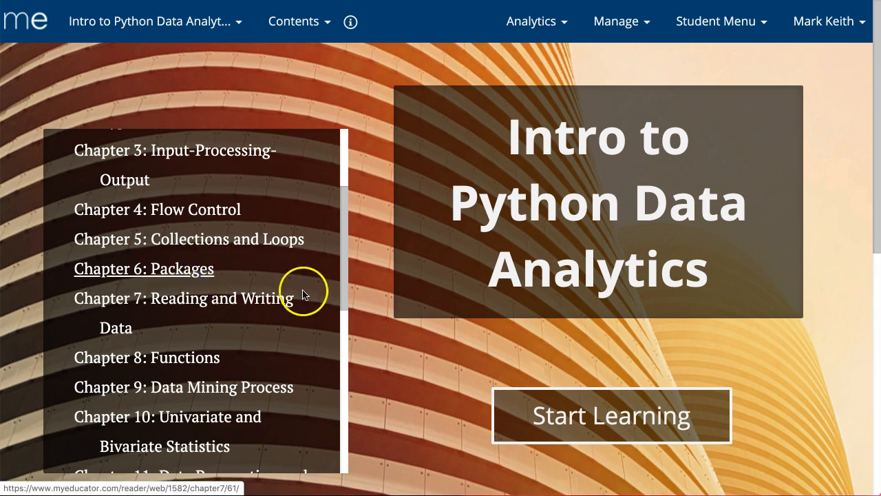
pyautogui.click(143, 268)
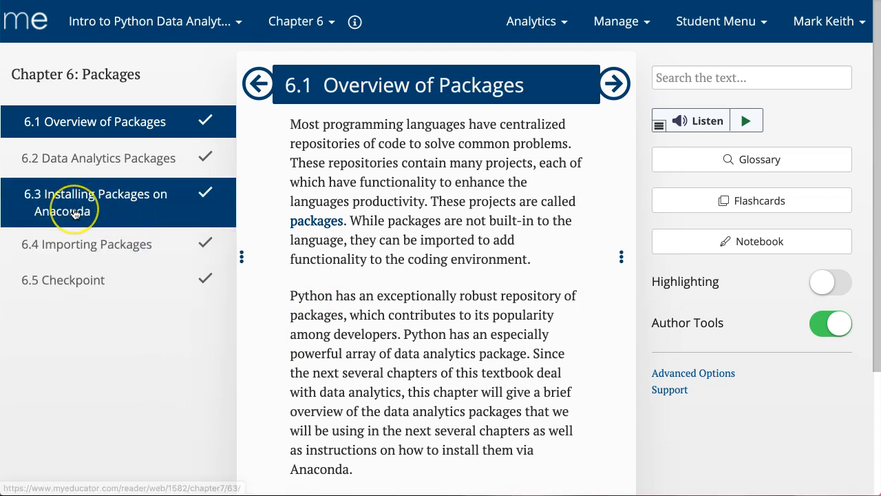
pyautogui.moveTo(74, 212)
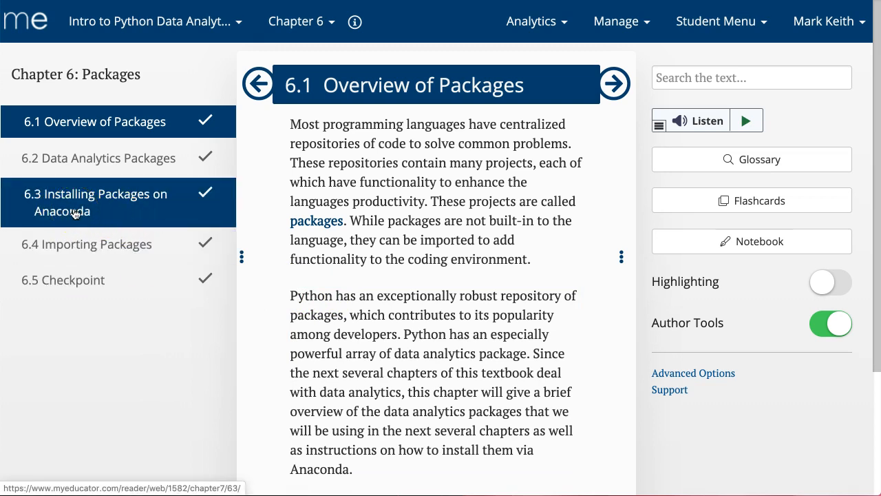
pyautogui.moveTo(117, 207)
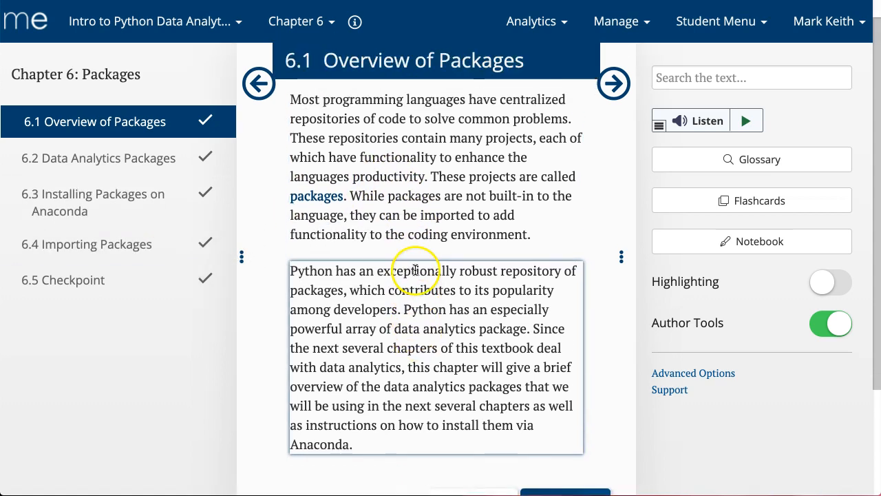
pyautogui.scroll(-3)
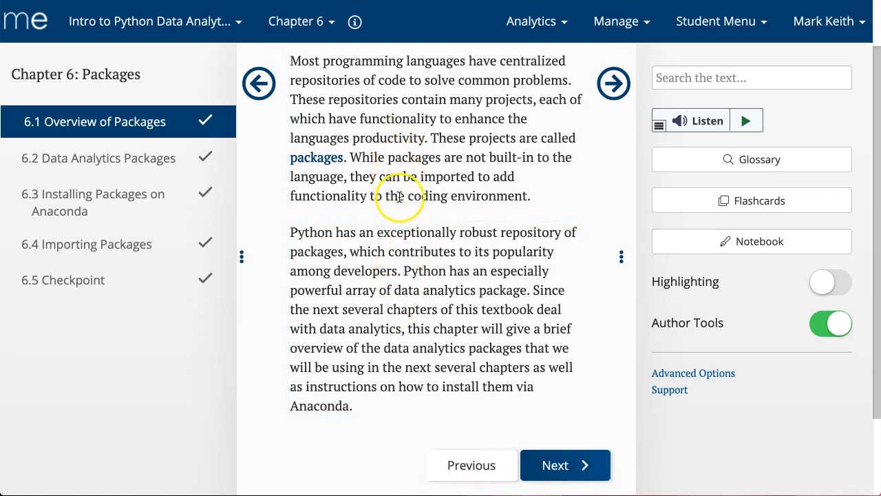
pyautogui.click(413, 145)
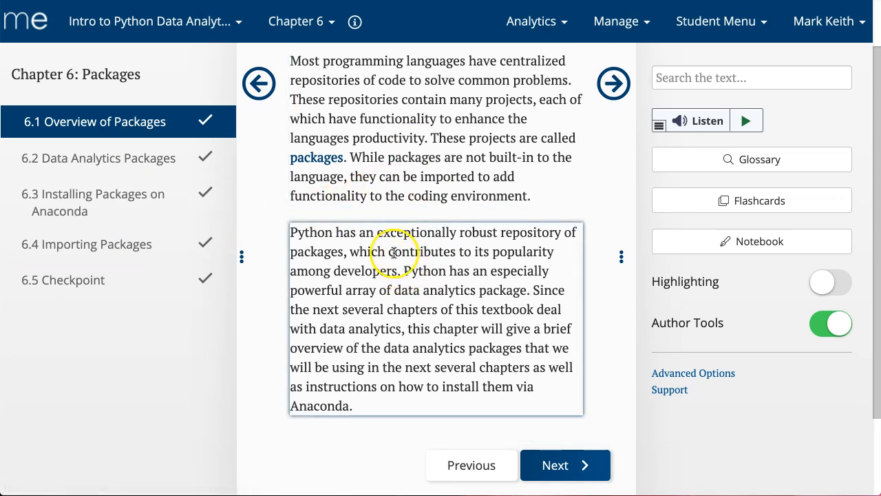
pyautogui.moveTo(401, 298)
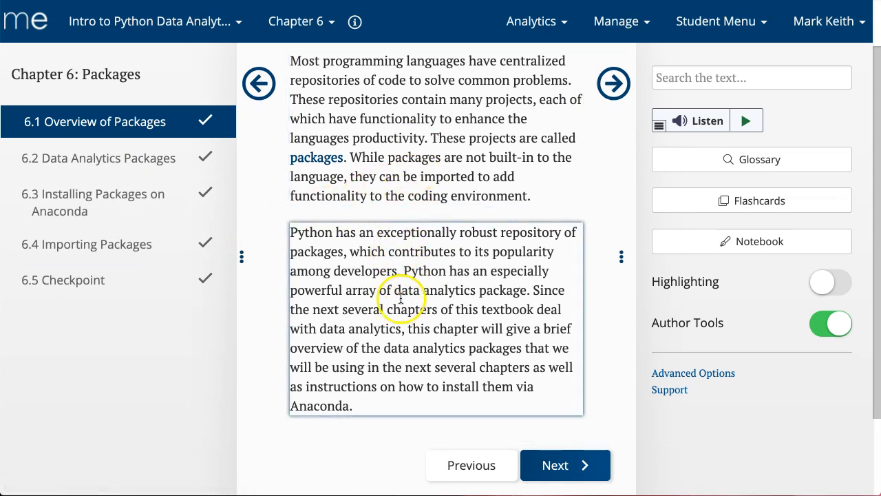
pyautogui.click(434, 128)
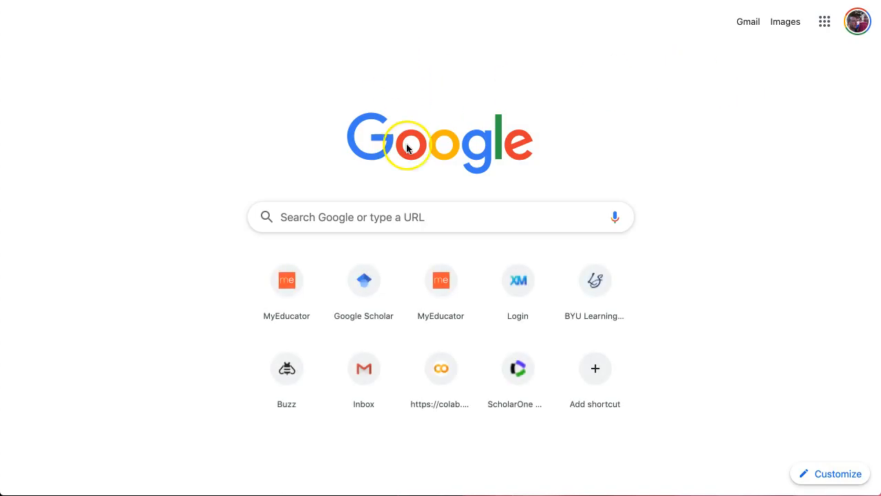
# Search Google for anaconda, open anaconda.com, accept cookies, and go to Anaconda Distribution.
pyautogui.click(440, 217)
pyautogui.write('anaconda')
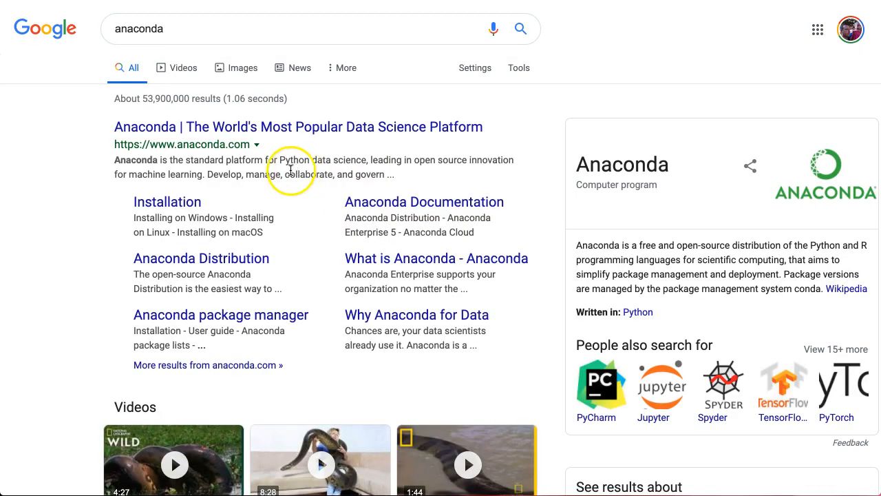
pyautogui.click(298, 127)
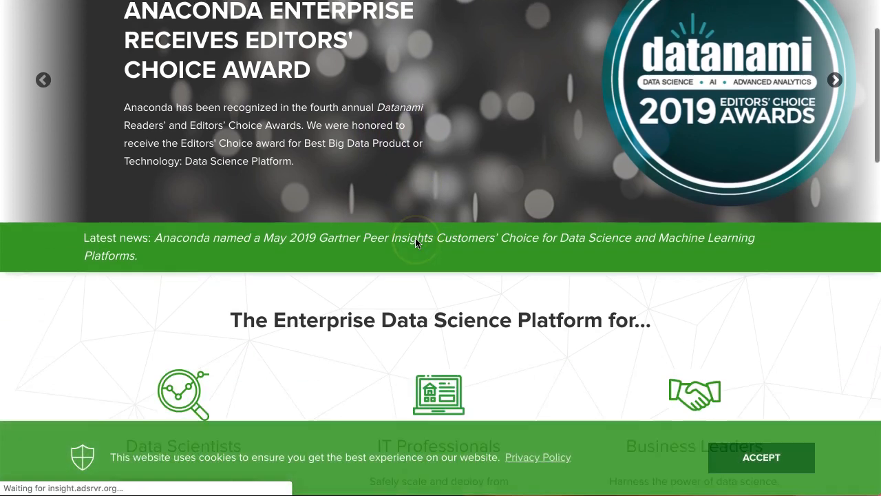
pyautogui.scroll(-3)
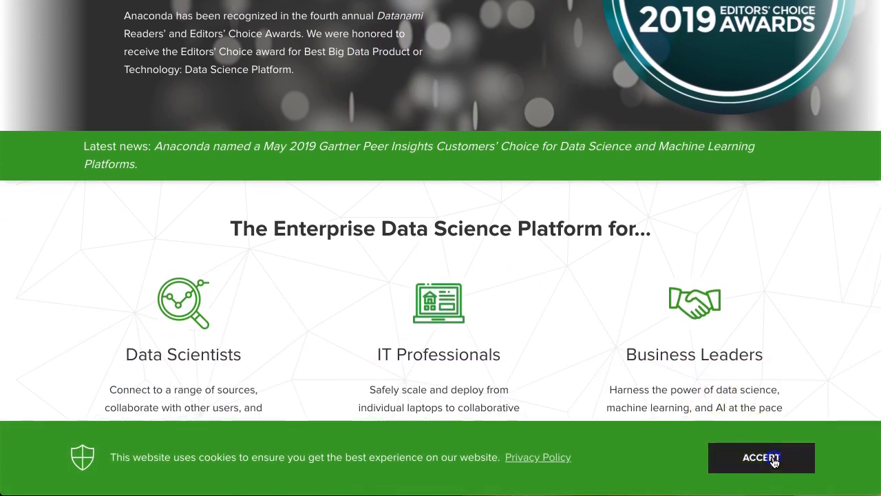
pyautogui.click(761, 458)
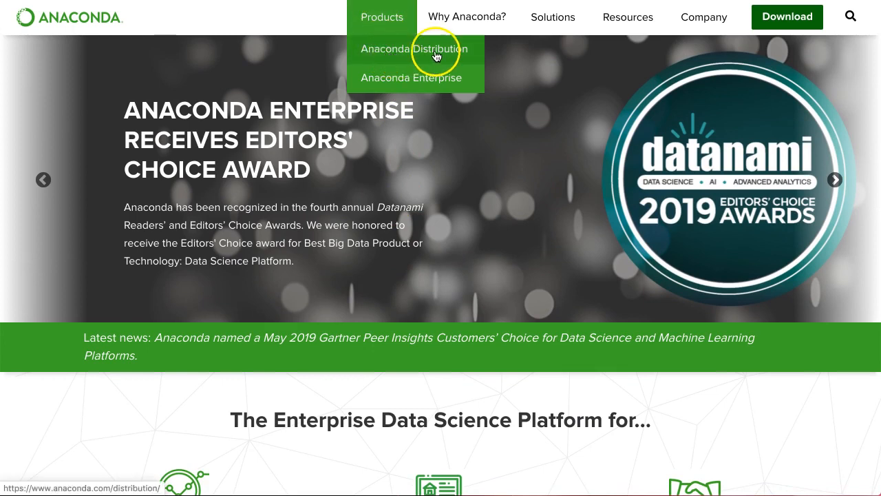
pyautogui.click(414, 49)
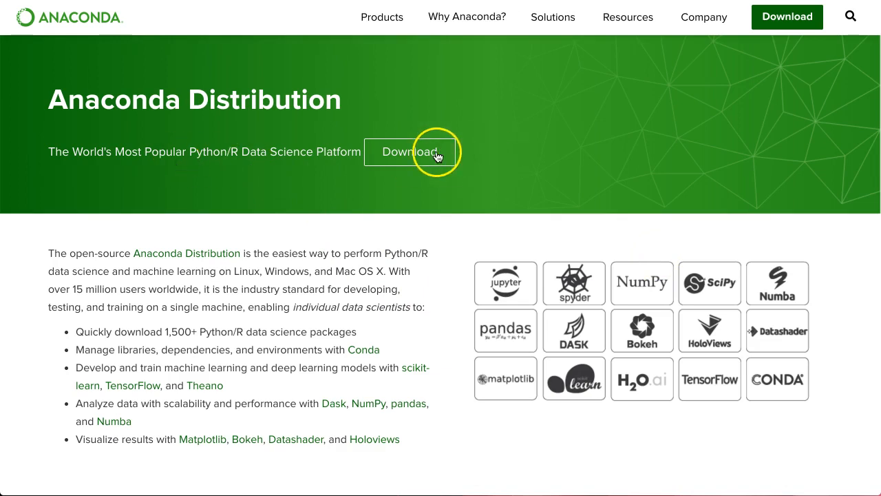
# Download the 64-bit Windows Python 3.7 installer, then show the macOS installers.
pyautogui.click(410, 151)
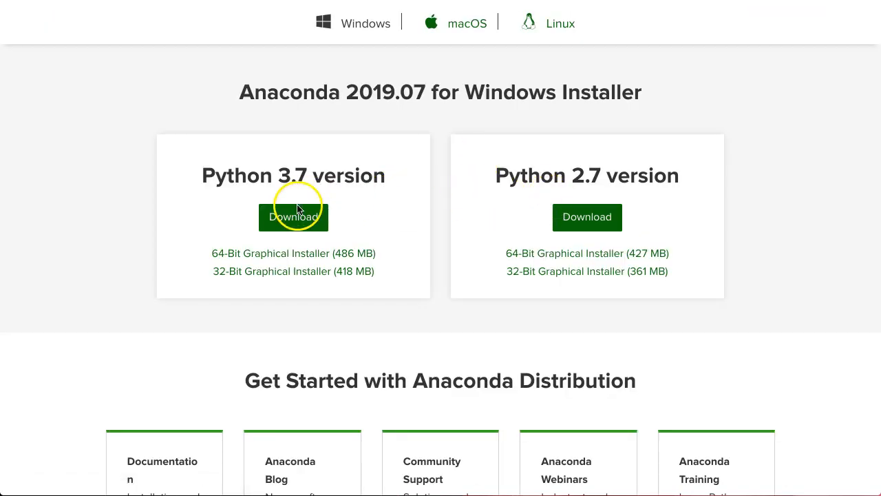
pyautogui.click(293, 217)
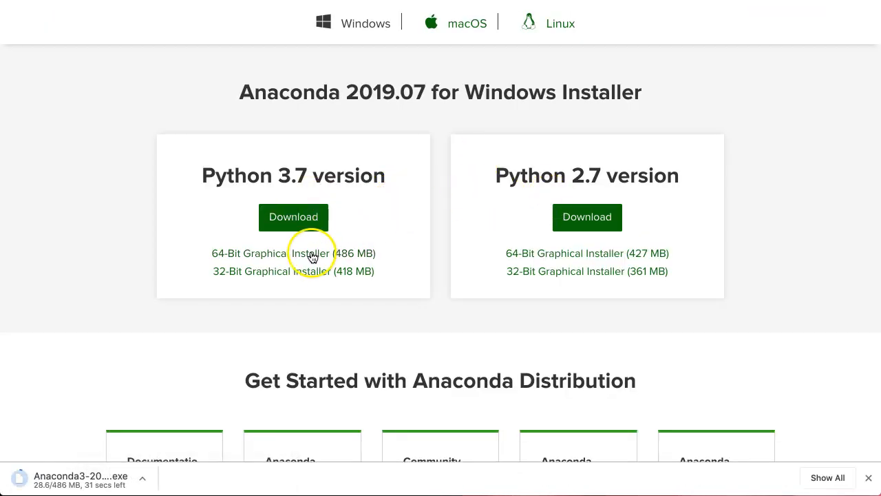
pyautogui.moveTo(471, 23)
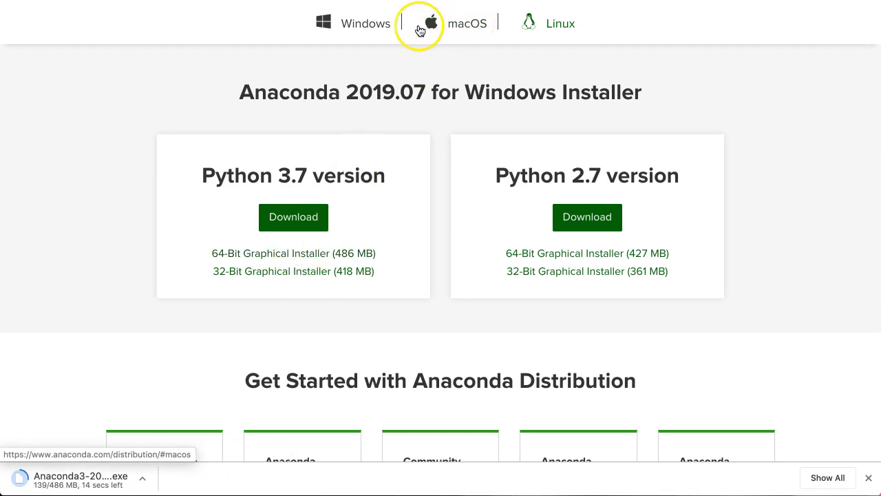
pyautogui.moveTo(290, 283)
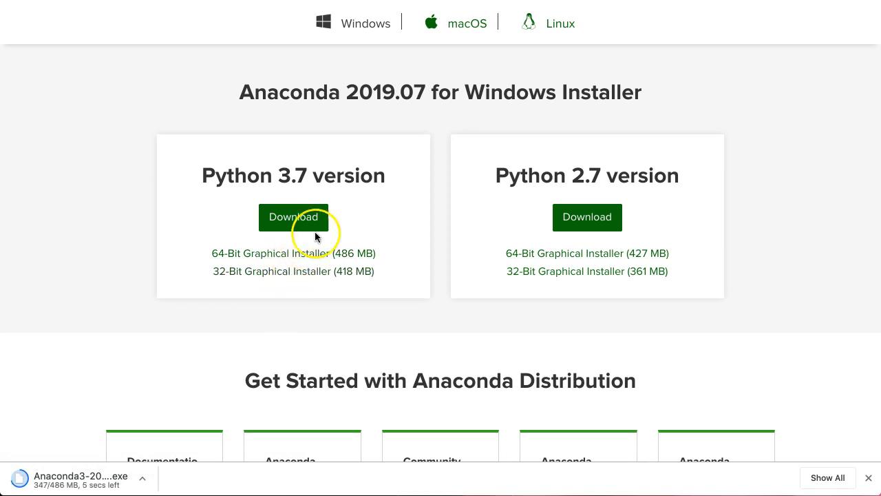
pyautogui.click(467, 23)
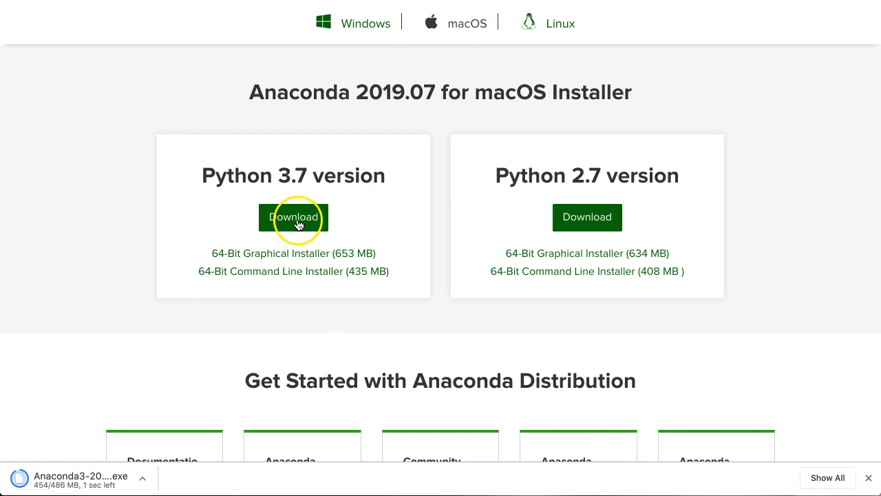
pyautogui.moveTo(289, 258)
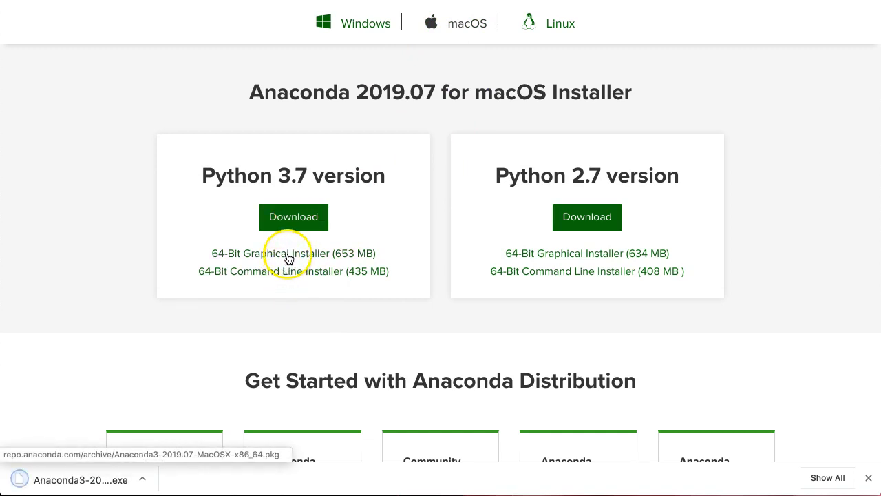
pyautogui.moveTo(493, 25)
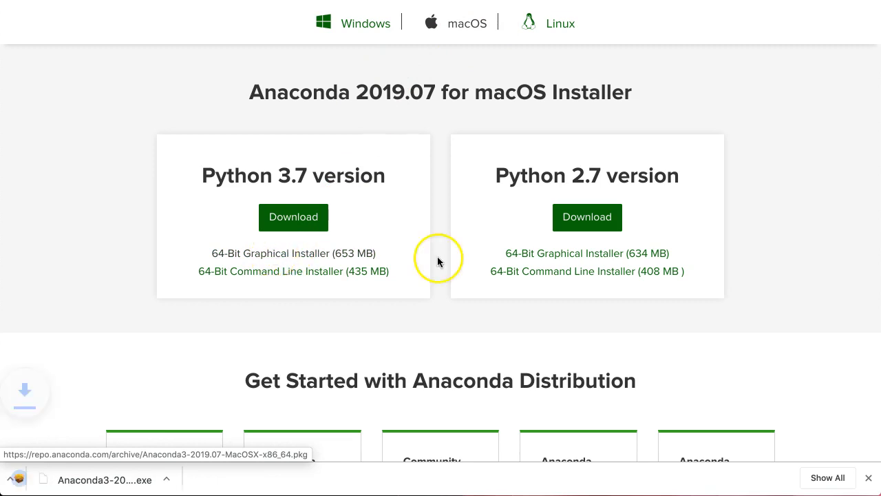
# Download the Python 3.7 64-Bit Graphical Installer (653 MB) and open the .pkg.
pyautogui.click(293, 253)
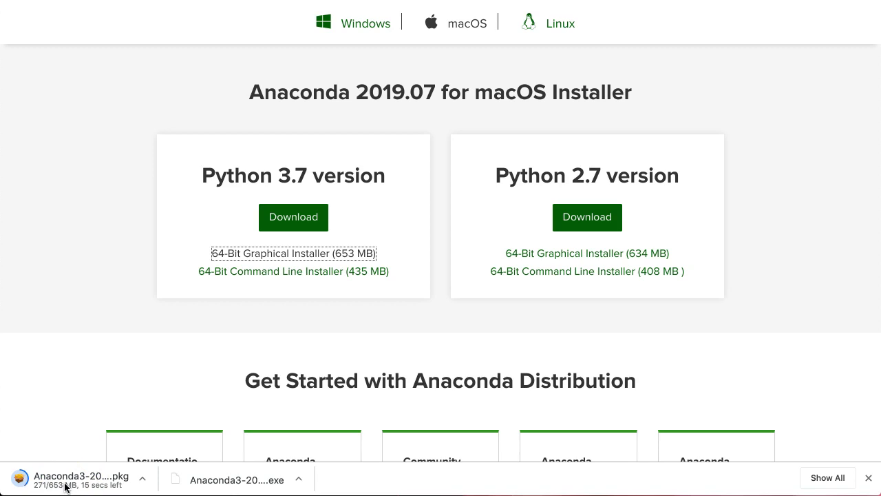
pyautogui.moveTo(75, 374)
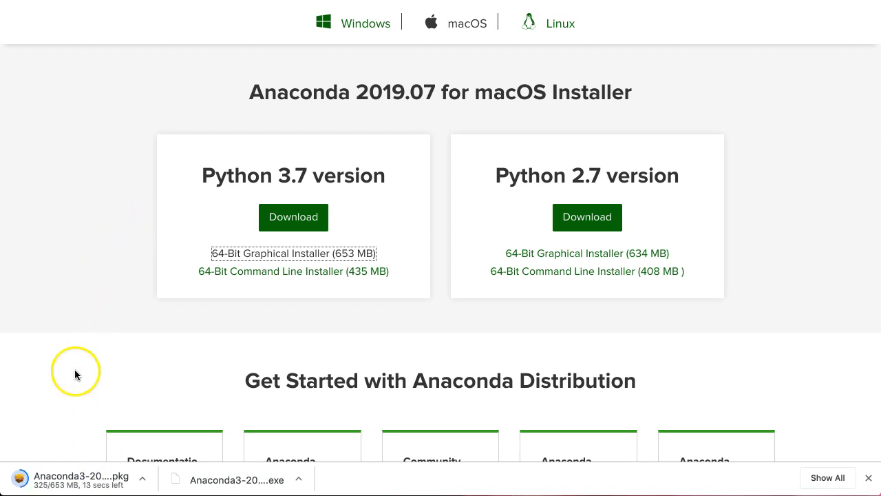
pyautogui.moveTo(71, 480)
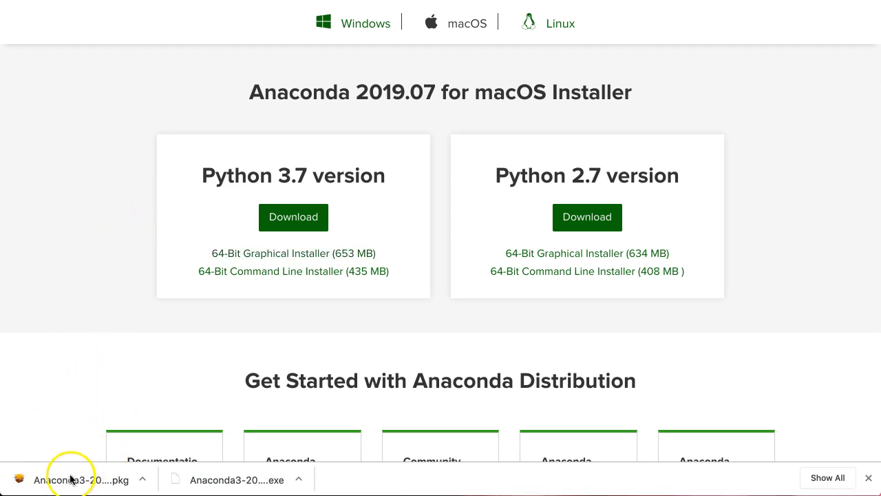
pyautogui.click(76, 480)
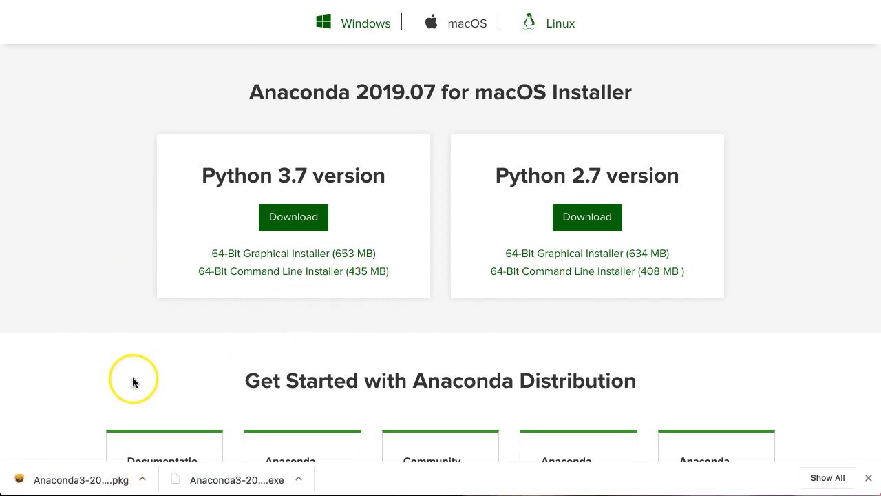
pyautogui.moveTo(96, 206)
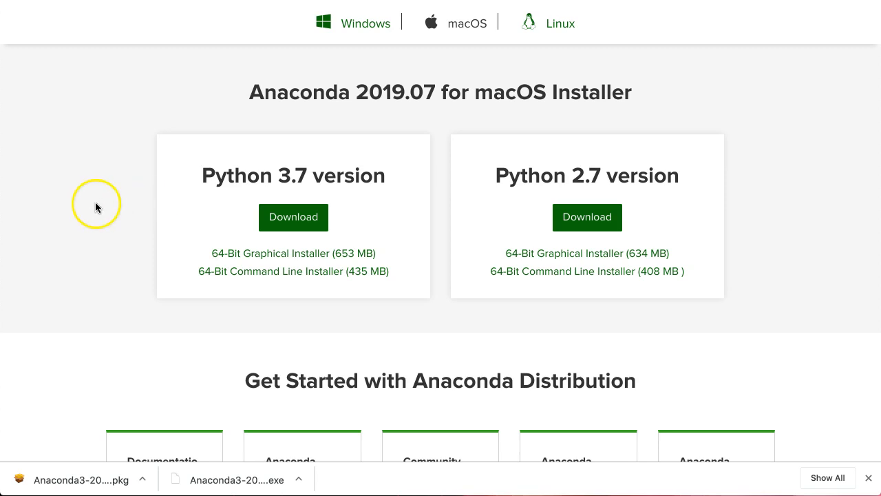
pyautogui.moveTo(112, 207)
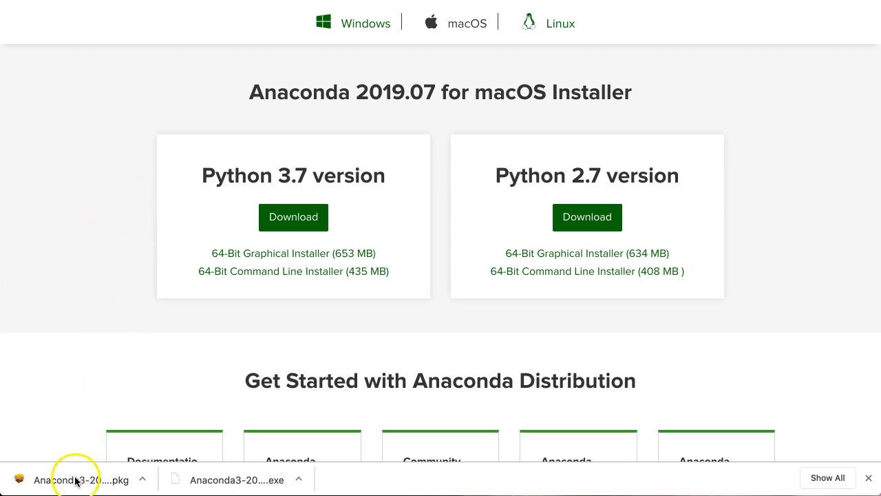
pyautogui.moveTo(110, 137)
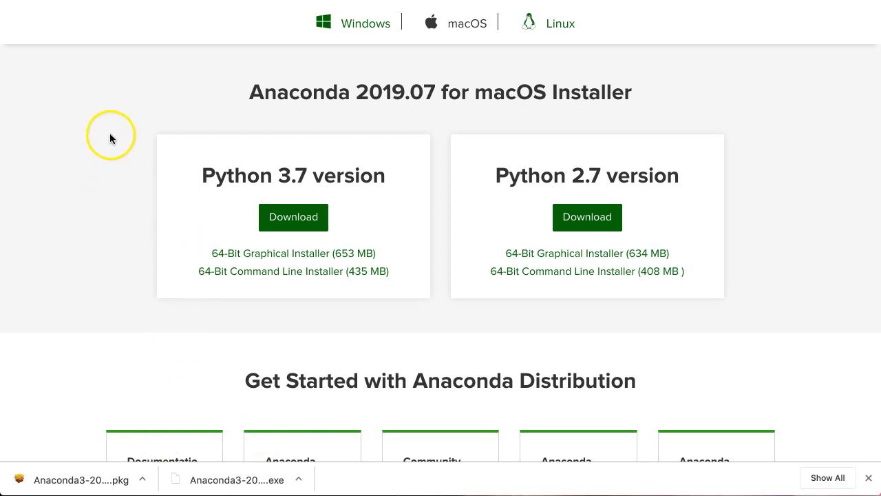
pyautogui.moveTo(422, 281)
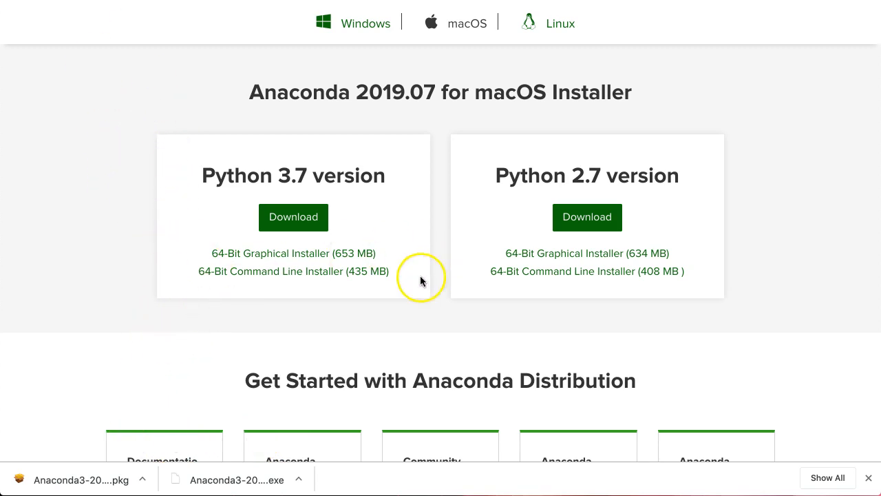
pyautogui.moveTo(301, 246)
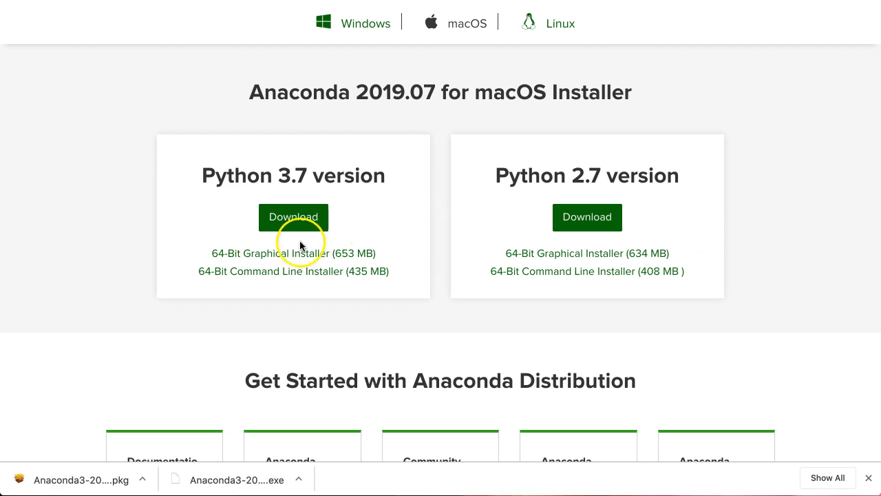
pyautogui.moveTo(125, 253)
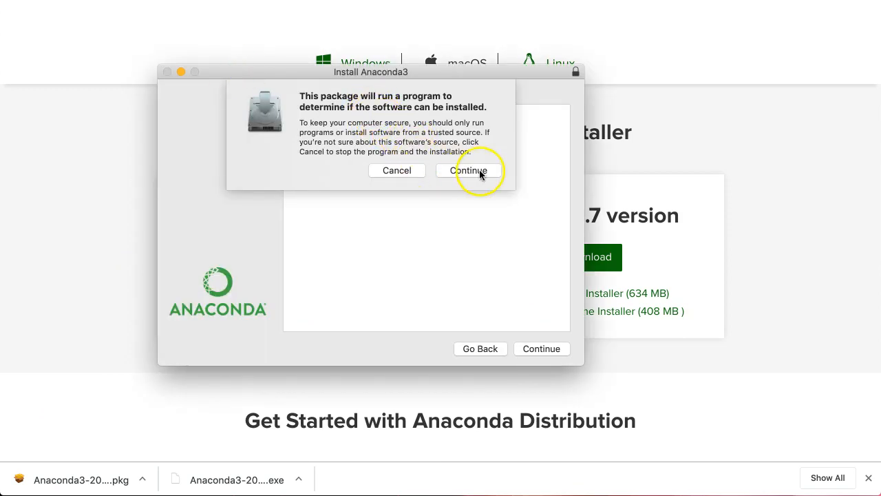
# Pass the security check, introduction and license, agree, and start the standard Anaconda3 install.
pyautogui.click(469, 170)
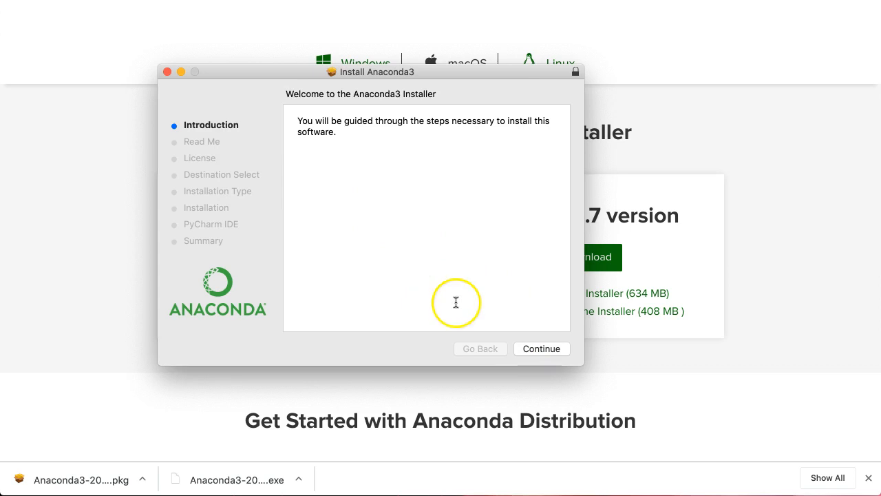
pyautogui.click(541, 349)
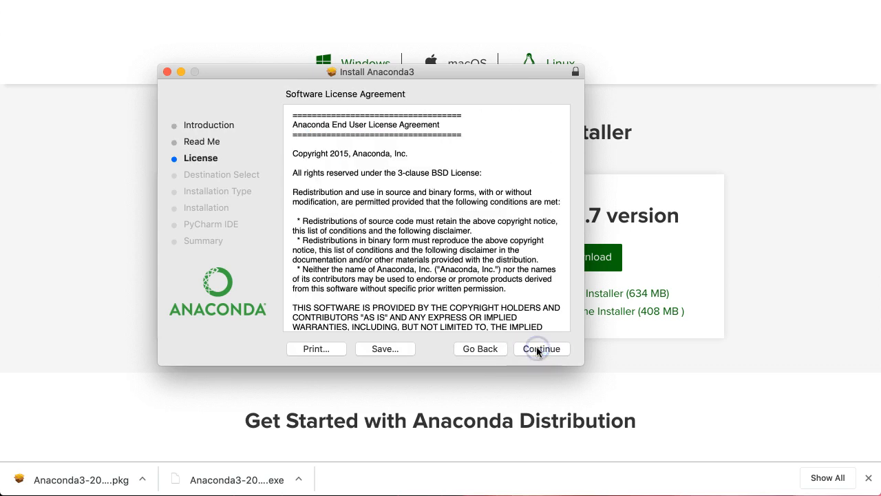
pyautogui.click(542, 349)
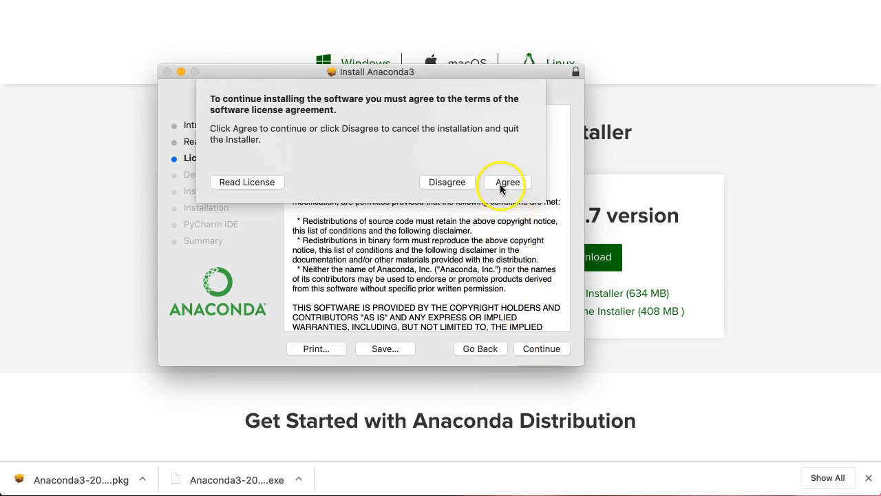
pyautogui.click(507, 182)
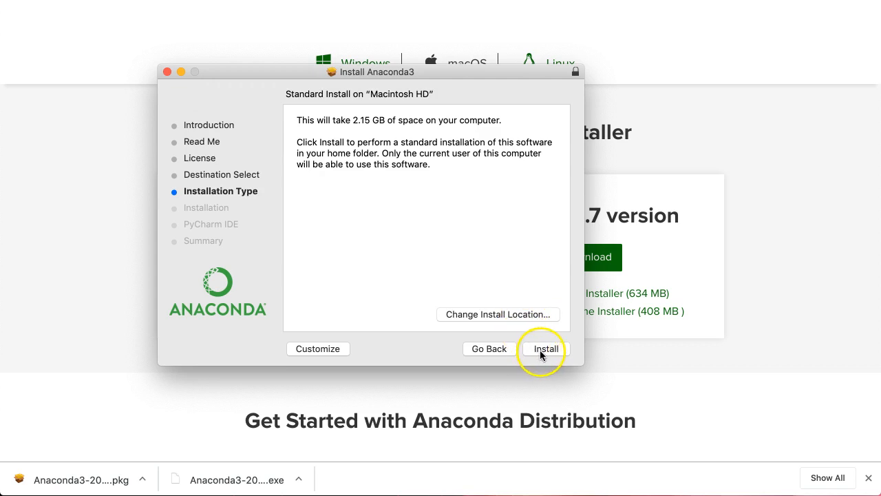
pyautogui.click(544, 348)
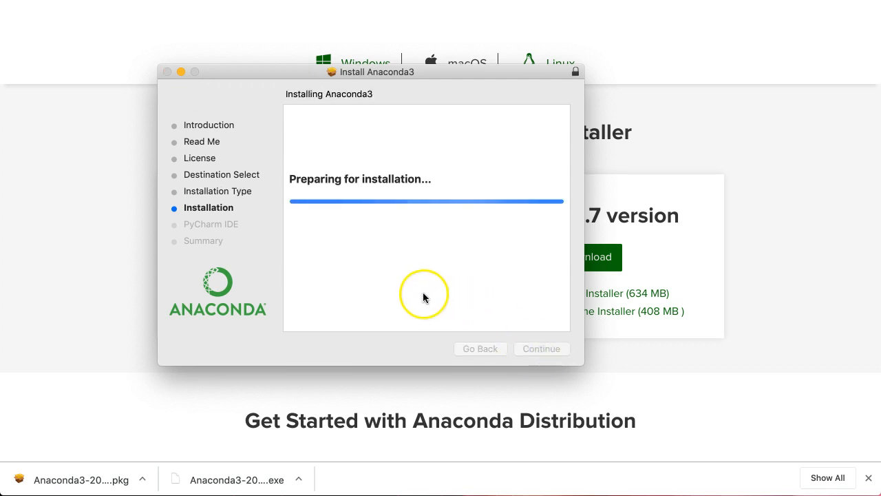
pyautogui.moveTo(203, 210)
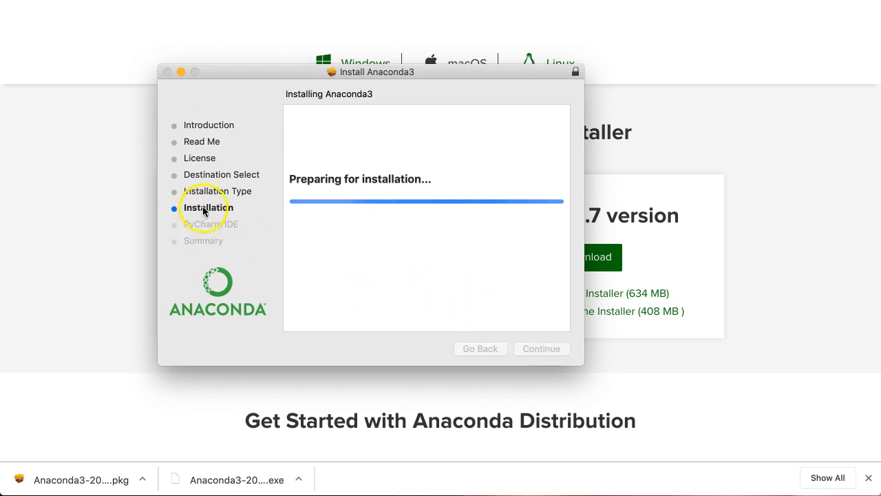
pyautogui.moveTo(344, 228)
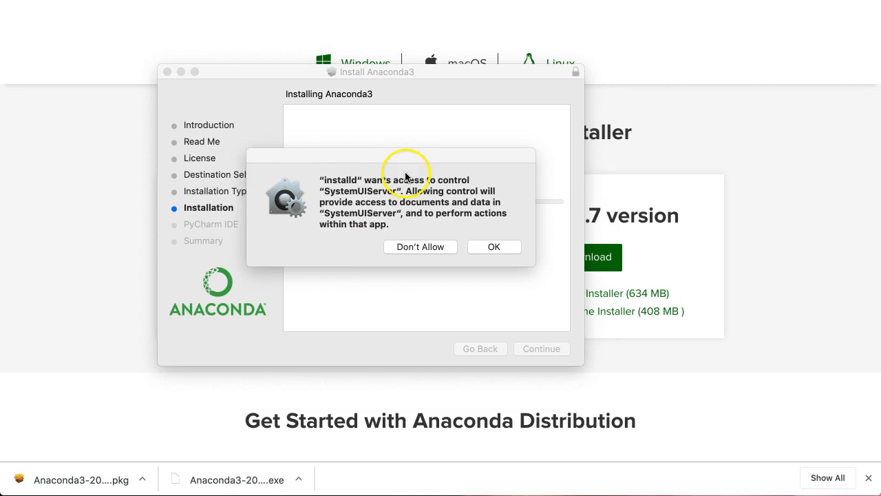
# Dismiss the permission and 'already installed' alerts, skip PyCharm, close, and answer the trash prompt.
pyautogui.click(494, 247)
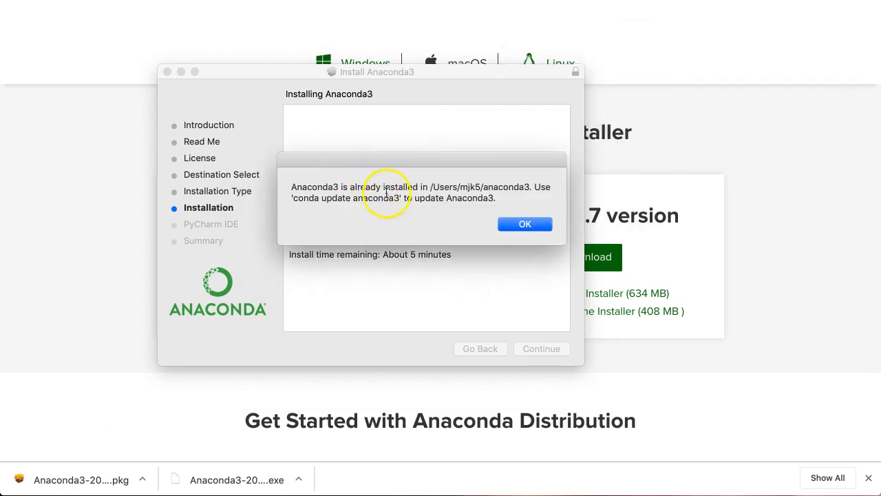
pyautogui.click(525, 224)
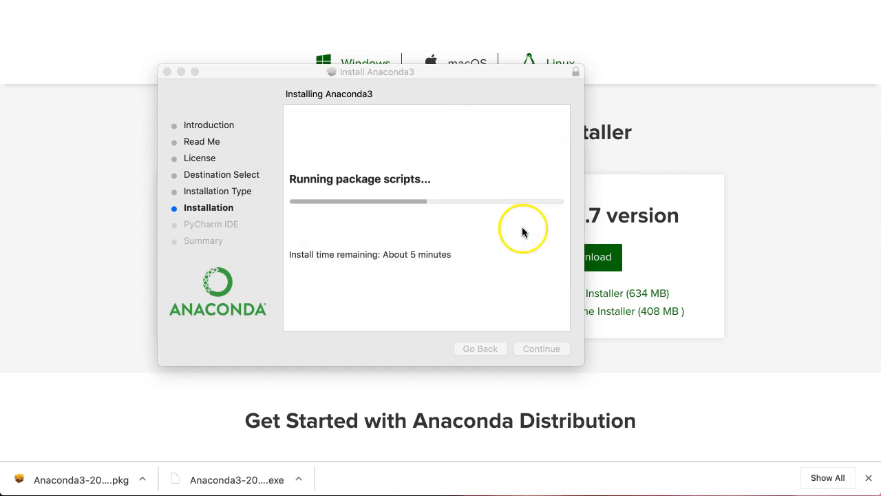
pyautogui.moveTo(305, 239)
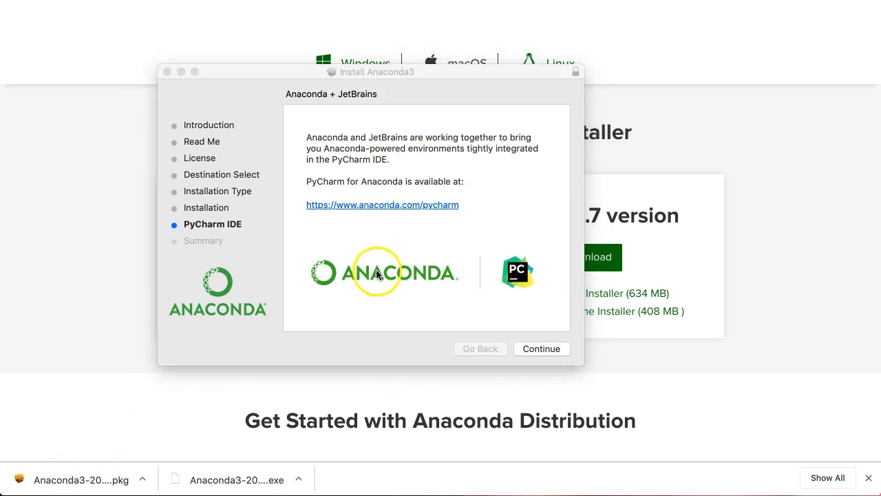
pyautogui.click(542, 348)
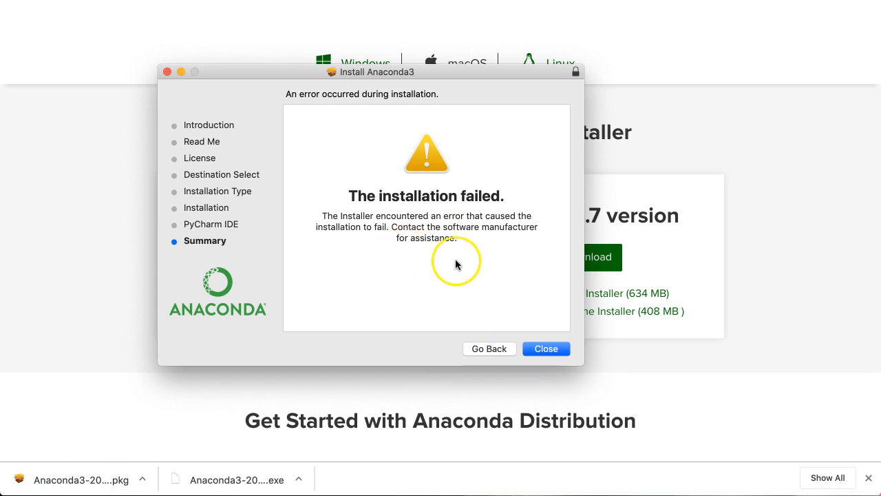
pyautogui.click(546, 349)
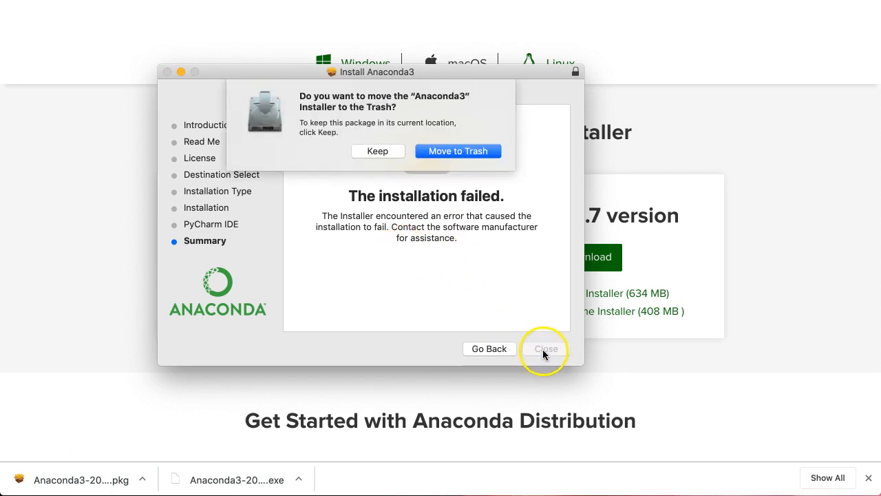
pyautogui.click(545, 349)
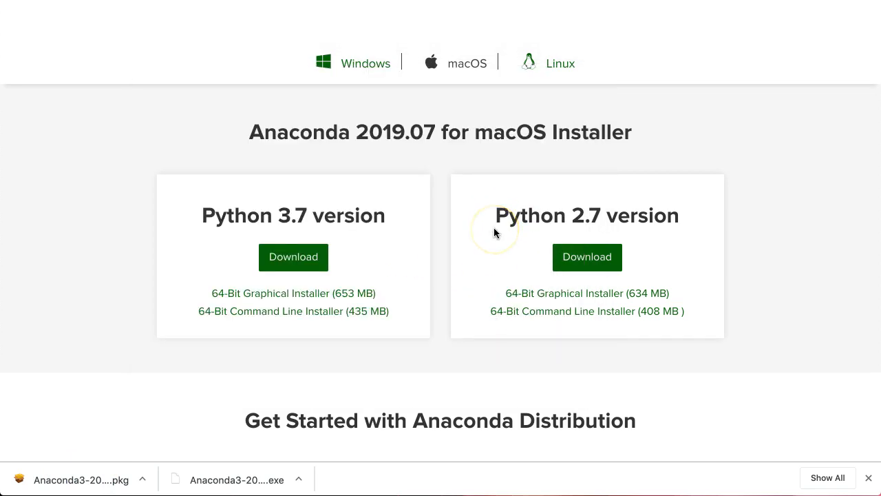
pyautogui.moveTo(472, 231)
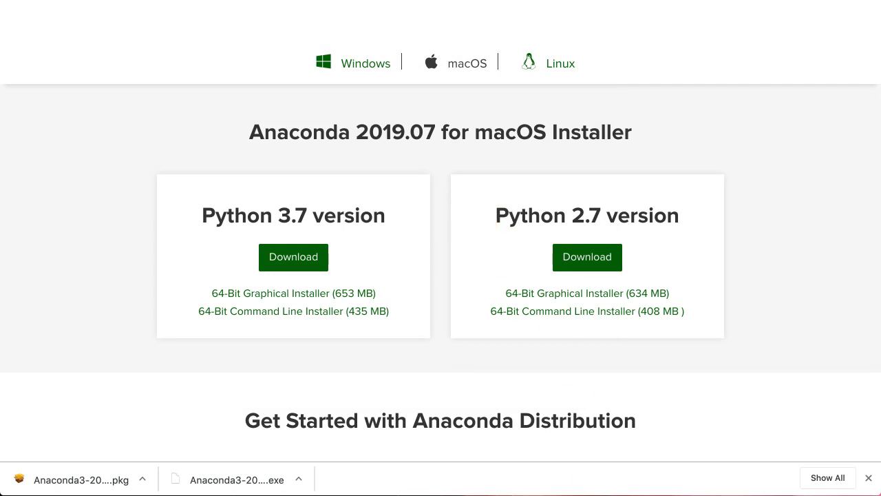
pyautogui.moveTo(797, 425)
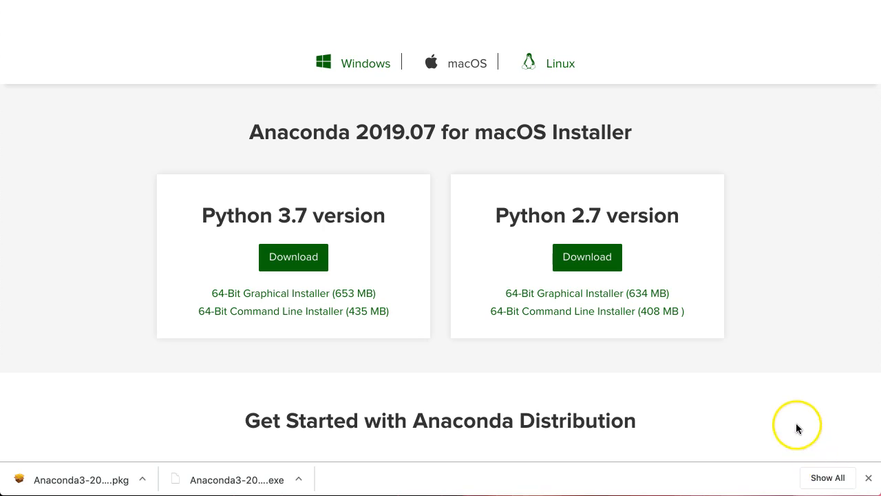
# Scroll the Anaconda download page back up.
pyautogui.scroll(3)
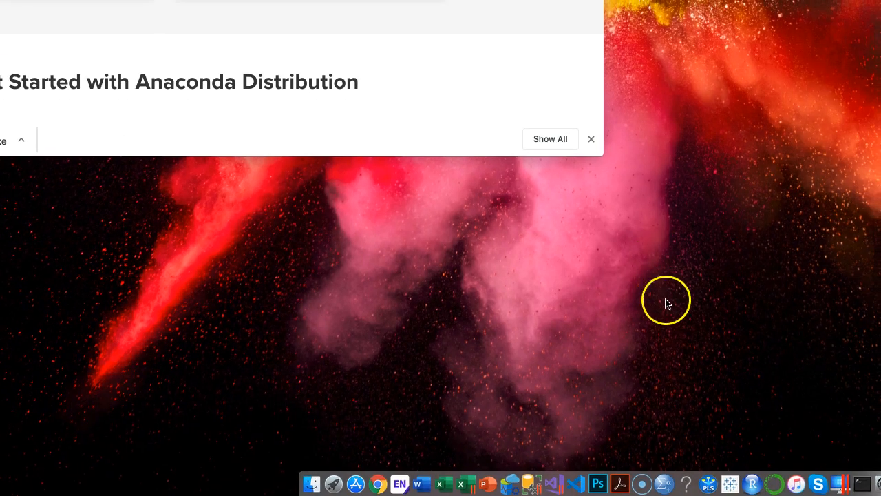
pyautogui.moveTo(681, 91)
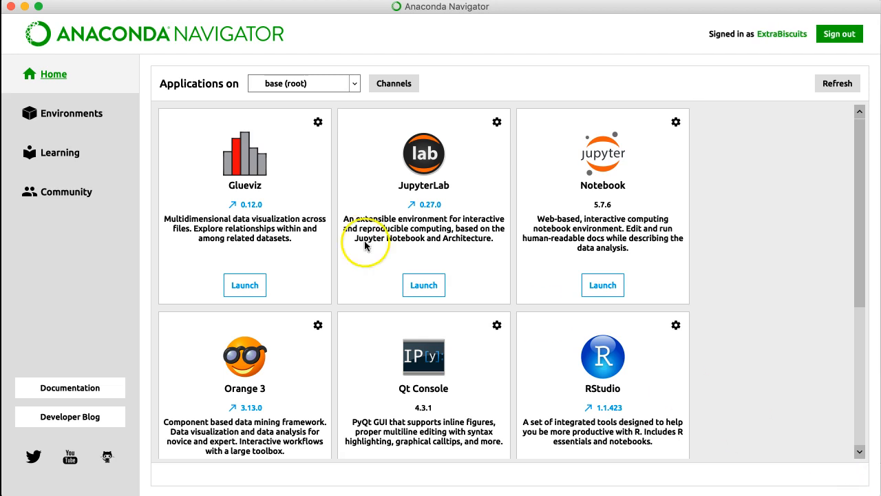
pyautogui.moveTo(164, 93)
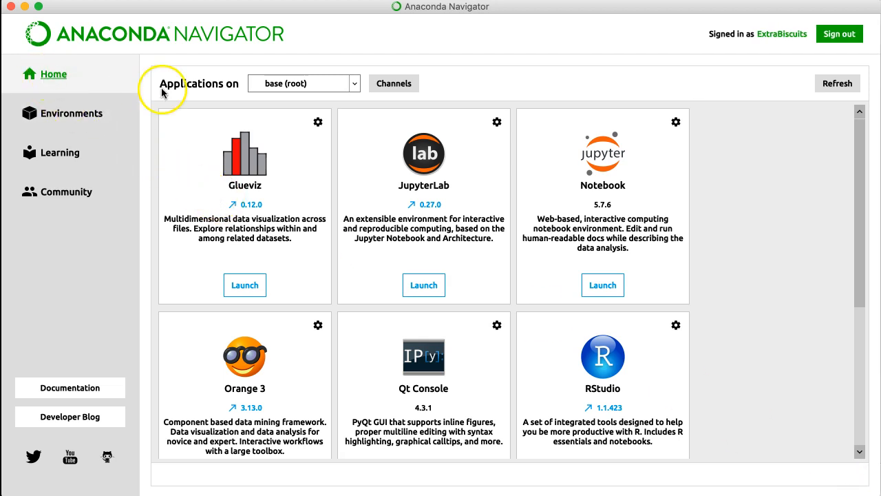
# Open Environments and scroll the base (root) 481 installed packages down to pandas.
pyautogui.click(72, 113)
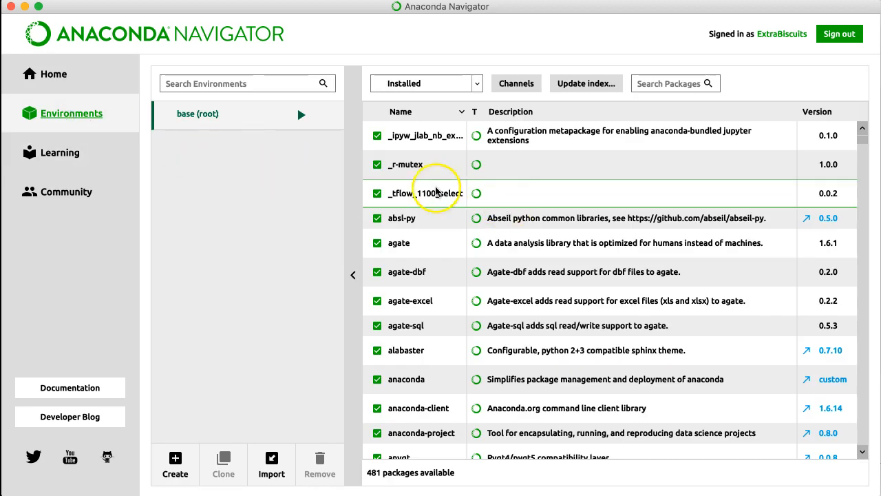
pyautogui.scroll(-3)
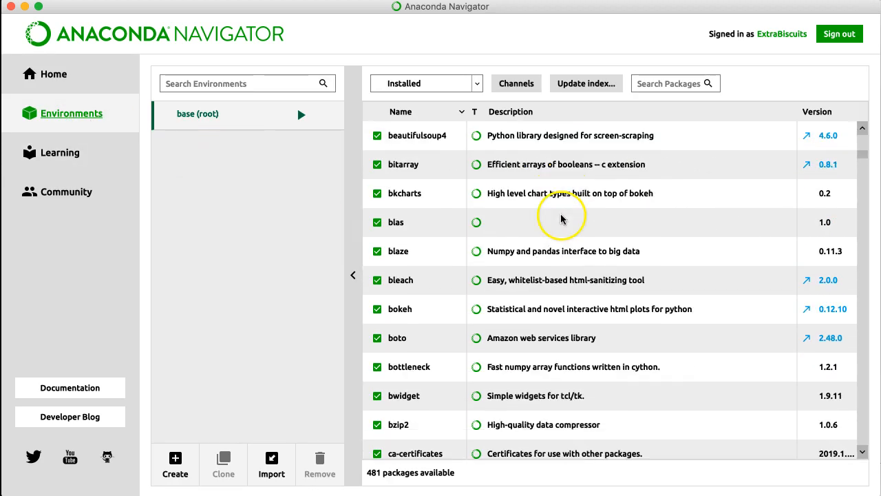
pyautogui.scroll(-3)
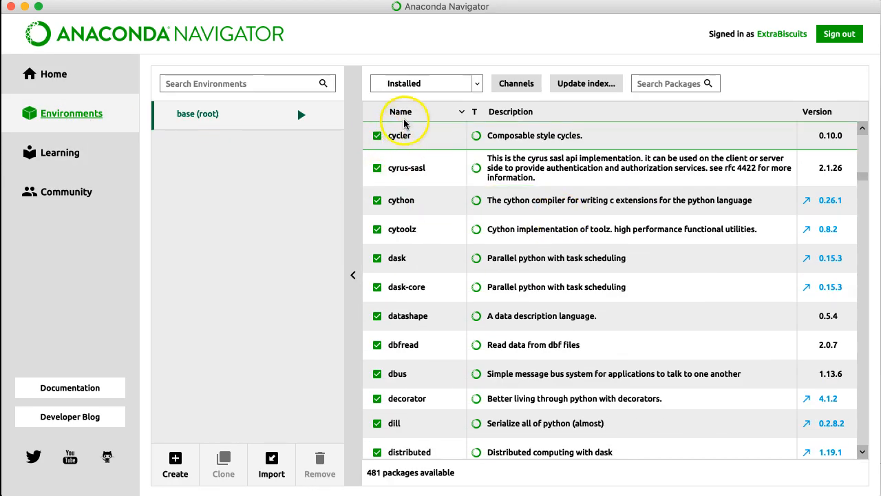
pyautogui.moveTo(756, 200)
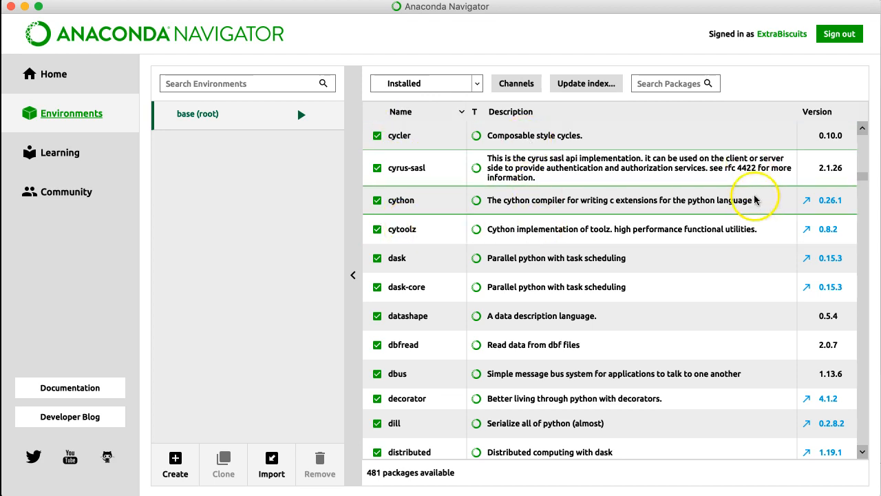
pyautogui.scroll(-3)
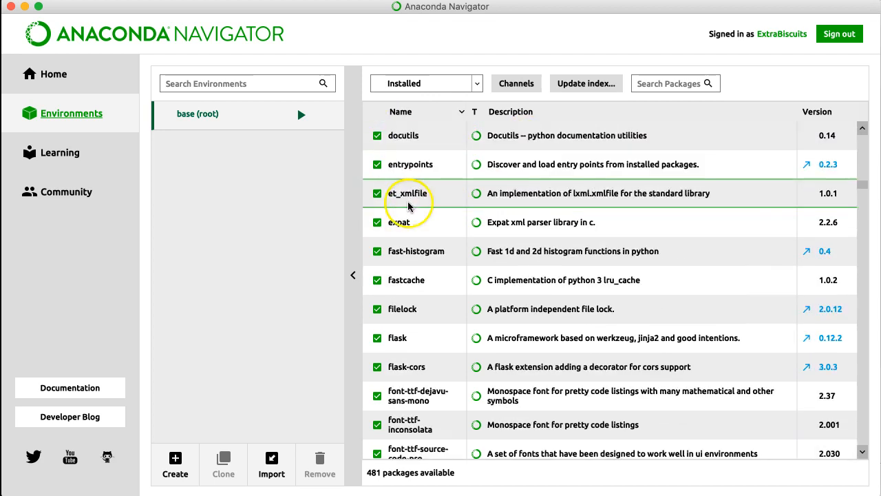
pyautogui.scroll(-3)
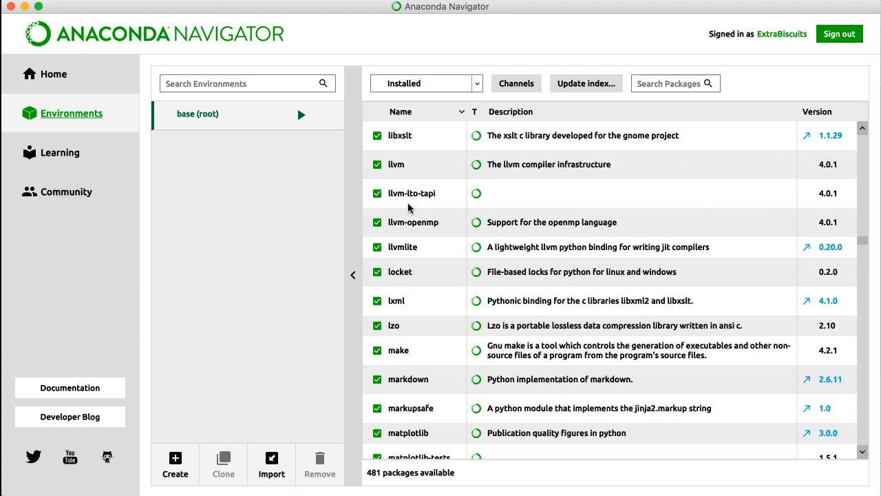
pyautogui.scroll(-3)
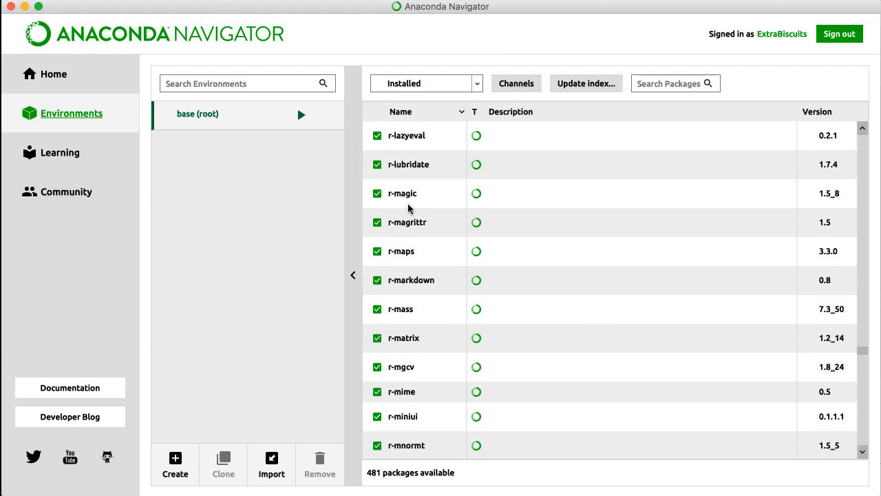
pyautogui.scroll(-3)
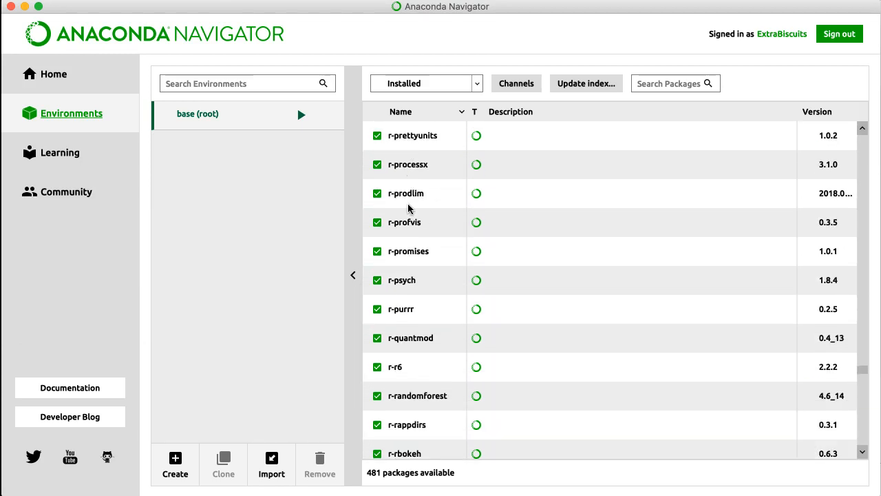
pyautogui.scroll(-3)
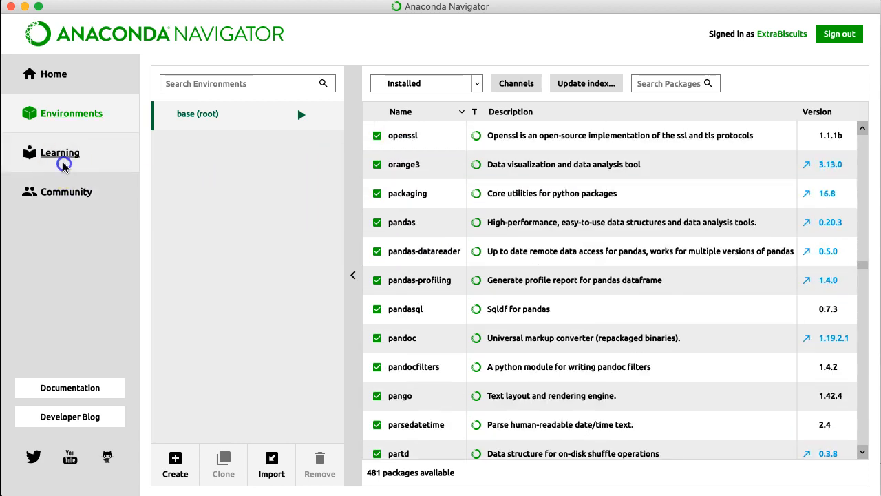
# Tour the Learning tutorials and Community events pages, then return to Home.
pyautogui.click(60, 152)
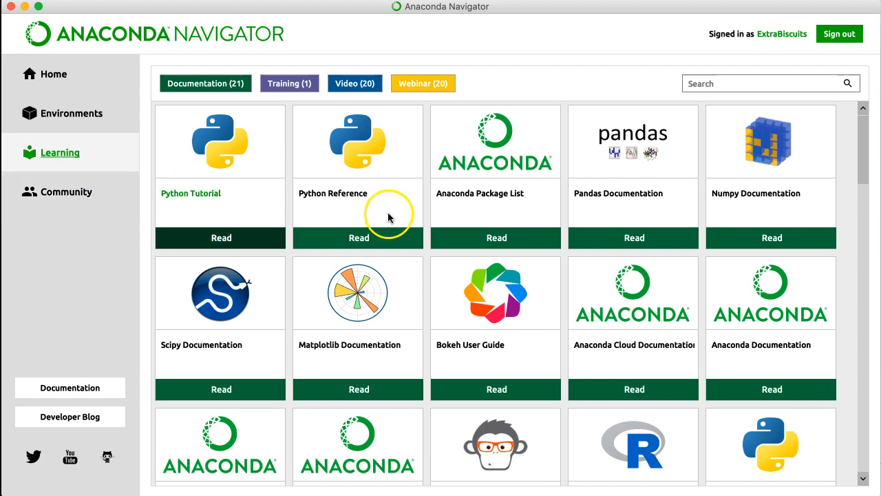
pyautogui.moveTo(370, 346)
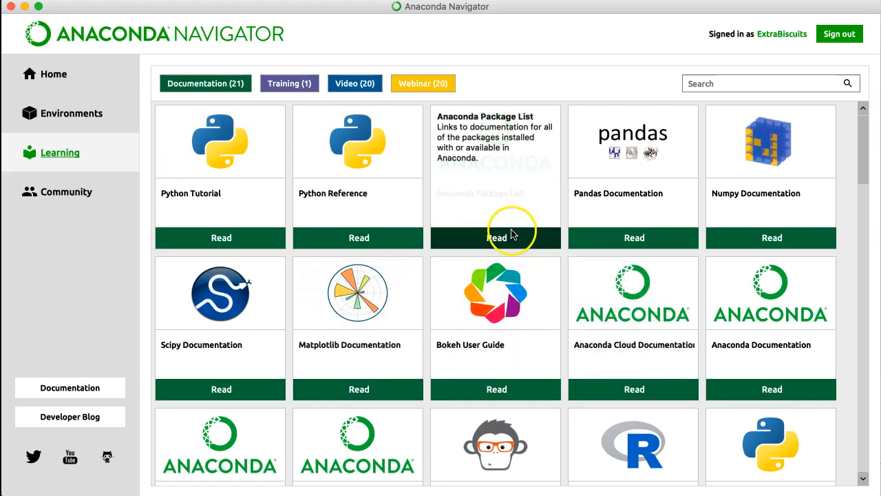
pyautogui.moveTo(378, 233)
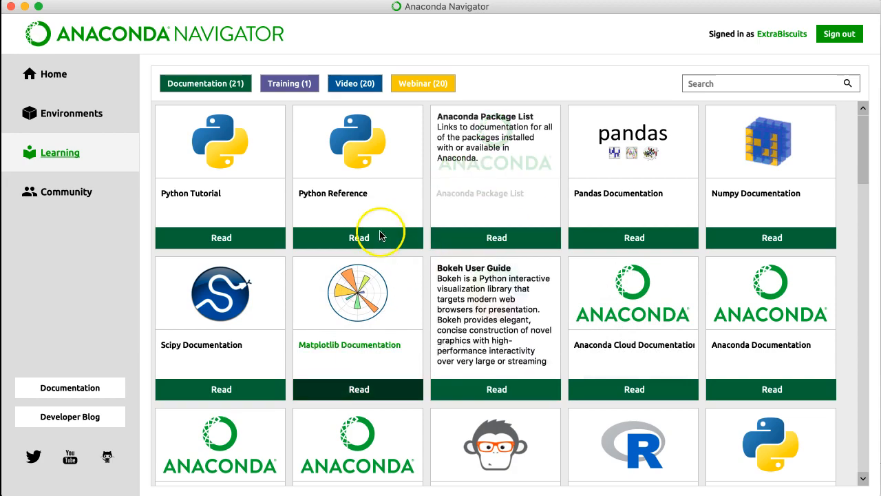
pyautogui.scroll(-3)
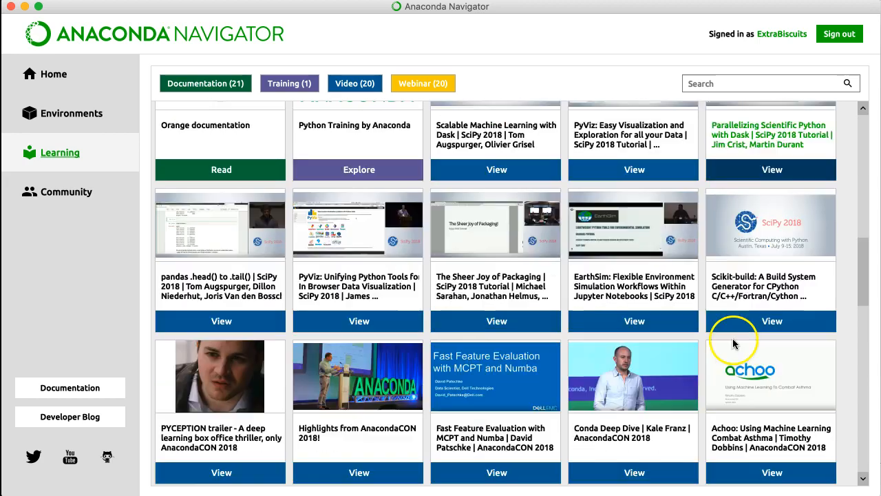
pyautogui.click(66, 191)
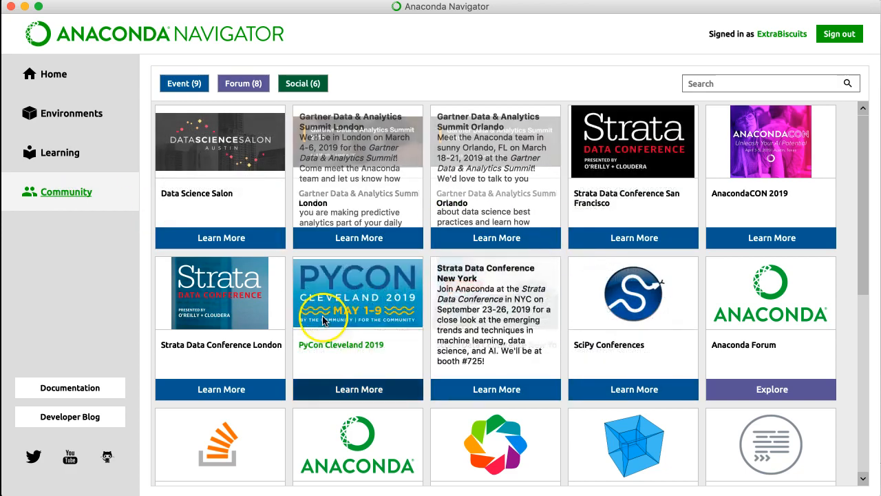
pyautogui.click(53, 74)
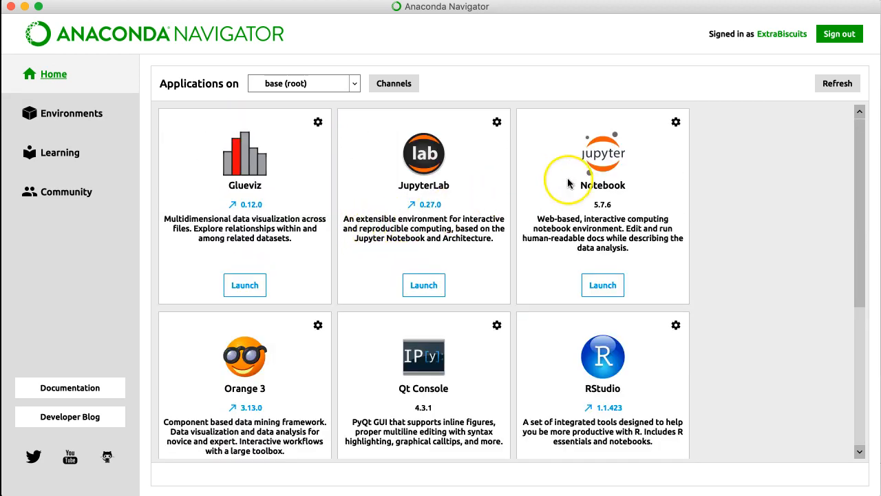
pyautogui.moveTo(616, 171)
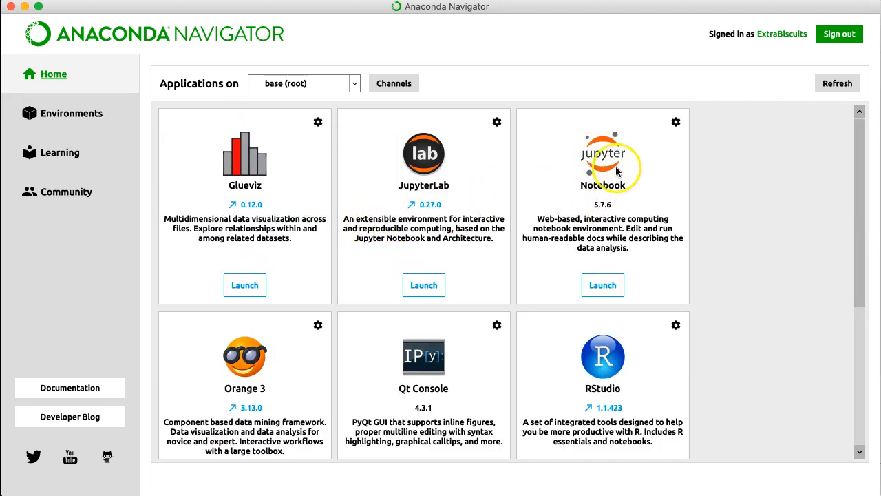
pyautogui.scroll(-3)
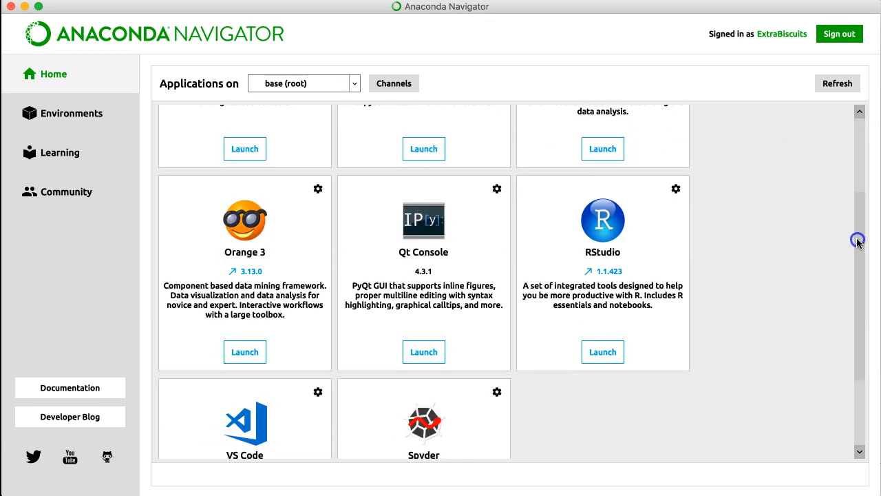
pyautogui.scroll(-3)
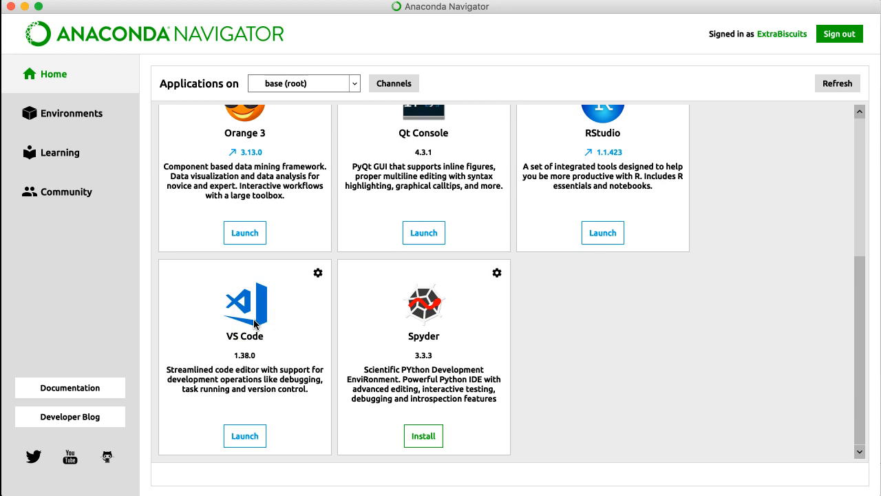
pyautogui.moveTo(606, 421)
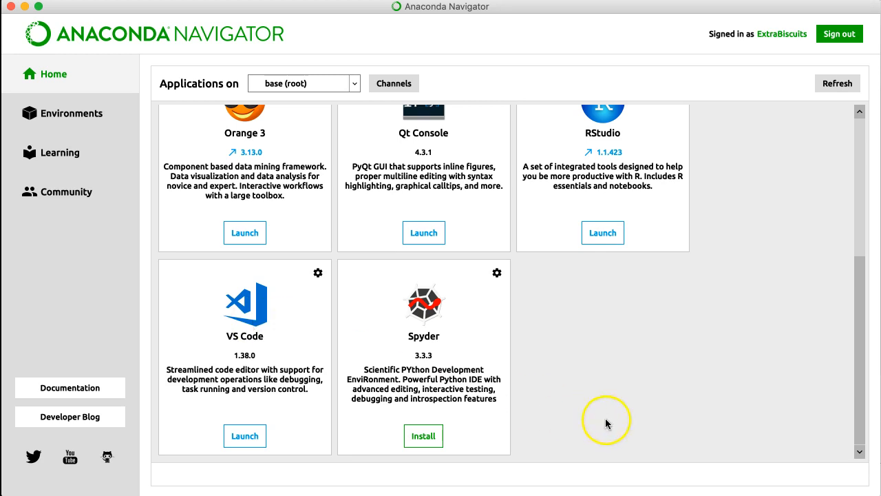
pyautogui.scroll(3)
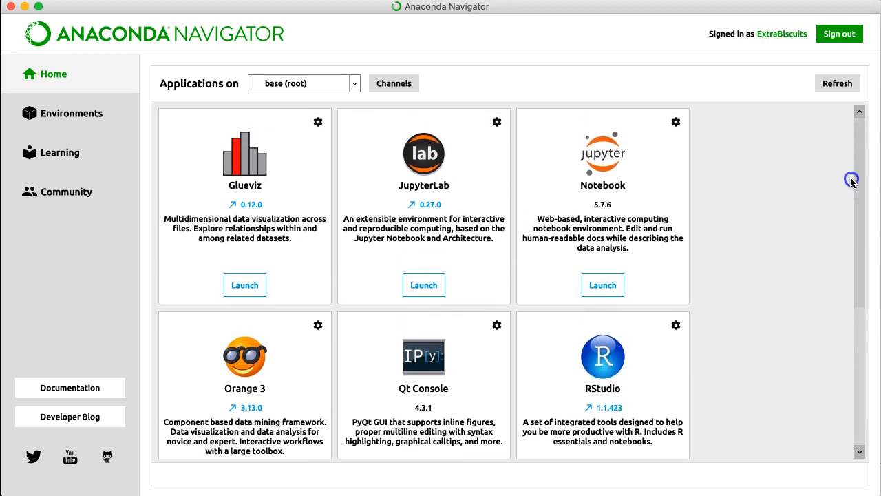
pyautogui.moveTo(359, 172)
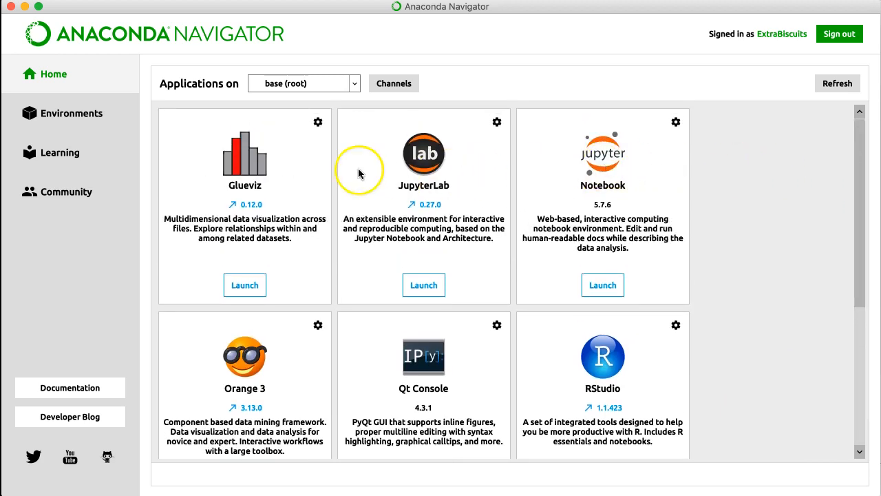
pyautogui.moveTo(681, 181)
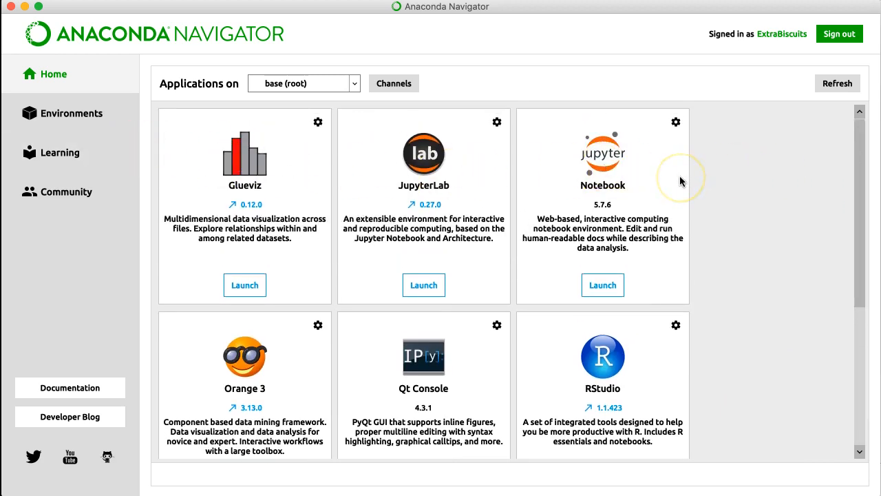
pyautogui.moveTo(482, 11)
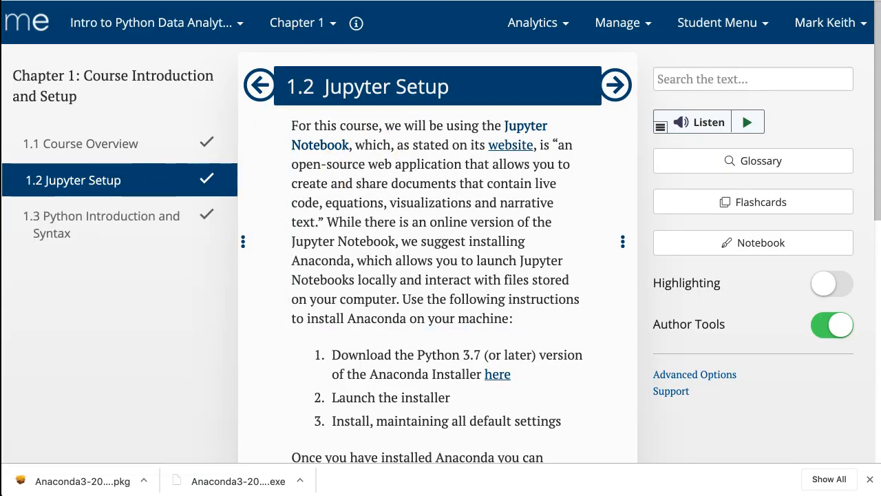
# Open the Intro to Python Data Analytics (BYU Fall 2019) course and reach Chapter 6's 6.5 Checkpoint.
pyautogui.click(157, 23)
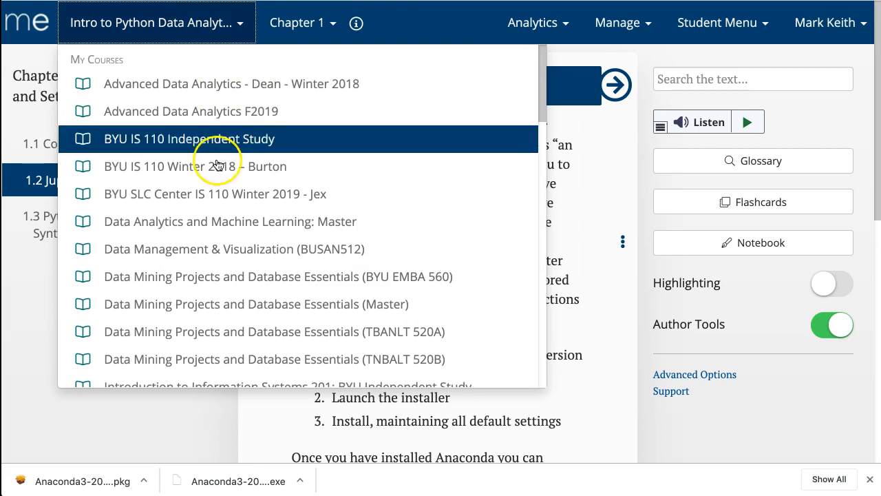
pyautogui.scroll(-3)
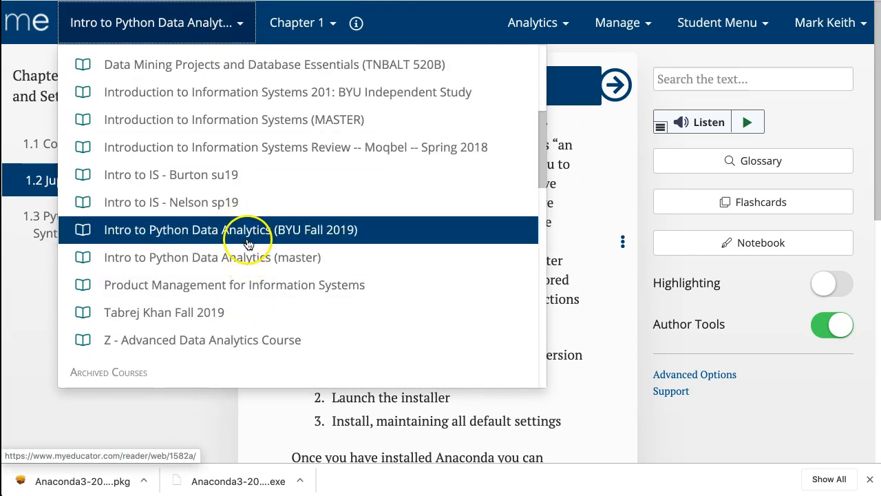
pyautogui.click(249, 229)
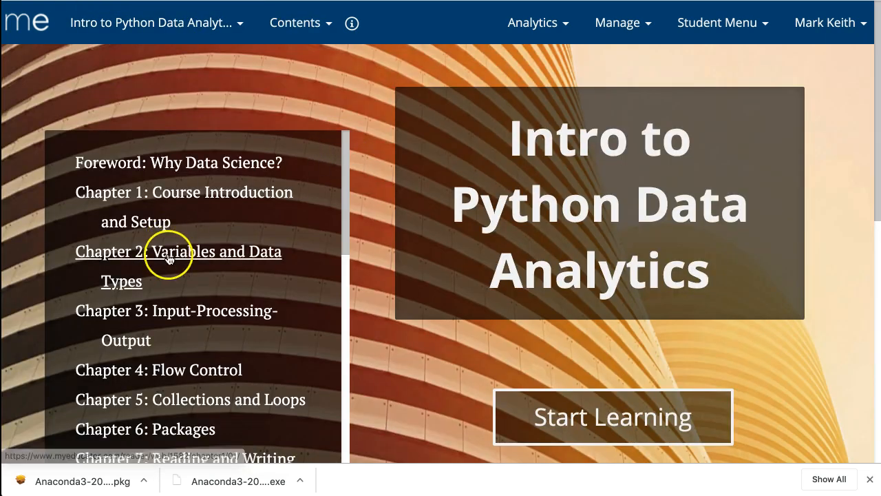
pyautogui.click(145, 429)
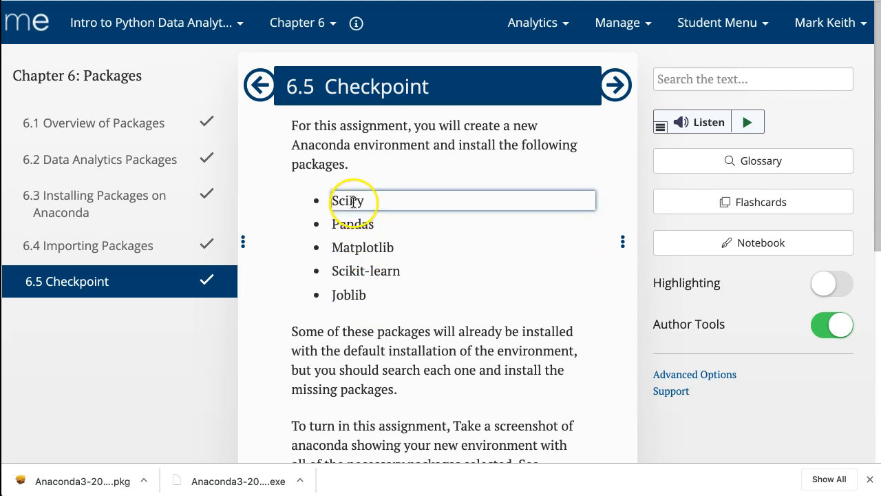
pyautogui.click(365, 270)
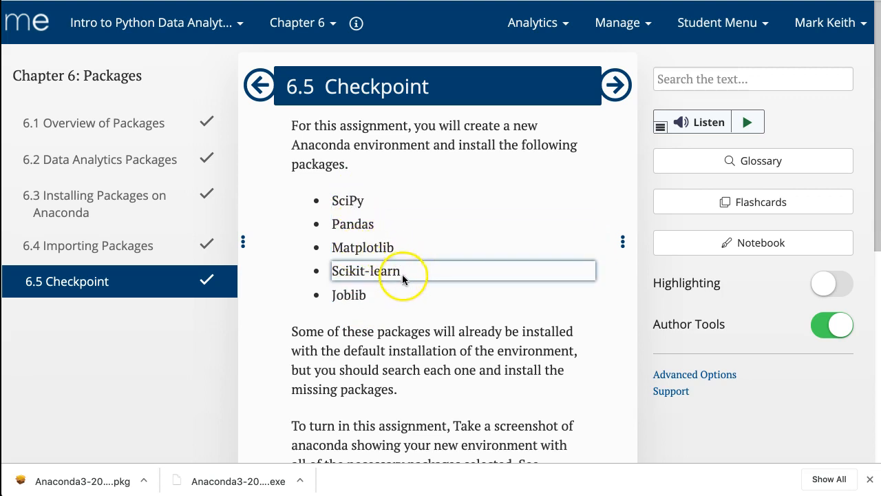
pyautogui.click(348, 294)
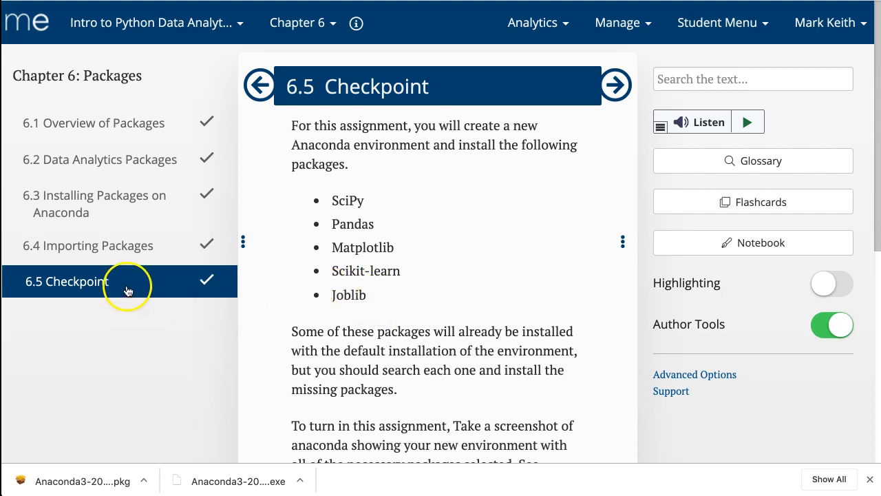
pyautogui.moveTo(355, 199)
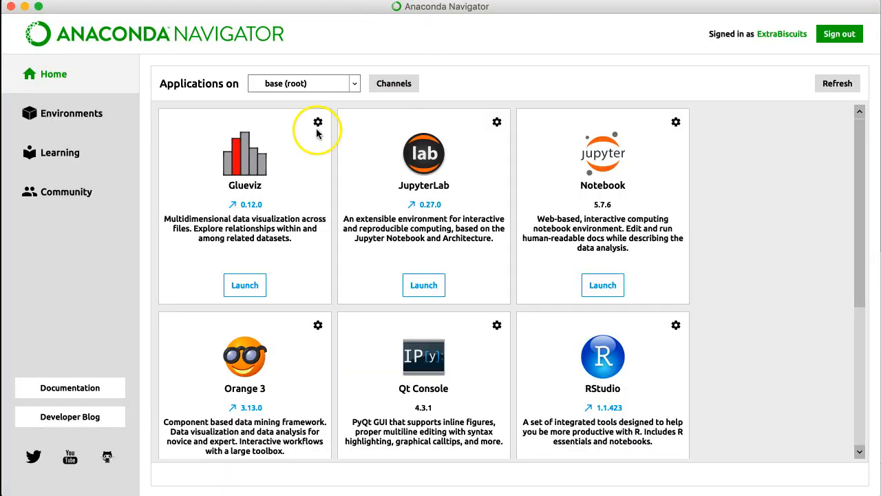
# In Environments, filter the base (root) package list to All and search for pandas.
pyautogui.click(71, 113)
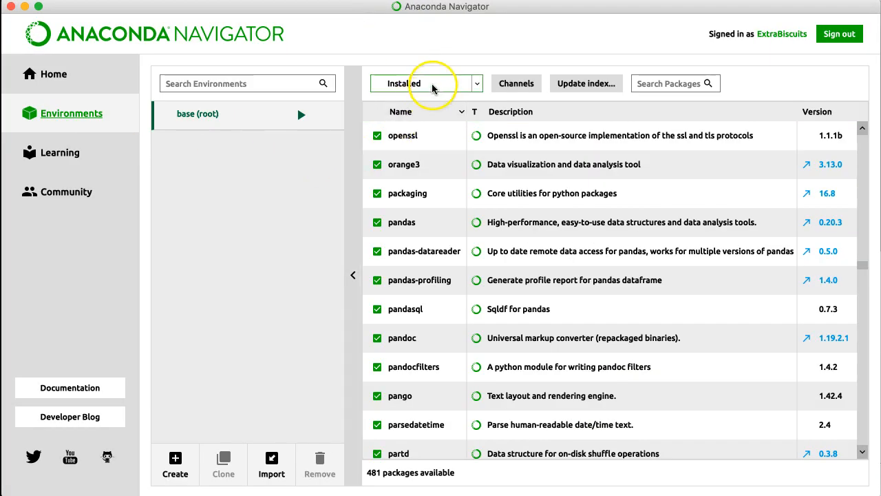
pyautogui.click(425, 84)
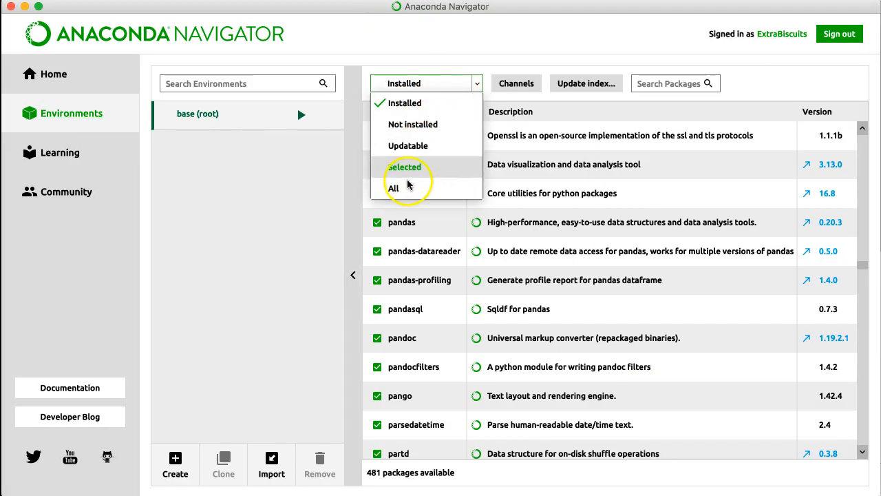
pyautogui.click(393, 188)
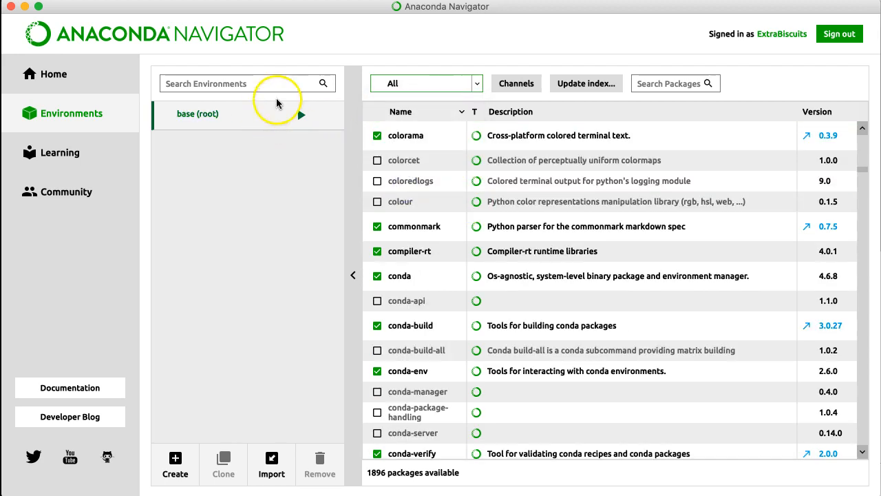
pyautogui.write('panda')
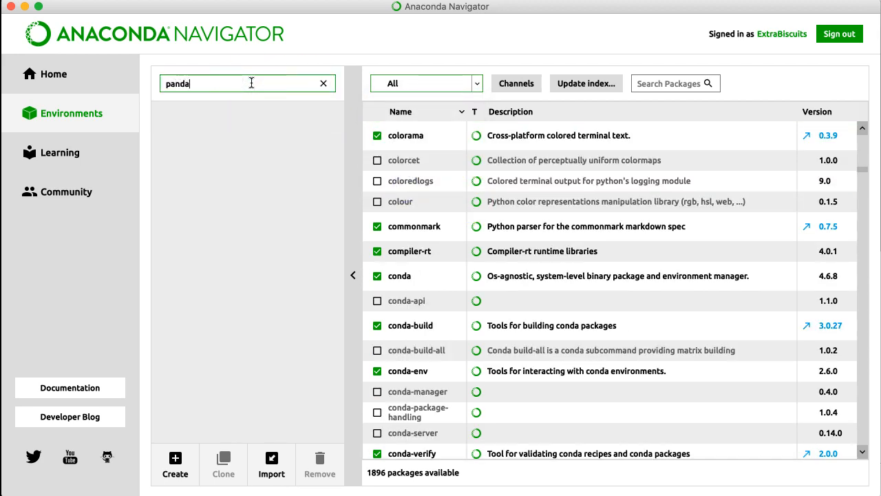
pyautogui.write('s')
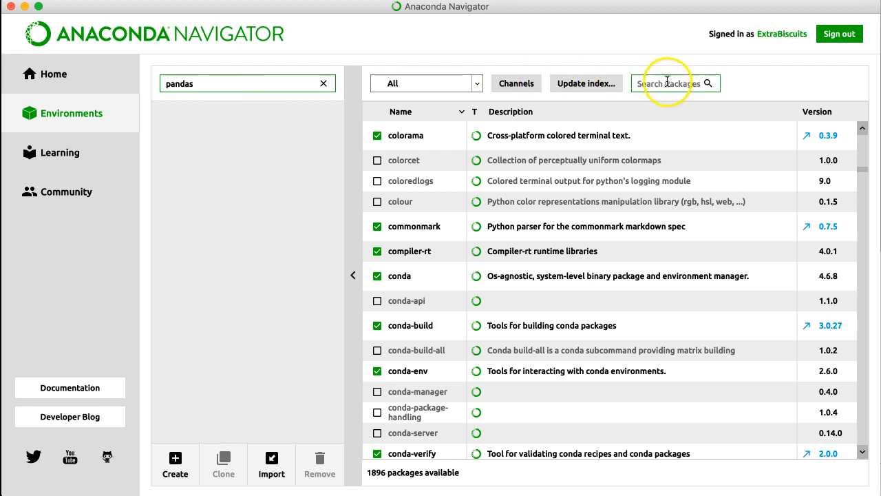
pyautogui.write('pandas')
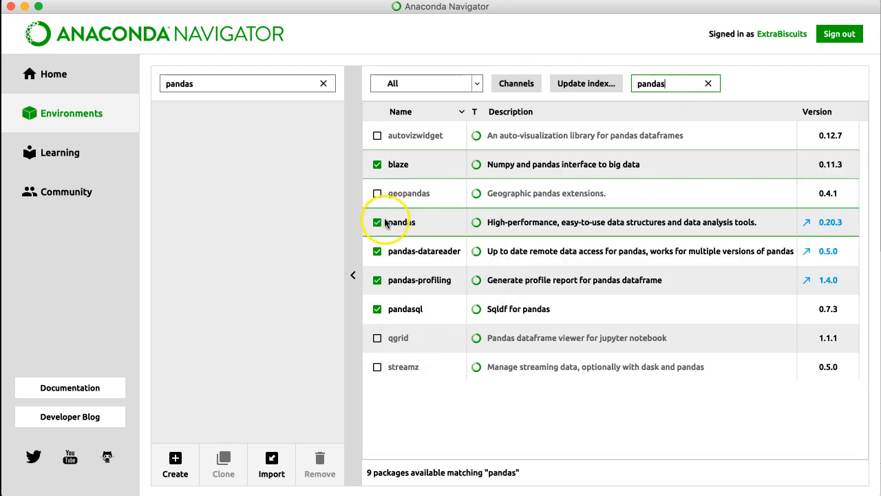
pyautogui.moveTo(415, 260)
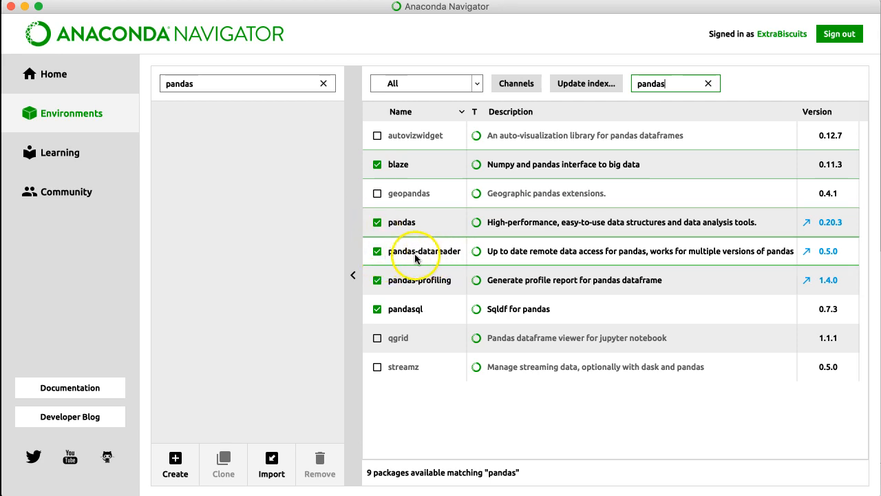
pyautogui.moveTo(405, 314)
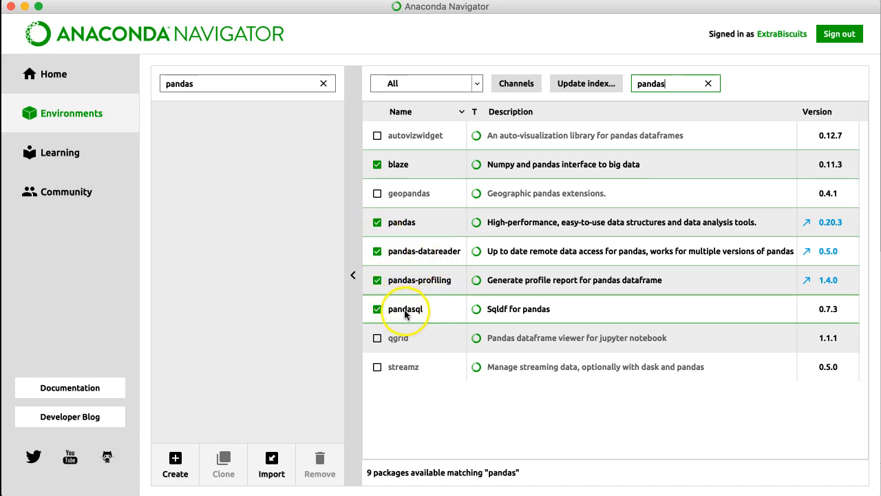
pyautogui.moveTo(387, 246)
pyautogui.write('Matplotlib')
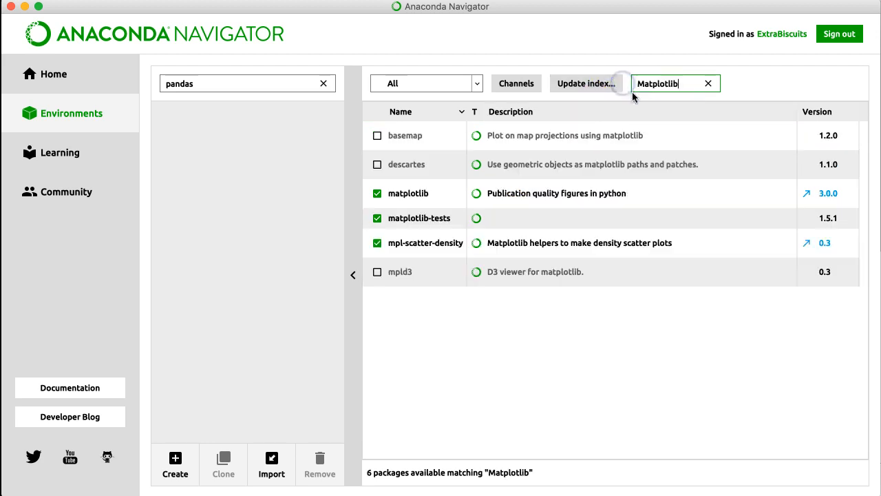
pyautogui.moveTo(458, 227)
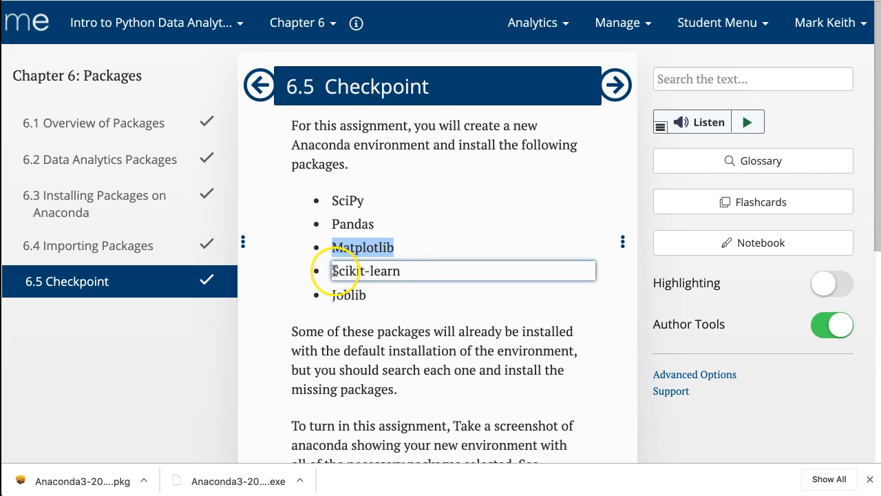
# Confirm joblib is installed, then clear the environment and package searches.
pyautogui.doubleClick(366, 271)
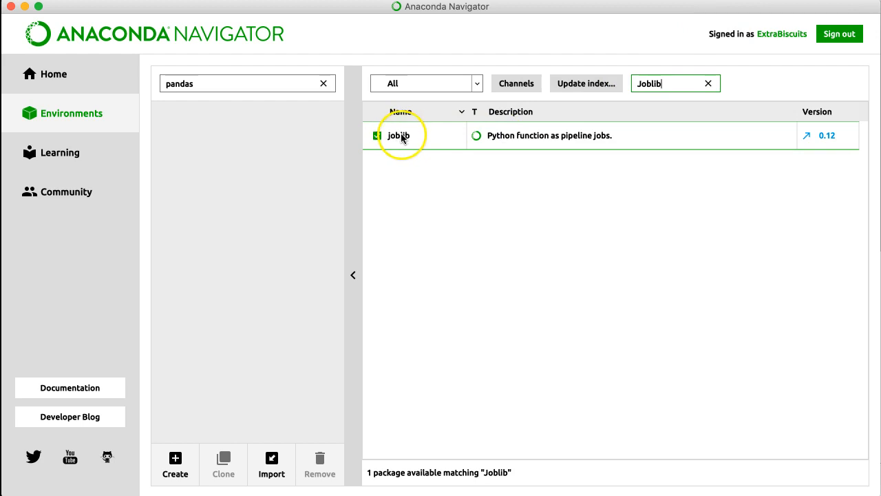
pyautogui.click(377, 135)
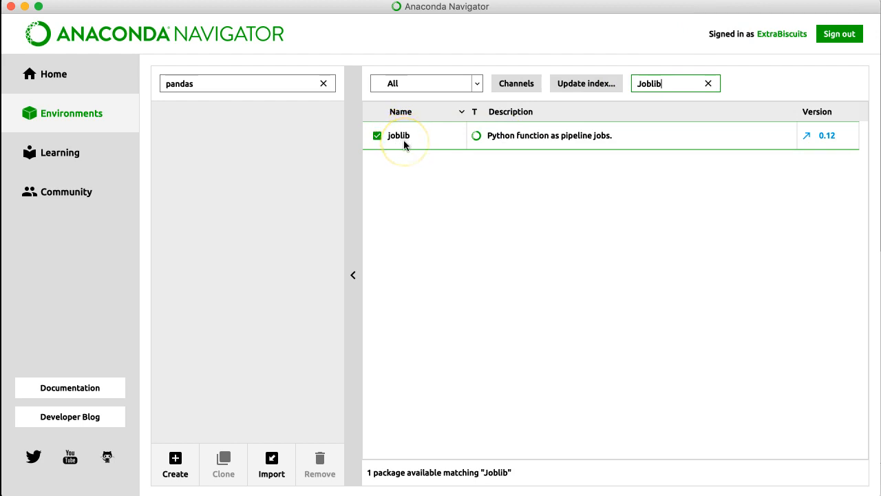
pyautogui.moveTo(405, 144)
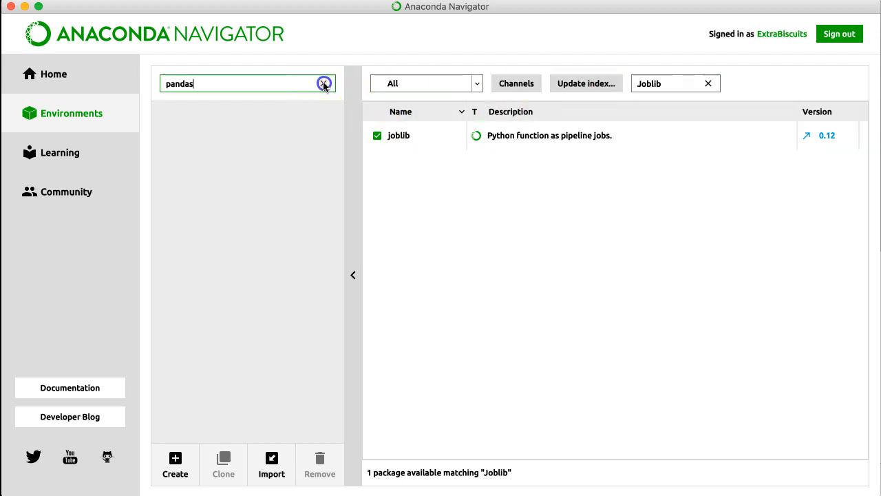
pyautogui.click(324, 84)
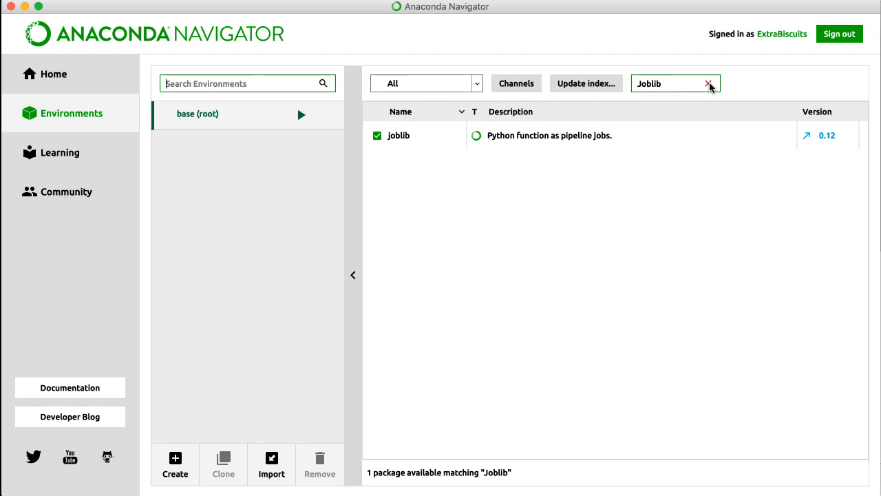
pyautogui.click(709, 83)
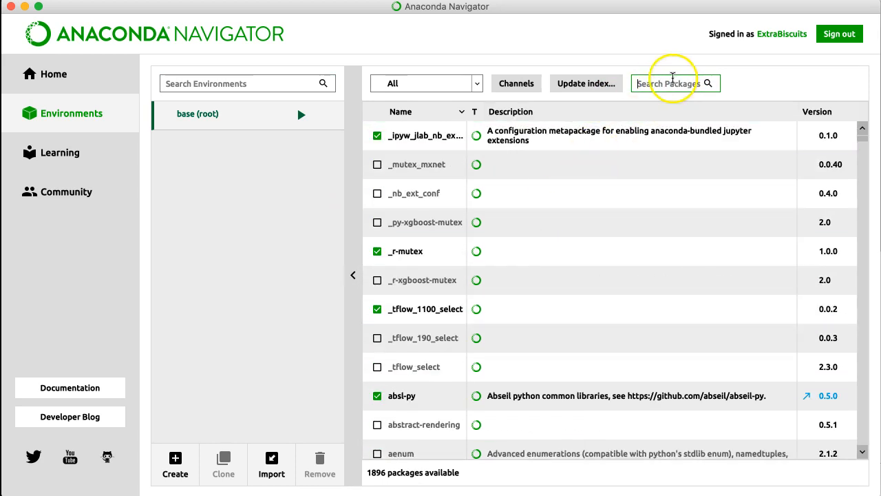
# Search packages for 'tensor' and mark keras, keras-gpu and tensorflow-mkl for installation.
pyautogui.write('tensor')
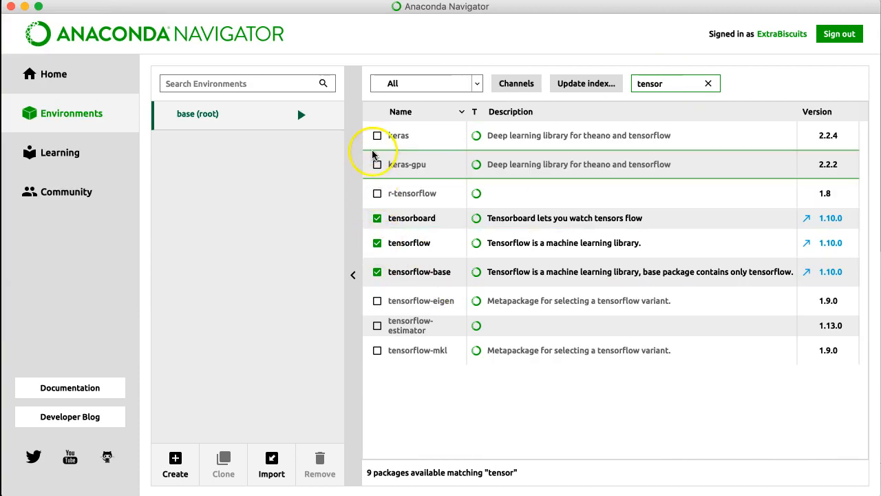
pyautogui.click(377, 135)
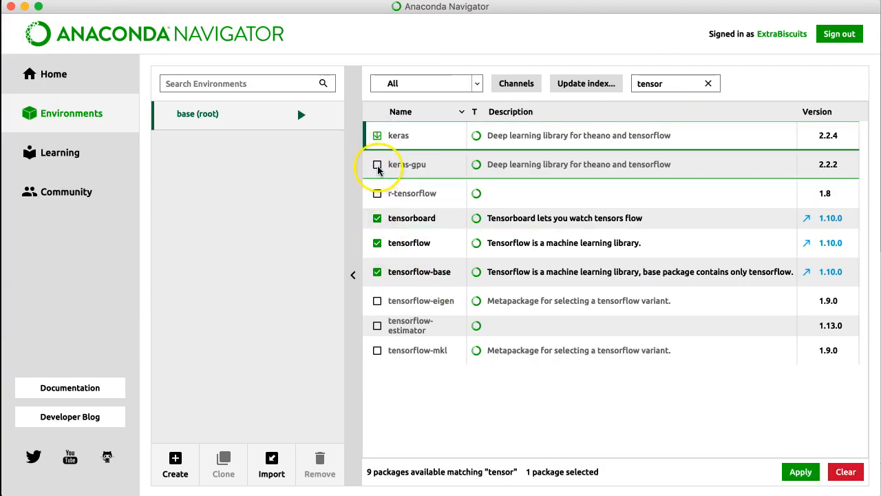
pyautogui.click(377, 164)
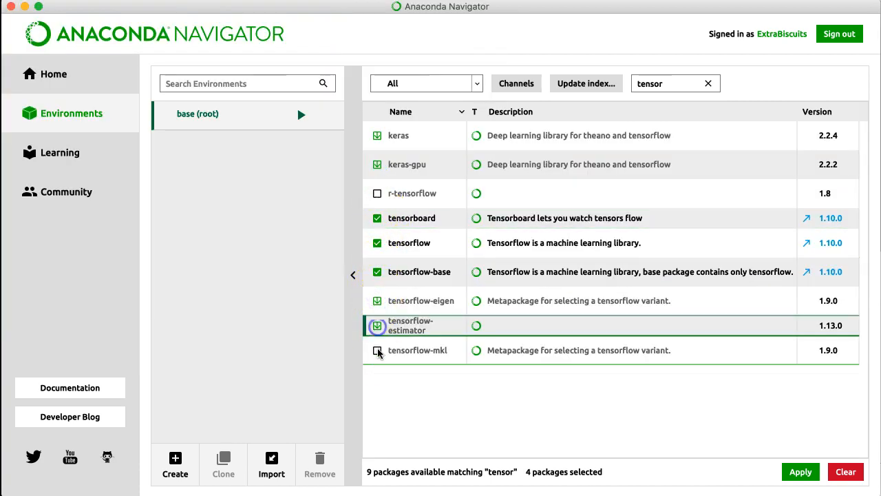
pyautogui.click(377, 351)
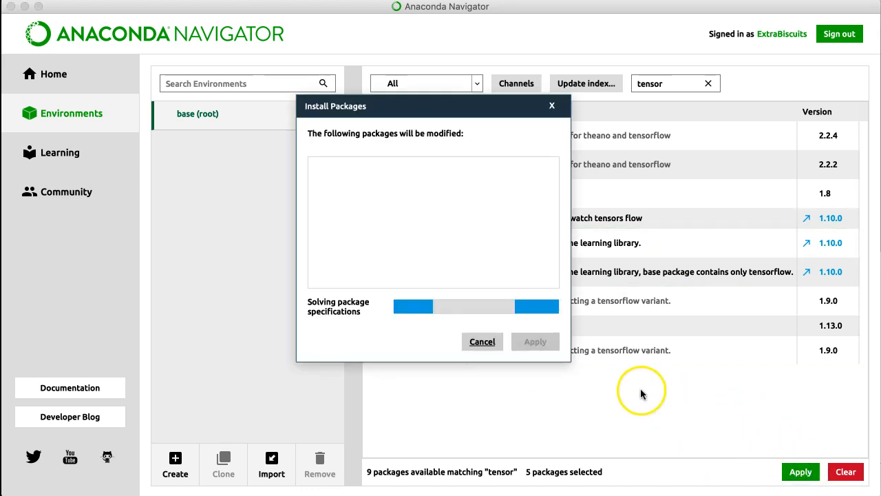
pyautogui.moveTo(444, 242)
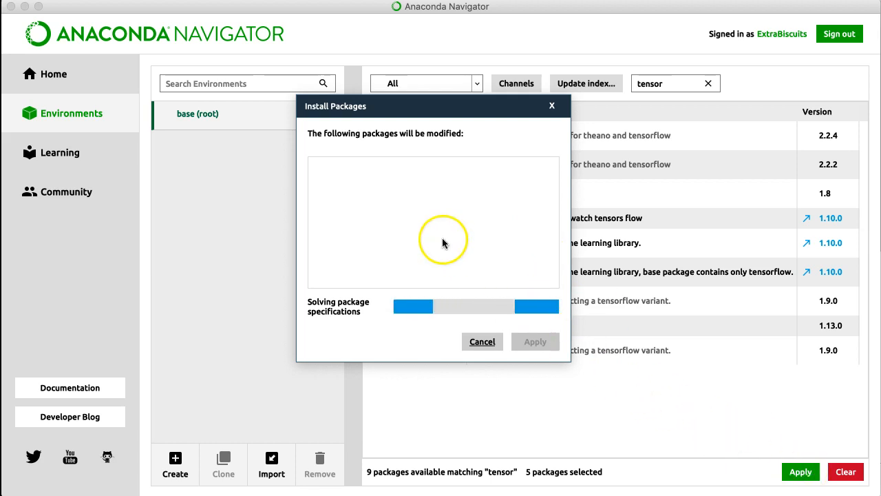
pyautogui.moveTo(421, 205)
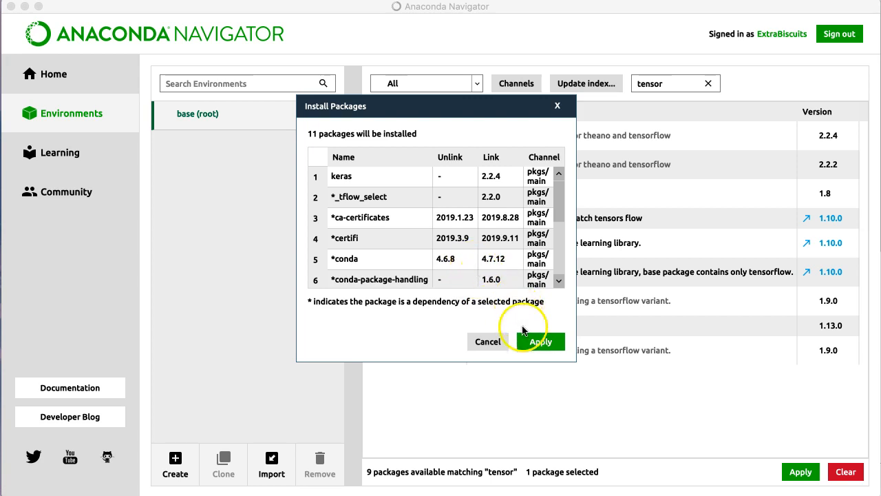
pyautogui.moveTo(365, 176)
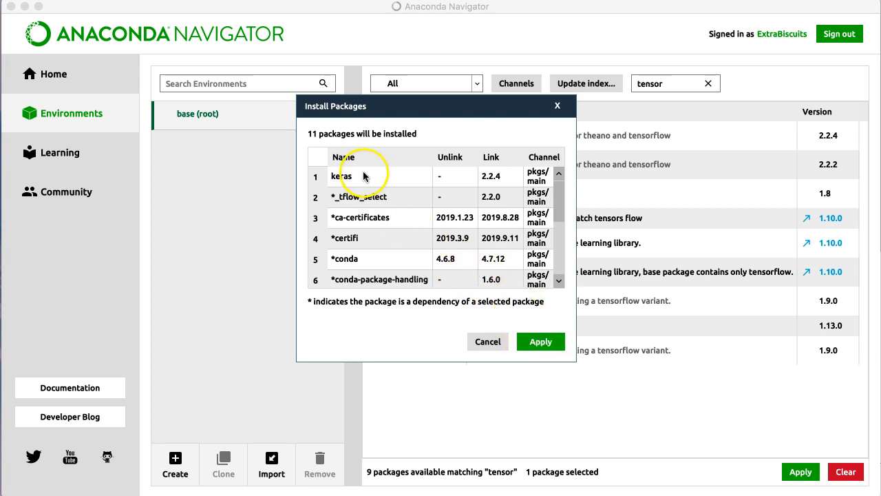
pyautogui.moveTo(517, 268)
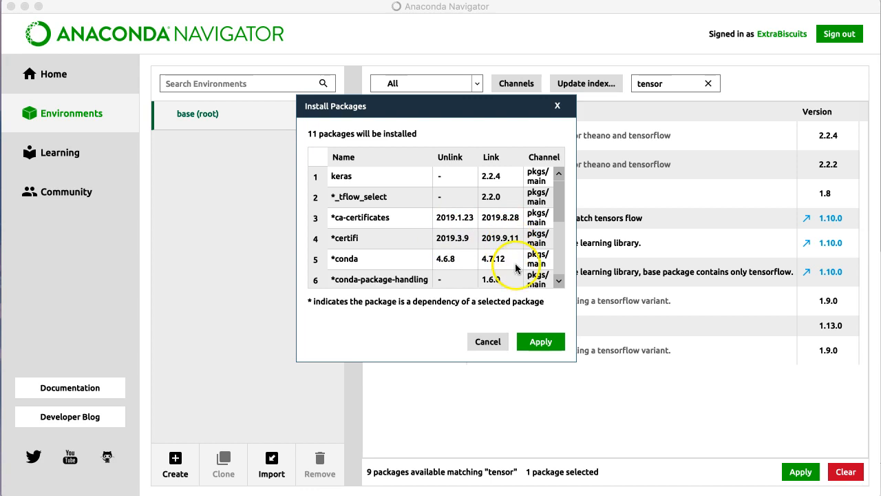
# Confirm installing the 11 packages, led by keras, into base (root).
pyautogui.click(540, 341)
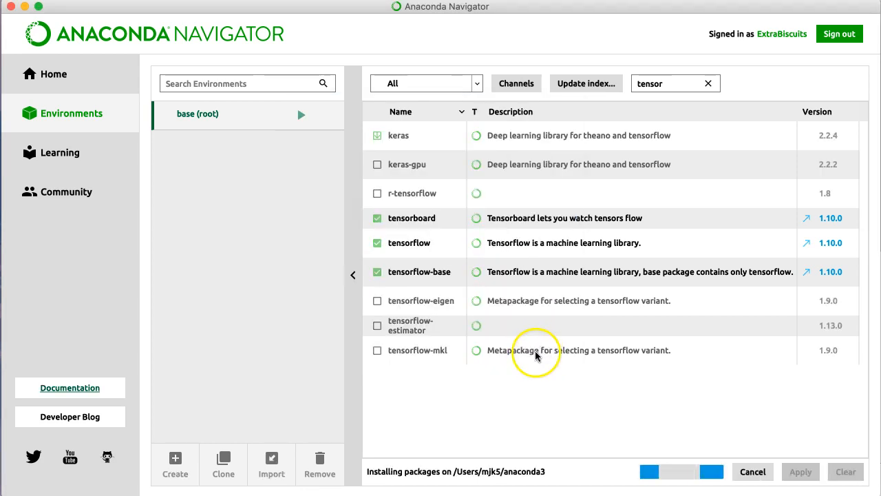
pyautogui.moveTo(669, 468)
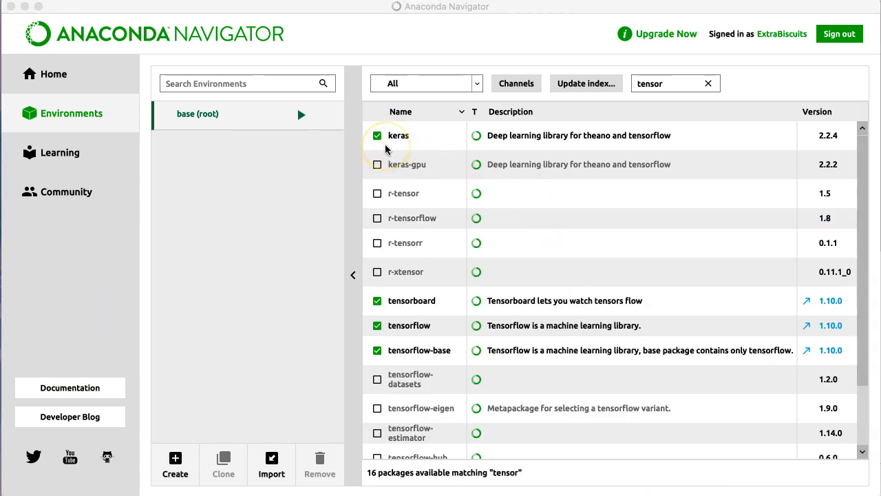
# Return to the Home page and launch Jupyter Notebook.
pyautogui.click(53, 74)
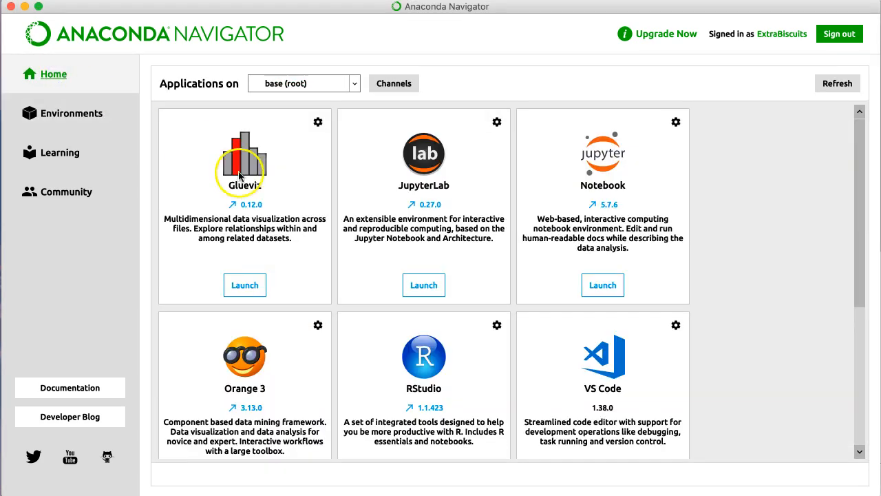
pyautogui.moveTo(505, 224)
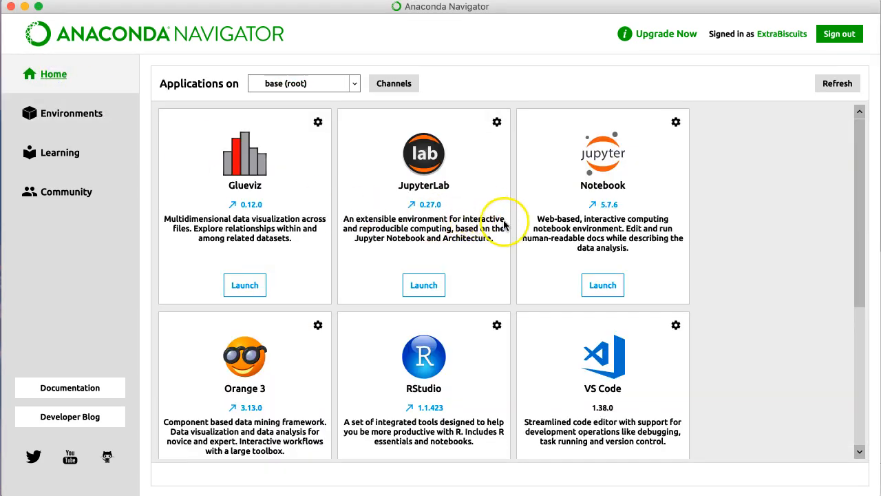
pyautogui.moveTo(358, 216)
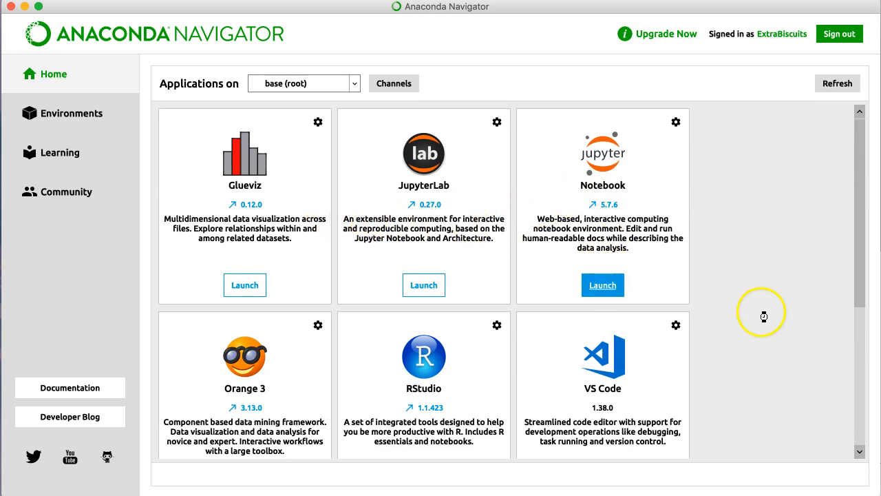
pyautogui.click(602, 285)
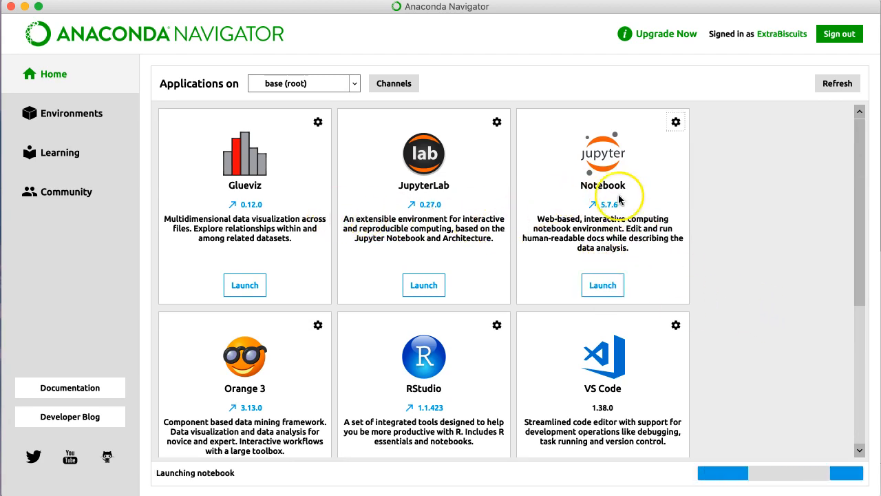
pyautogui.moveTo(514, 301)
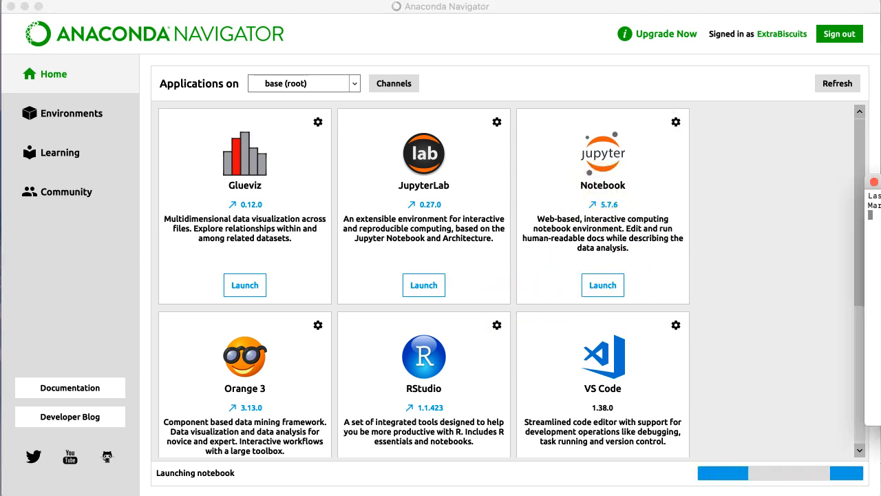
pyautogui.click(602, 284)
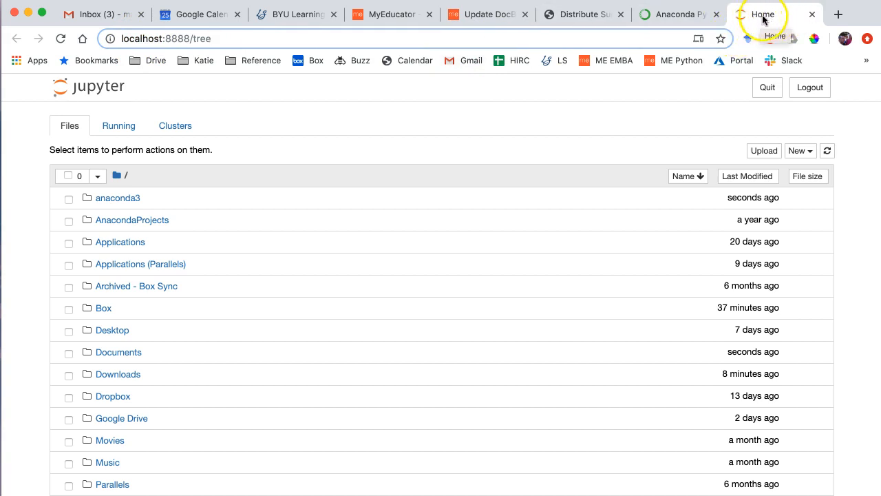
pyautogui.moveTo(254, 252)
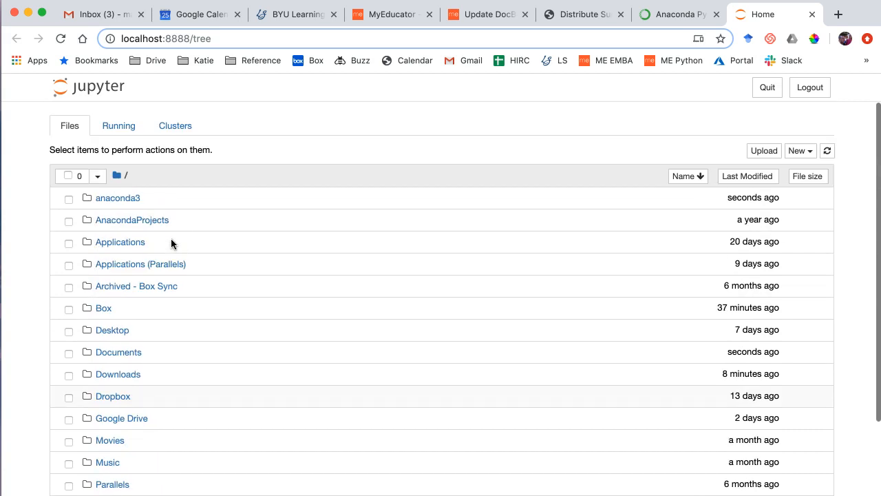
pyautogui.scroll(-3)
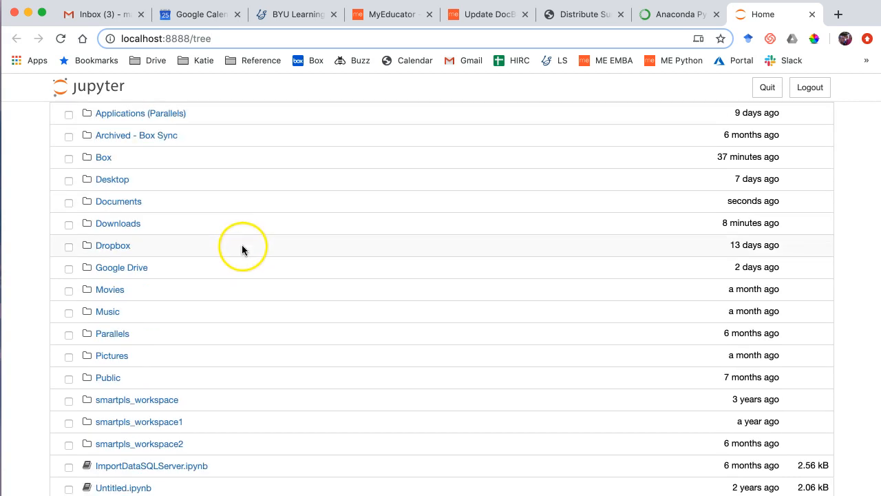
pyautogui.scroll(3)
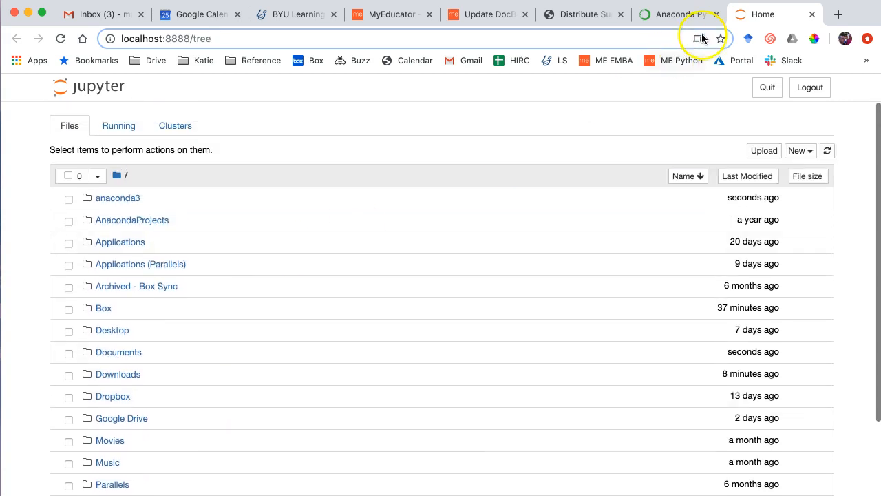
pyautogui.scroll(-3)
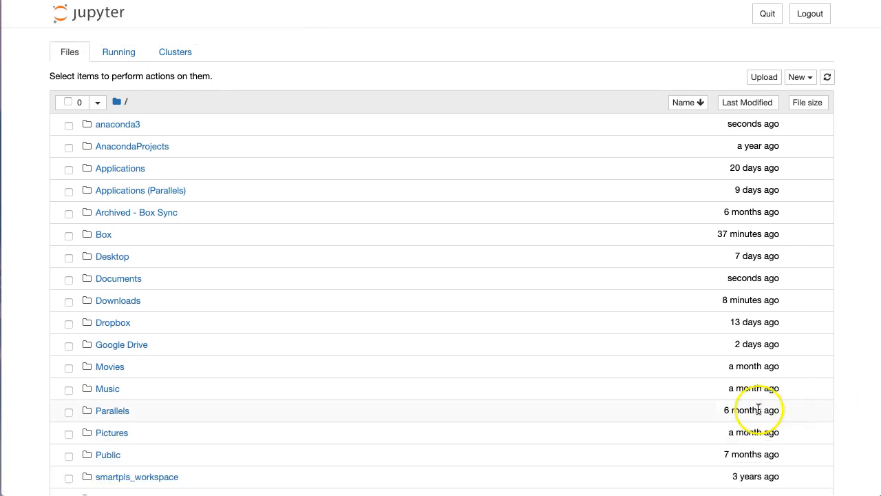
pyautogui.moveTo(806, 55)
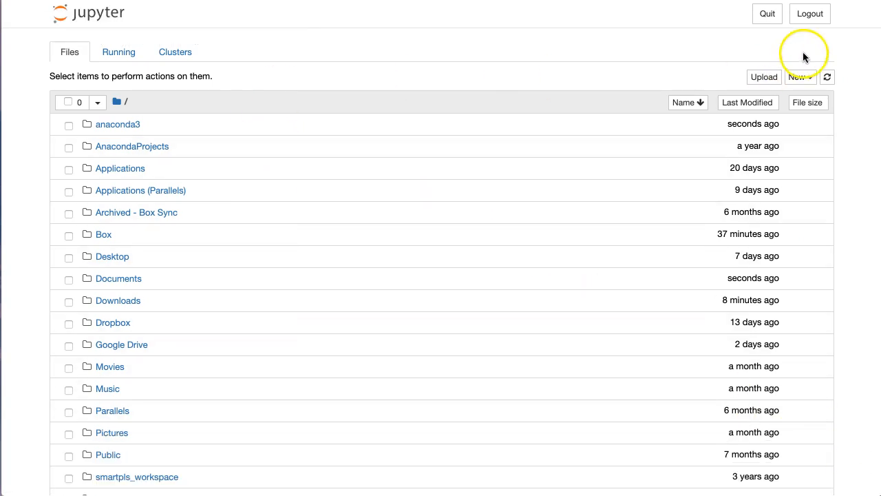
# Create a new Python 3 notebook and rename Untitled2 to 'Chapter 6'.
pyautogui.click(800, 77)
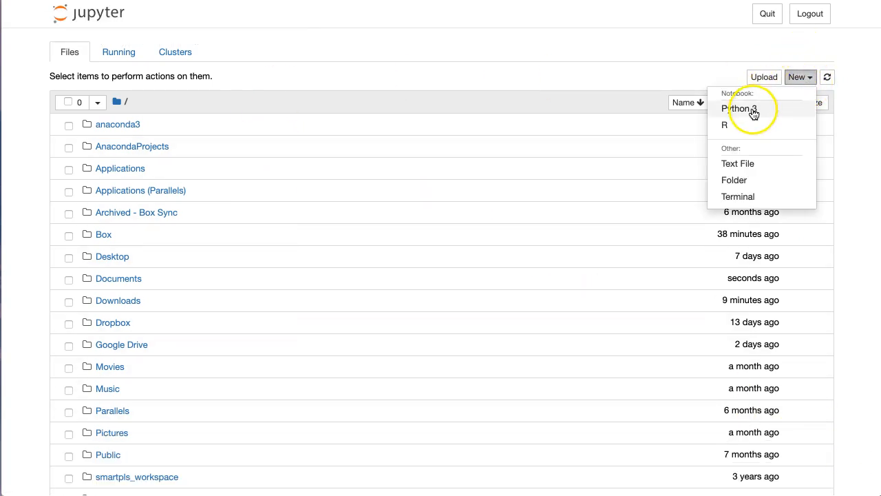
pyautogui.click(741, 109)
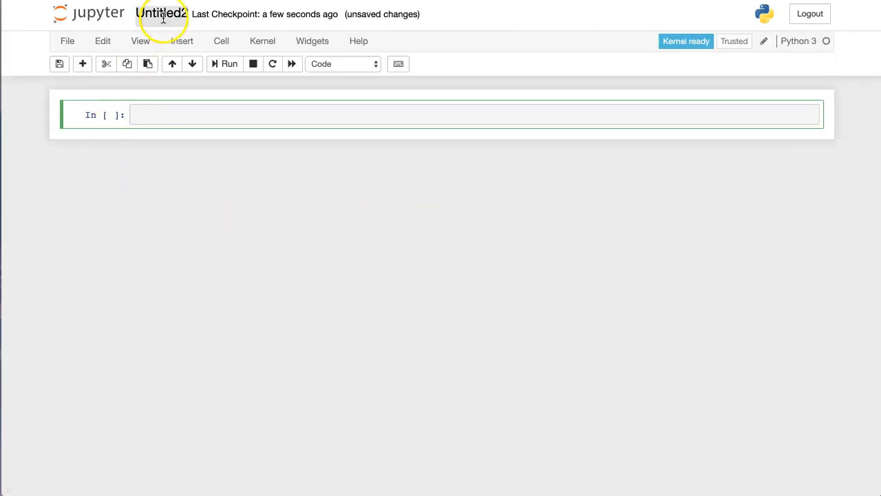
pyautogui.click(162, 13)
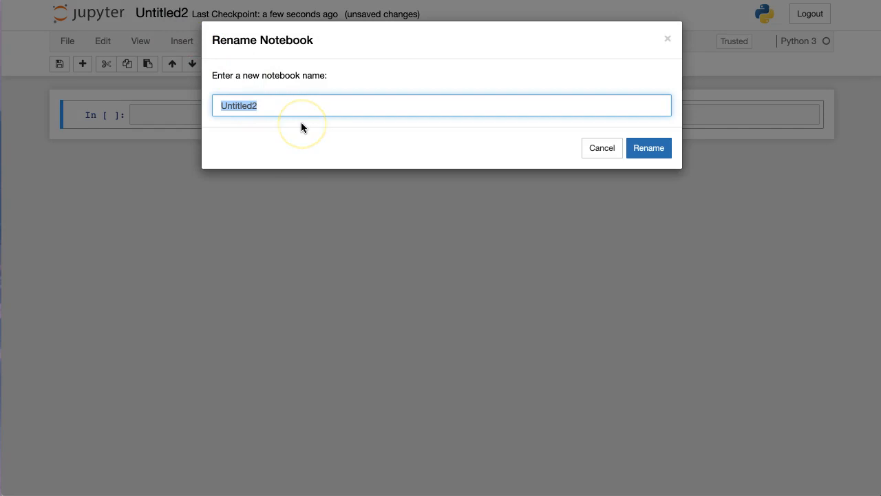
pyautogui.write('Chapter')
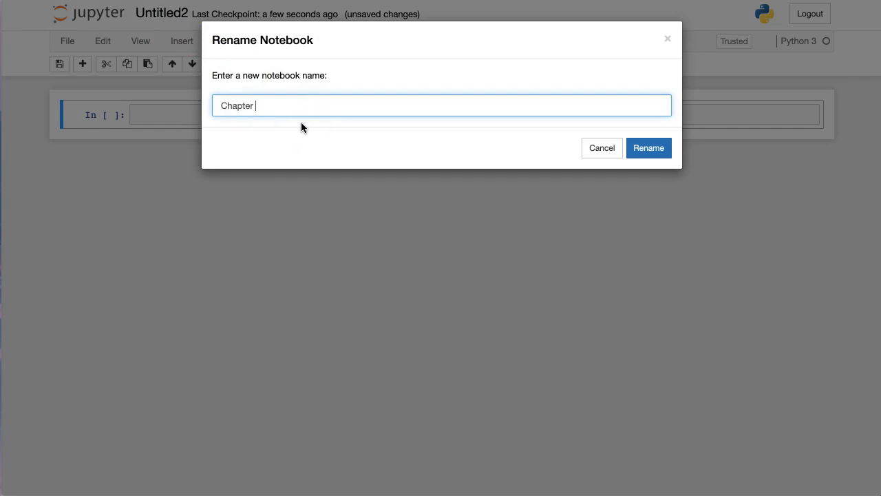
pyautogui.write('6')
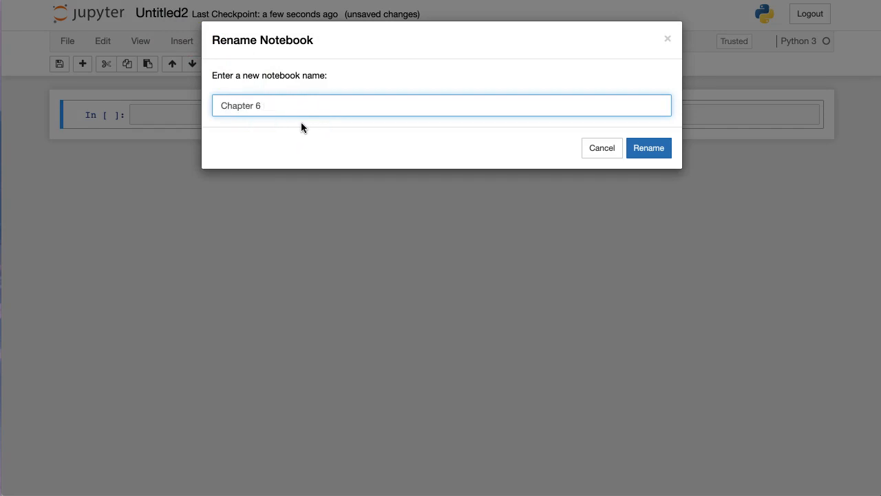
pyautogui.click(648, 148)
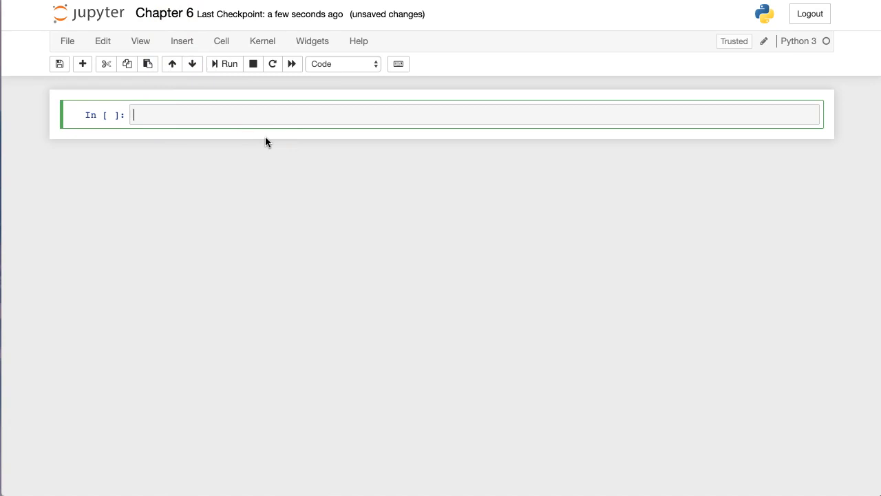
# Enter string = "Hello World!!" and print(string) in the first cell and run it.
pyautogui.write('st')
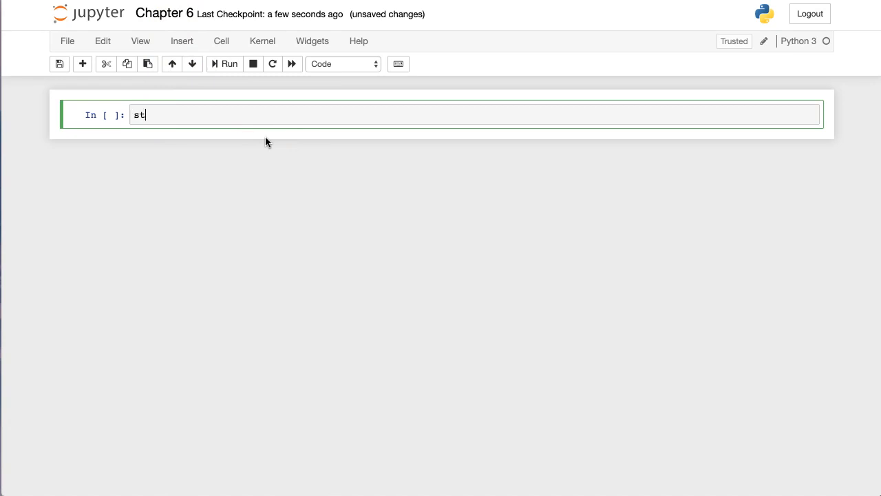
pyautogui.write('ring = ""')
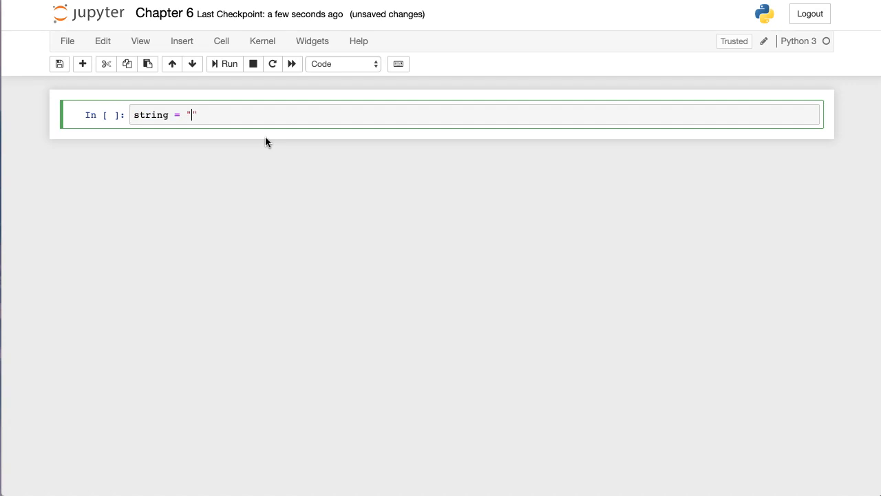
pyautogui.write('Hello')
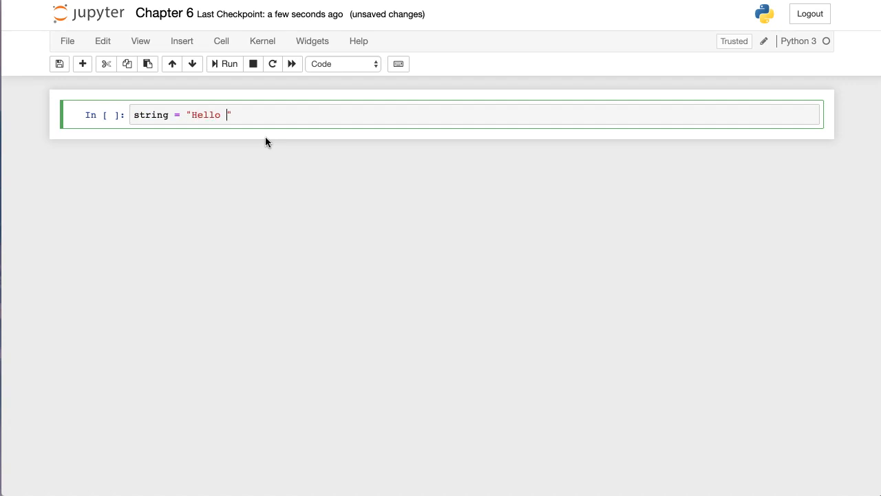
pyautogui.write('World!!')
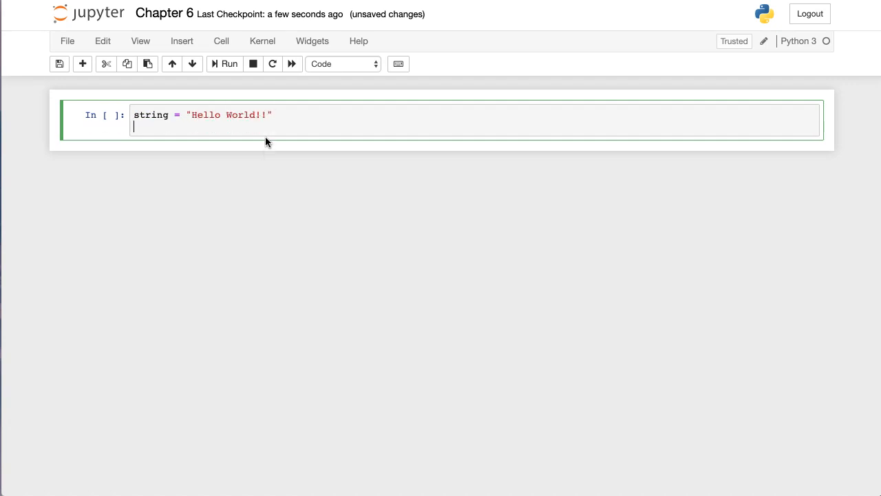
pyautogui.write('print(st)')
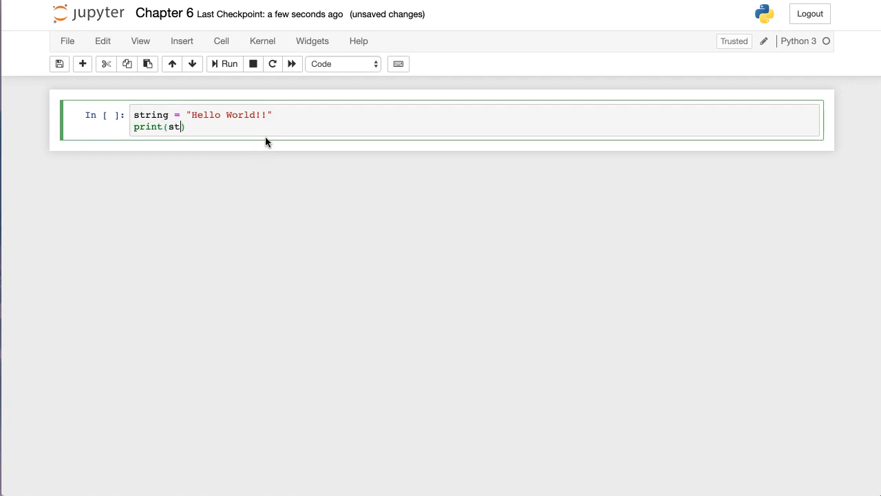
pyautogui.click(224, 63)
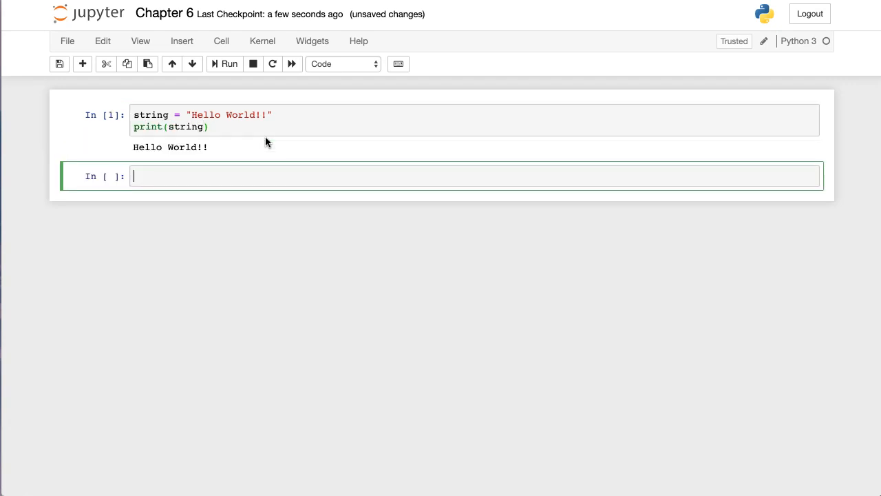
pyautogui.click(135, 147)
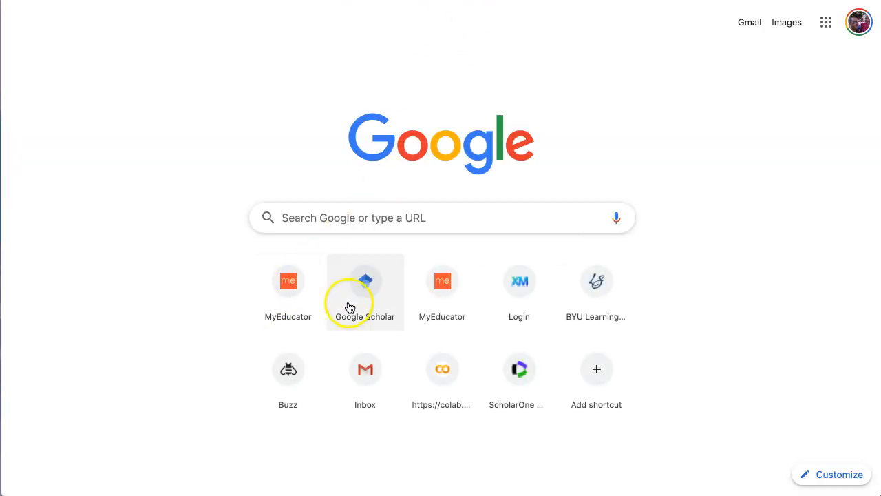
# Open Google Colab, create a new Python 3 notebook and rename it Chapter 6.
pyautogui.click(442, 369)
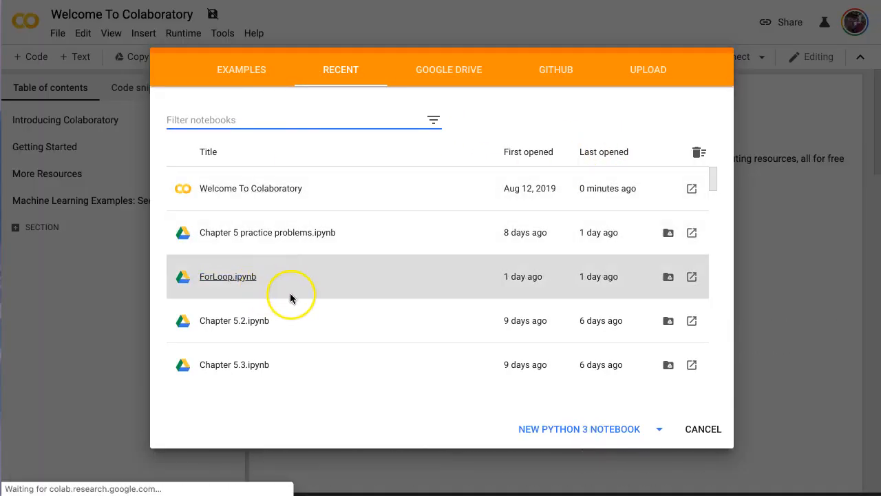
pyautogui.scroll(-3)
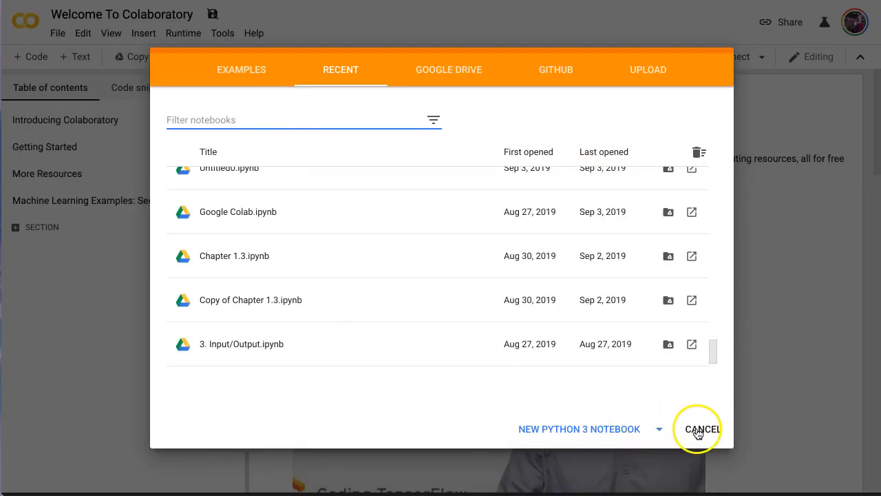
pyautogui.click(579, 429)
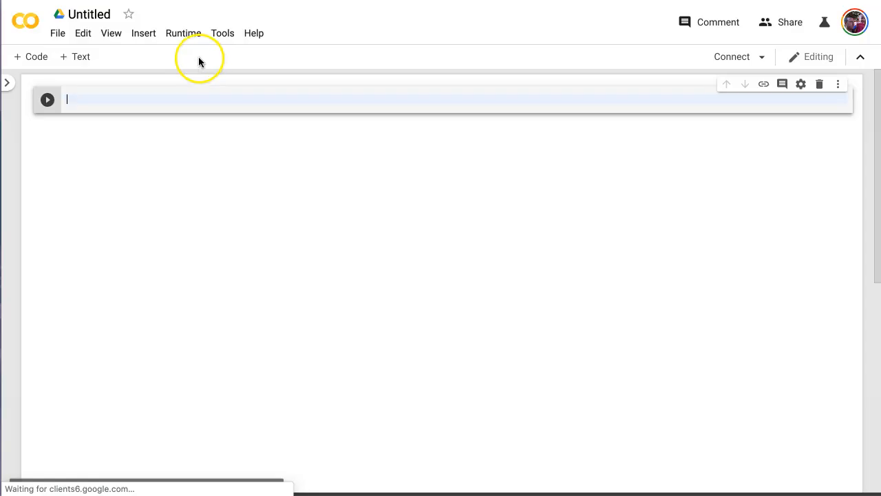
pyautogui.click(90, 13)
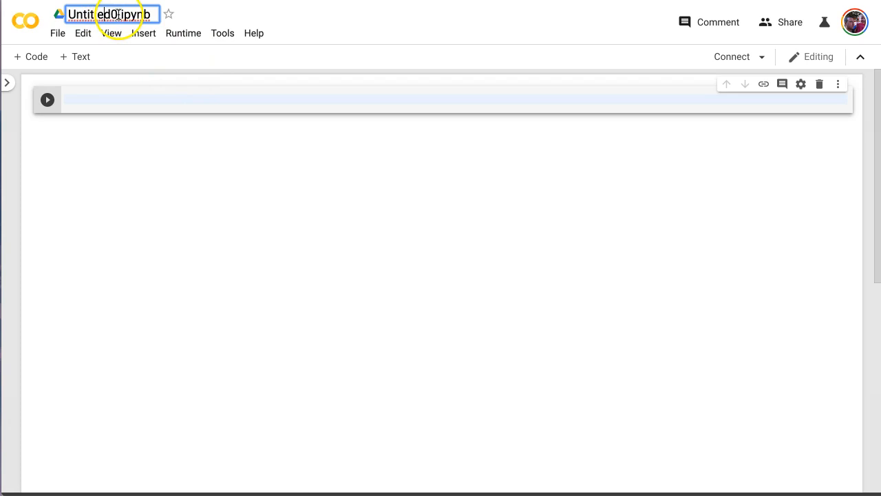
pyautogui.write('Chapter 6')
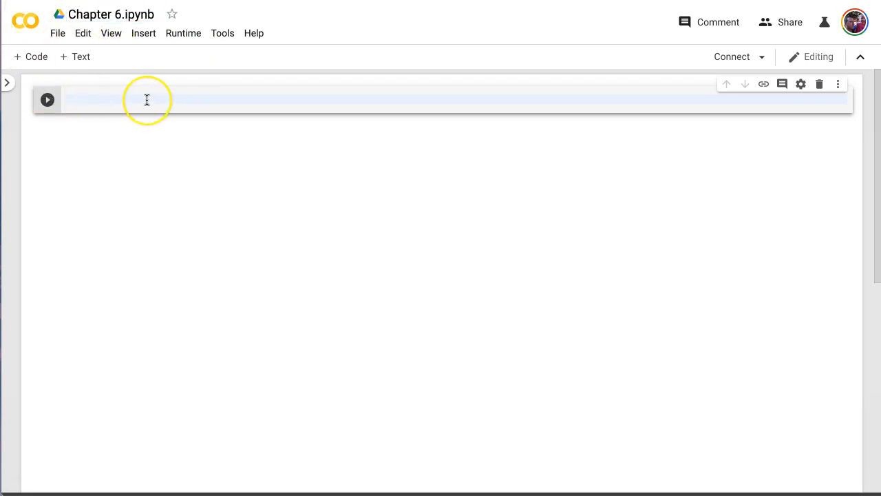
# Enter print("Hello World!") in the first cell and run it.
pyautogui.write('print')
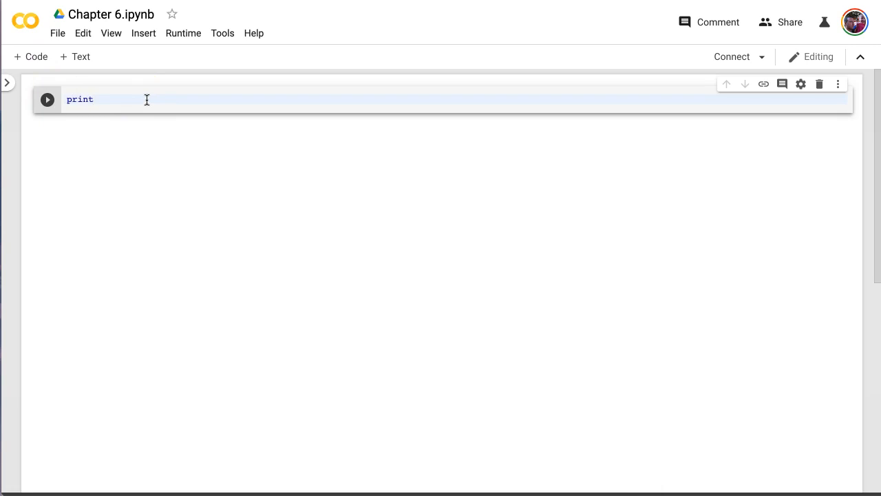
pyautogui.write('("")')
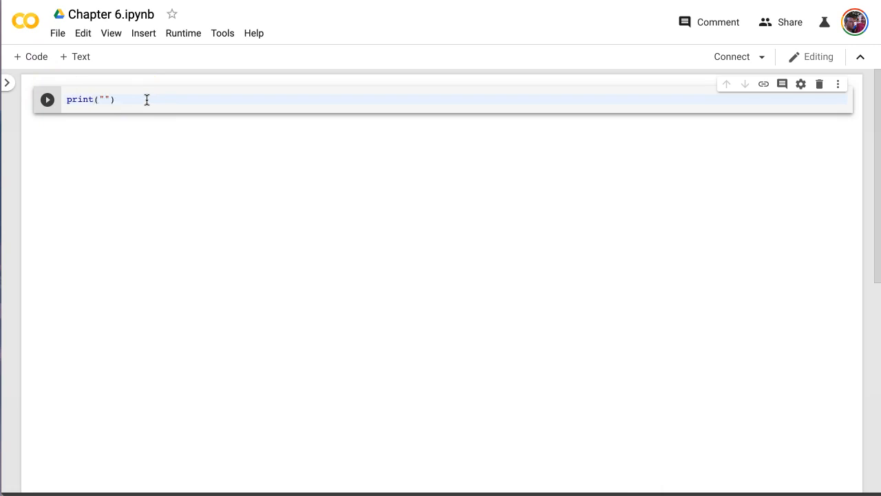
pyautogui.write('Hello World')
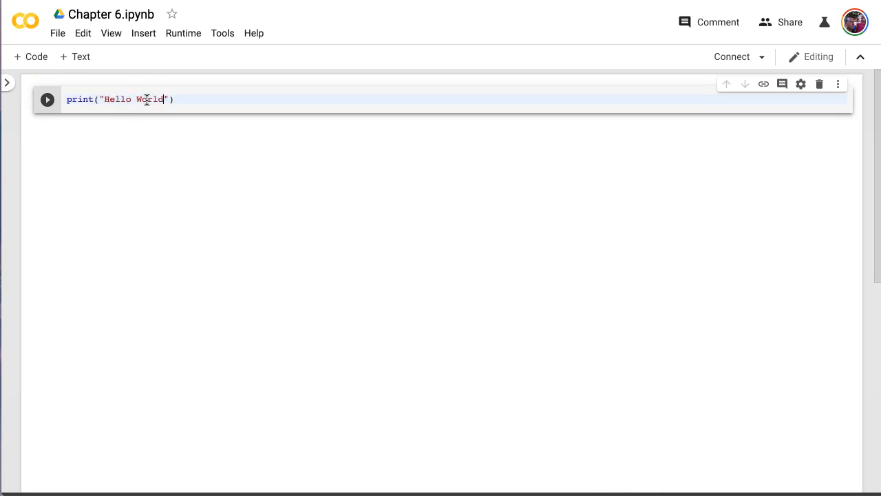
pyautogui.click(47, 99)
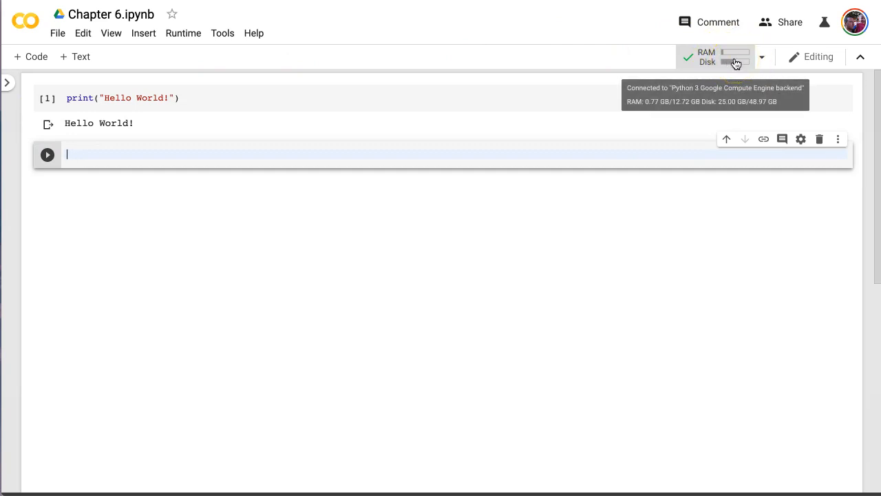
pyautogui.moveTo(732, 57)
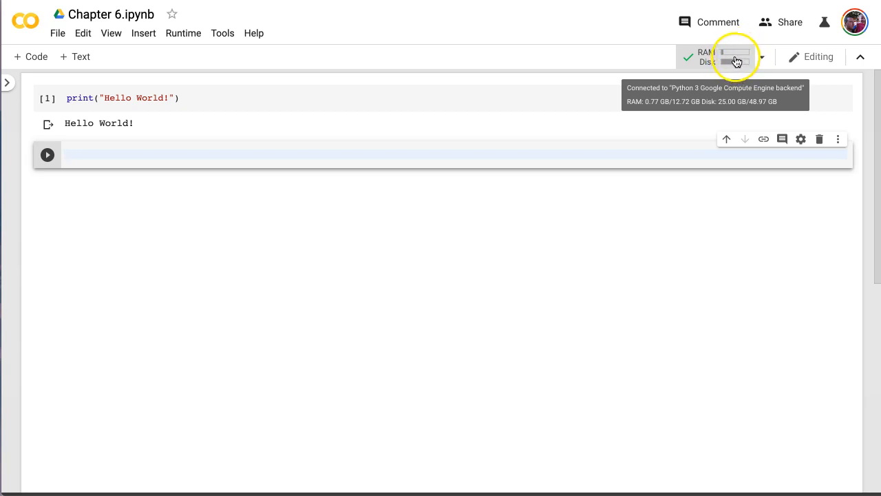
pyautogui.moveTo(143, 69)
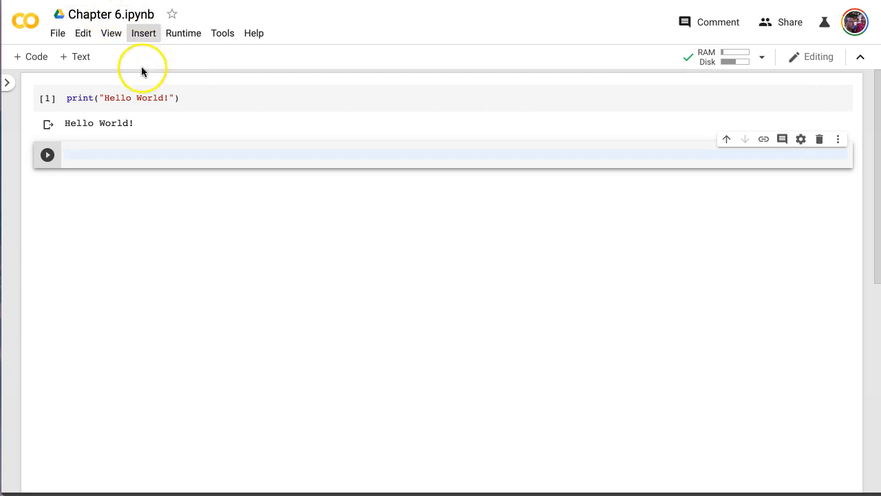
pyautogui.moveTo(115, 79)
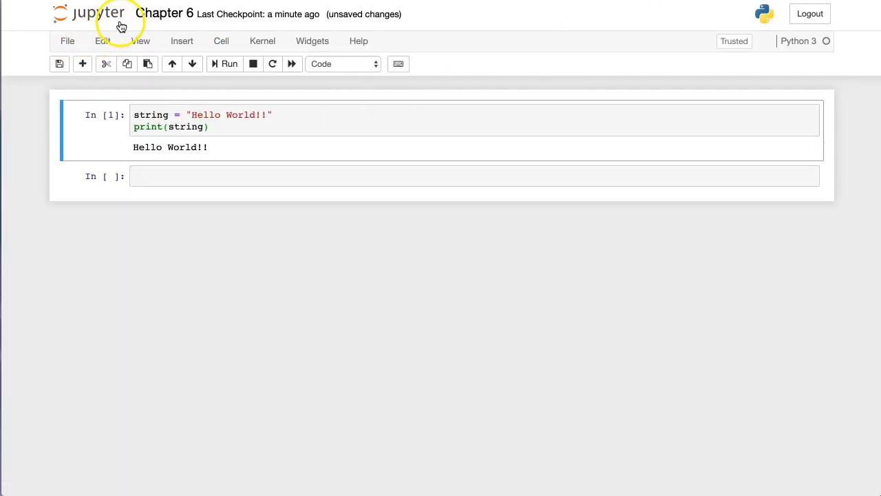
pyautogui.moveTo(124, 24)
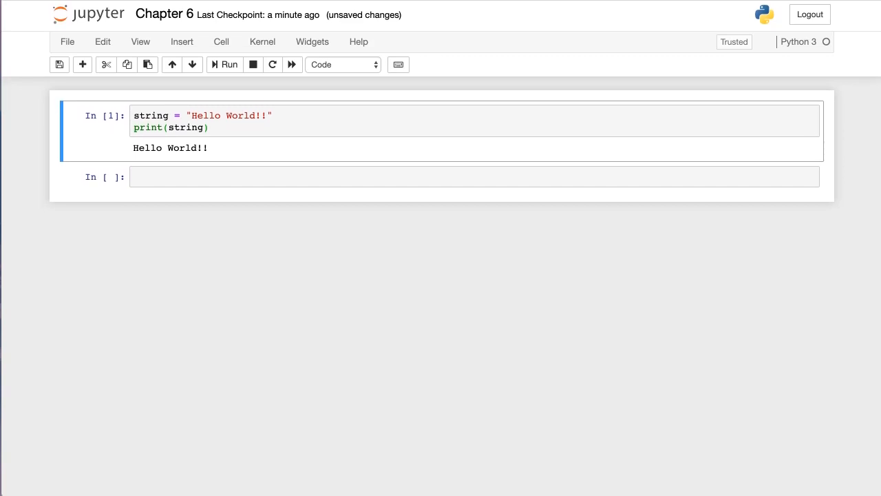
# Click into the Chapter 6 notebook's Hello World!! cell to edit it.
pyautogui.click(184, 125)
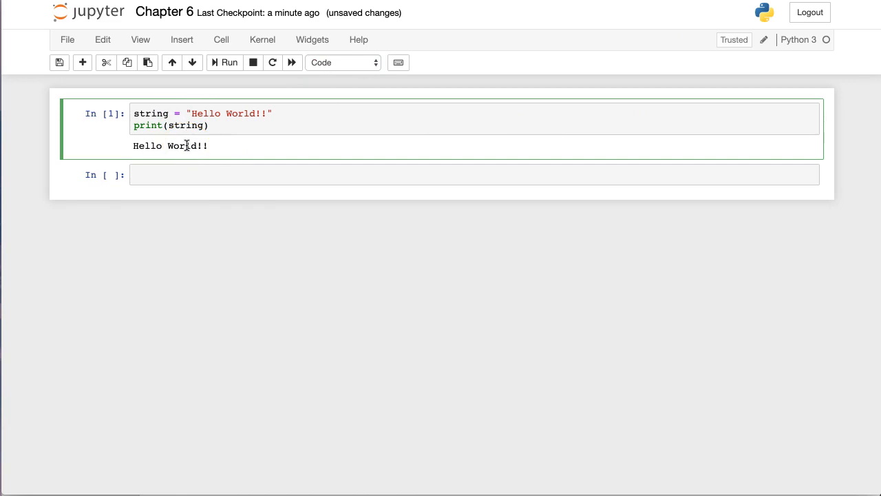
pyautogui.moveTo(88, 15)
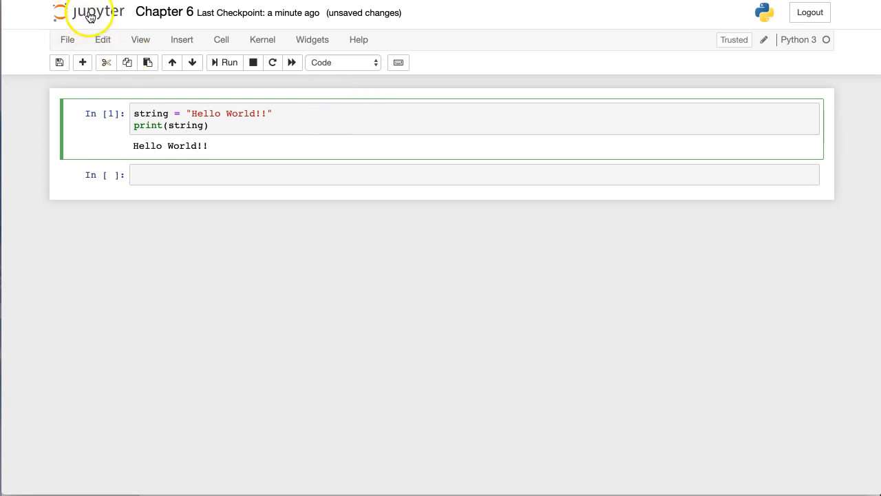
pyautogui.moveTo(85, 62)
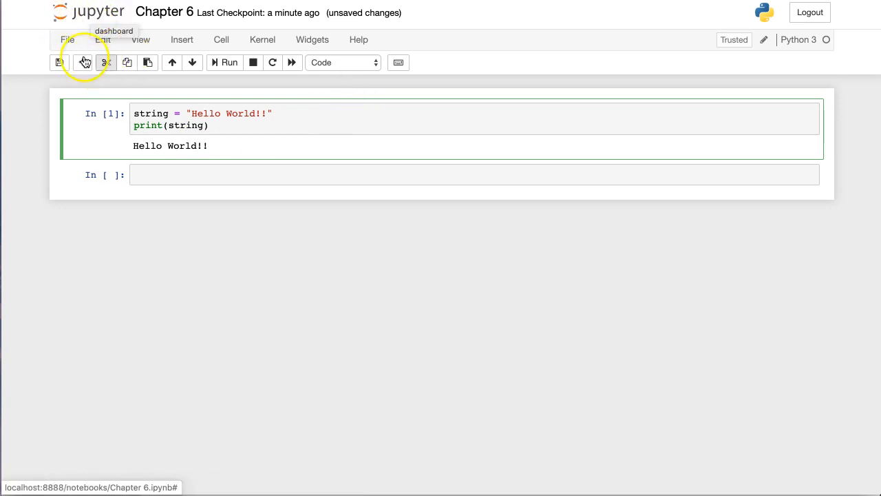
pyautogui.click(68, 39)
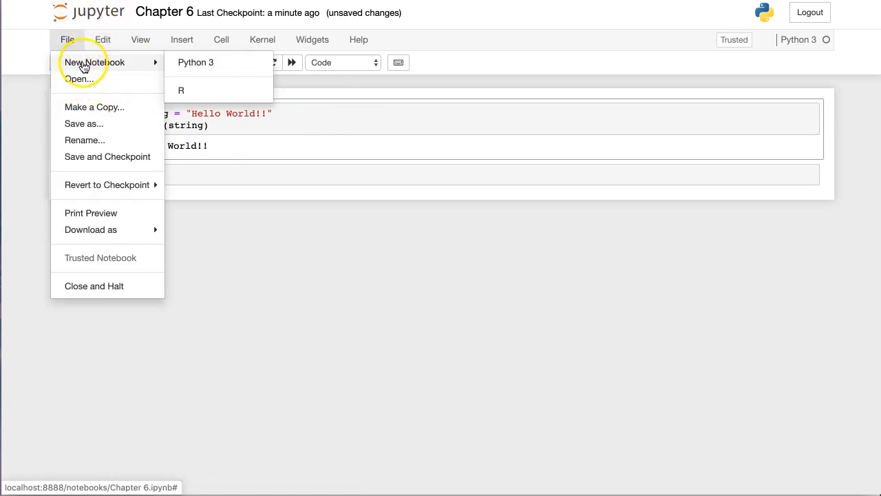
pyautogui.moveTo(84, 123)
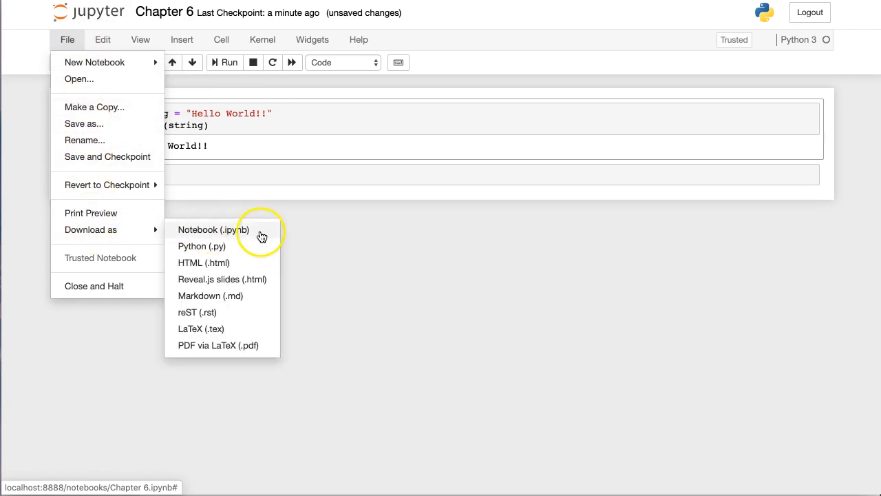
pyautogui.moveTo(236, 237)
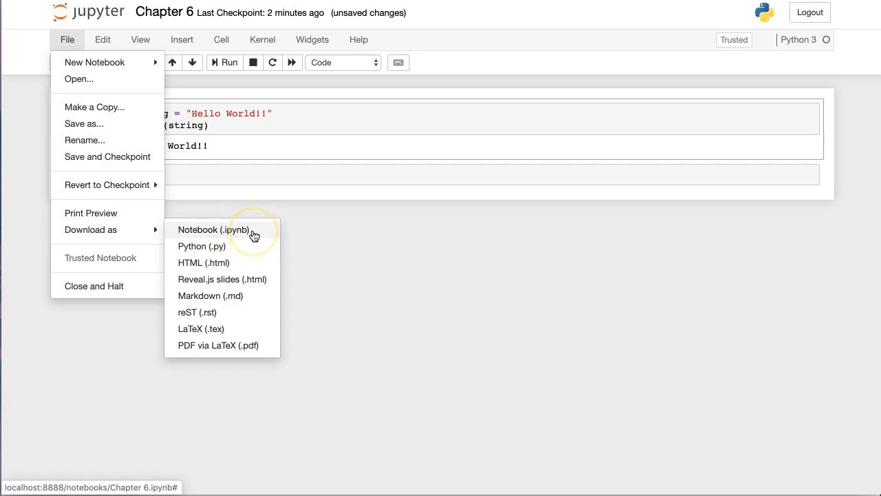
pyautogui.moveTo(219, 255)
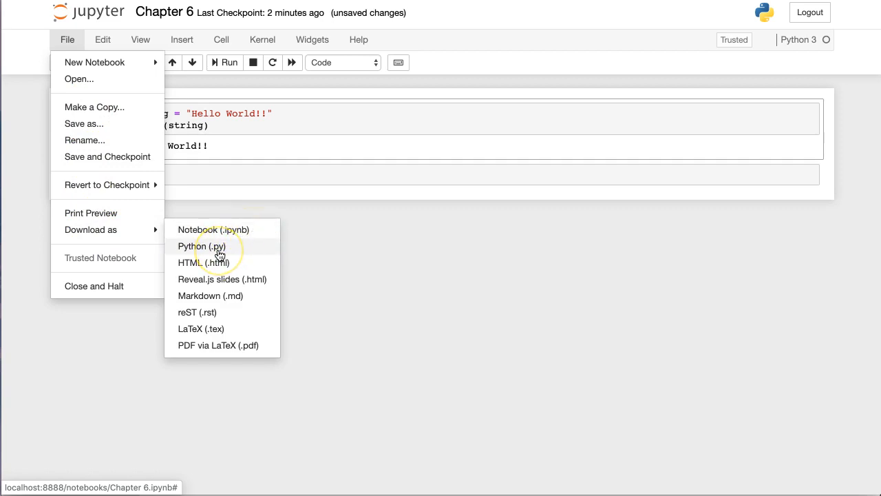
pyautogui.moveTo(253, 202)
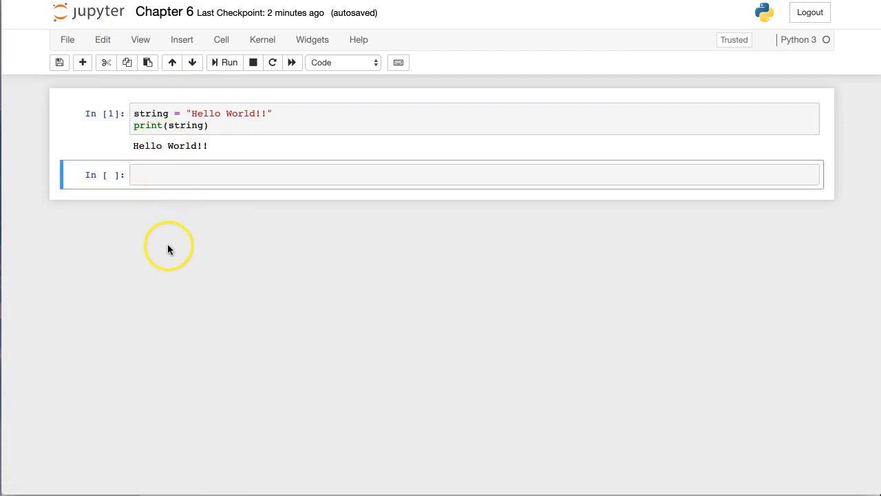
pyautogui.moveTo(189, 114)
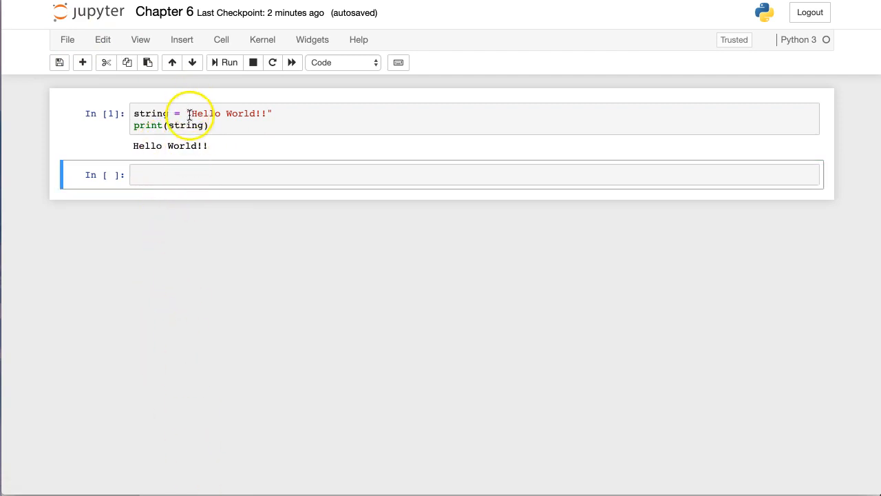
pyautogui.click(211, 125)
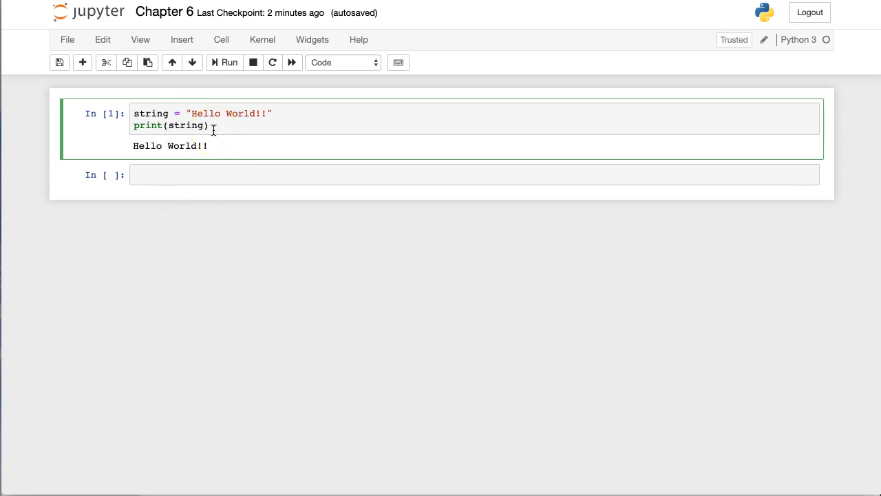
pyautogui.click(67, 39)
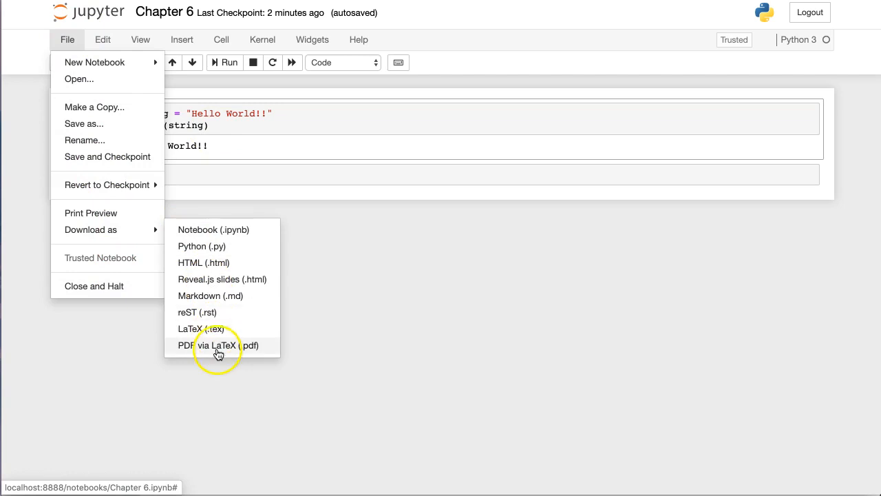
pyautogui.click(358, 276)
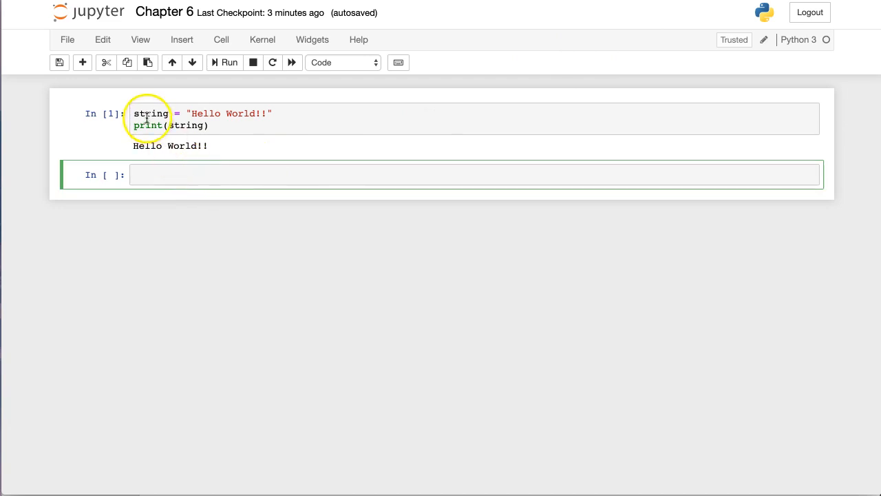
# Add an 'import pandas as pd' line at the top of the first cell.
pyautogui.click(206, 126)
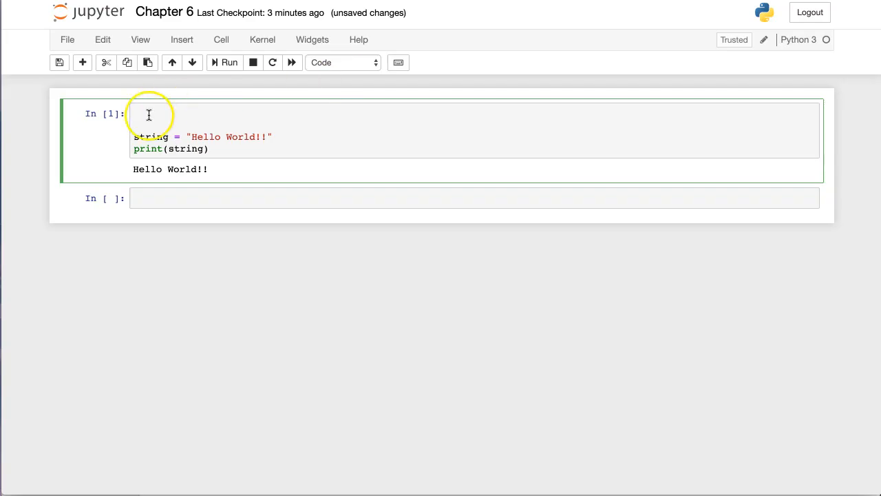
pyautogui.write('import')
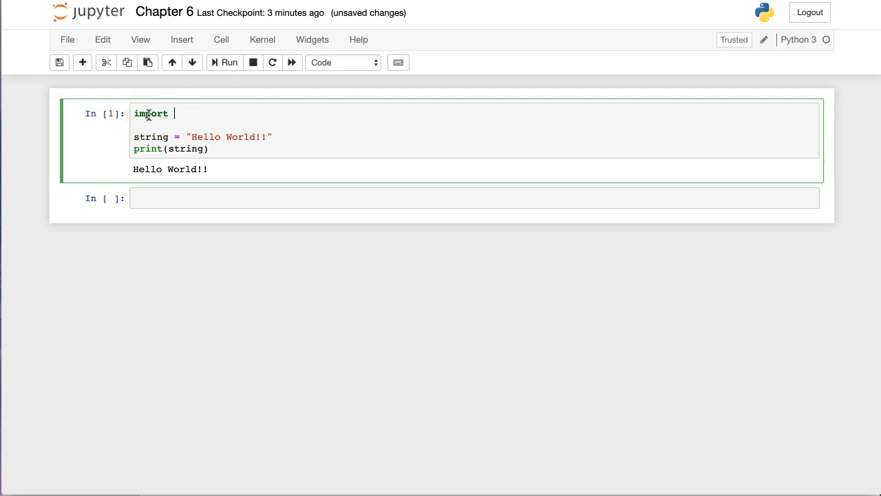
pyautogui.write('pandas as')
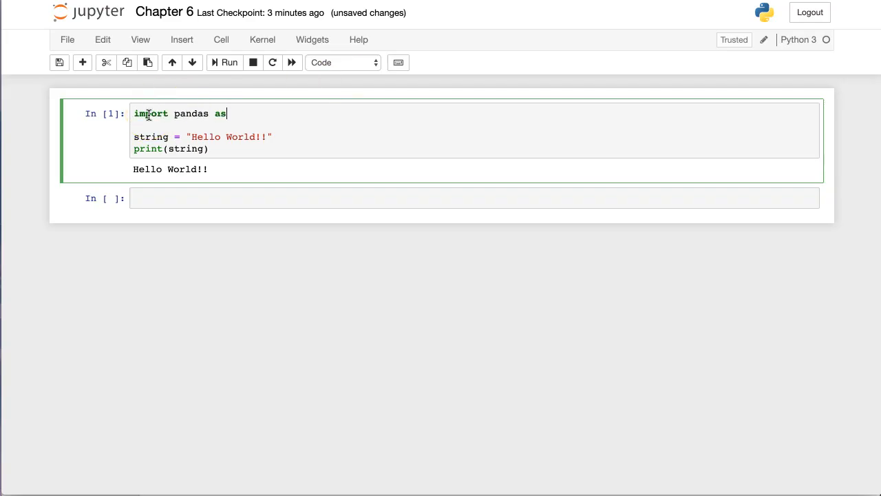
pyautogui.write('pd')
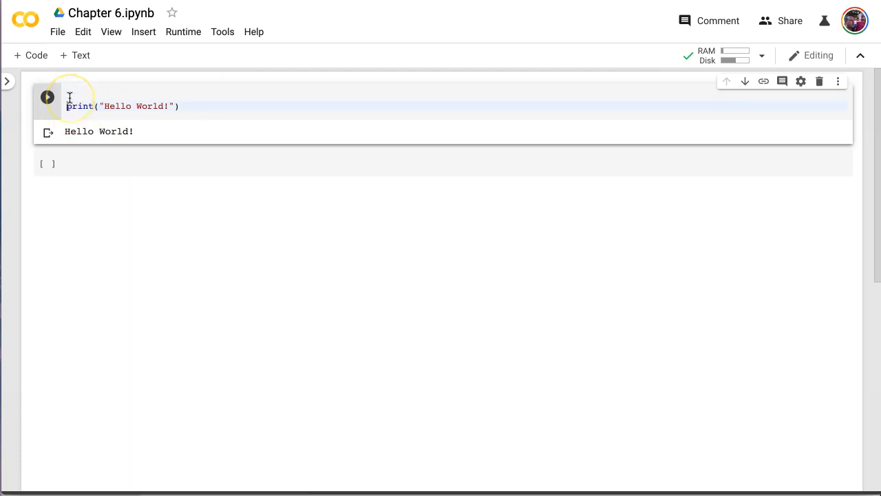
# Type 'import pandas as pd' above the print("Hello World!") line in Colab.
pyautogui.write('import')
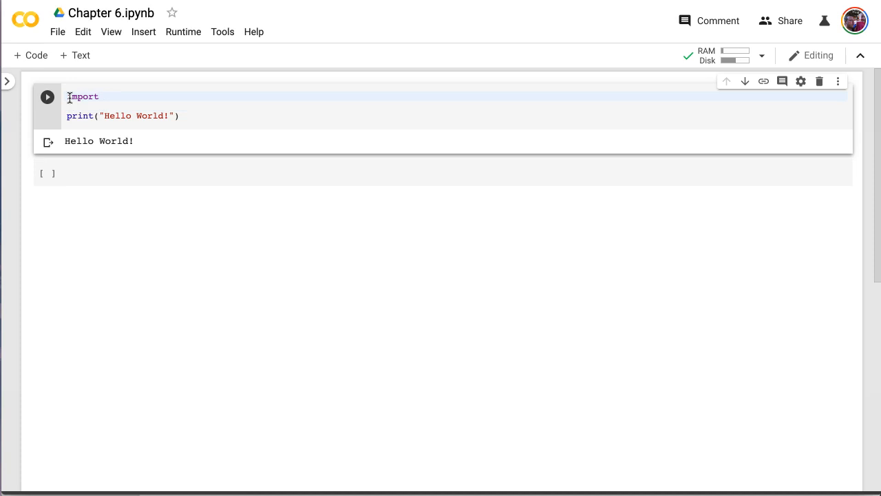
pyautogui.write('pandas')
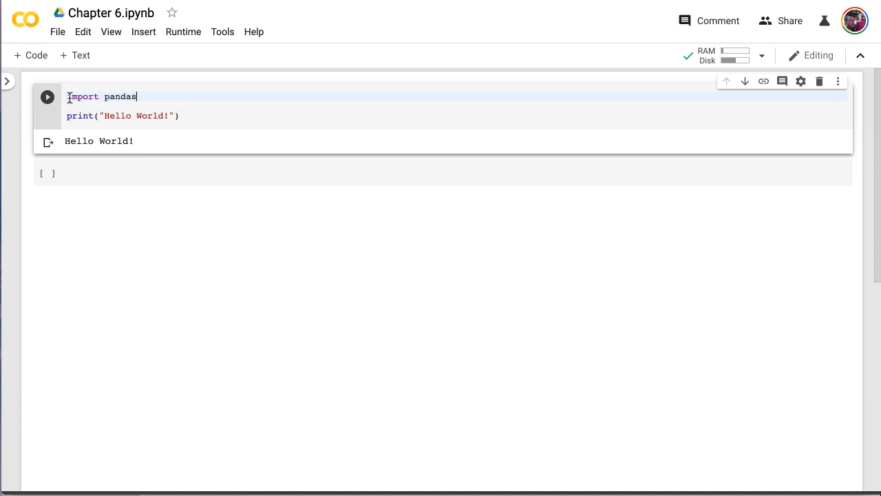
pyautogui.write('as pd')
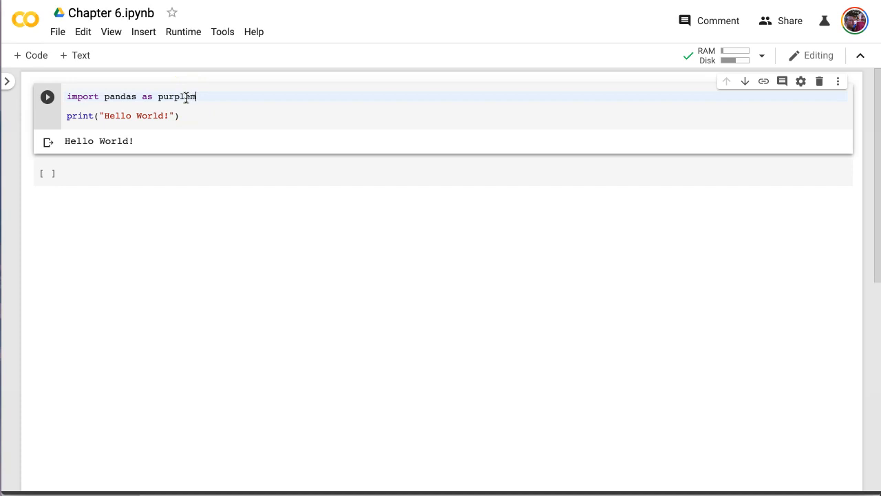
pyautogui.write('monkeydishwater')
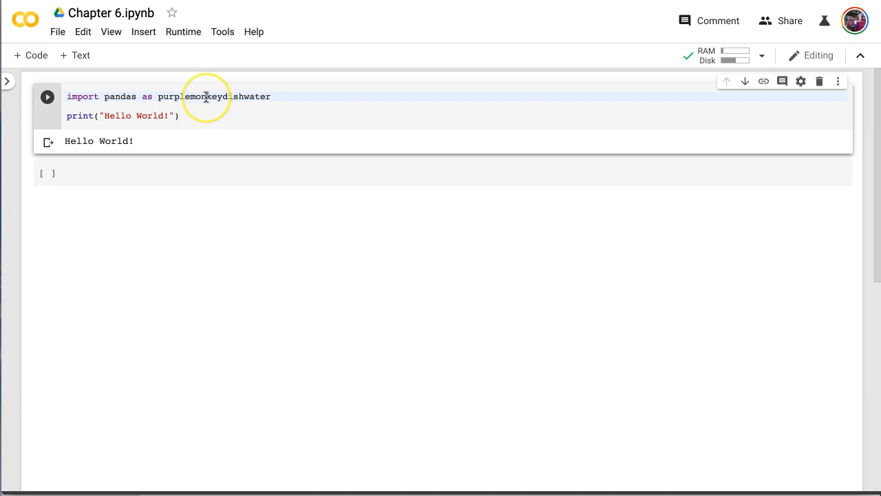
pyautogui.write('pd')
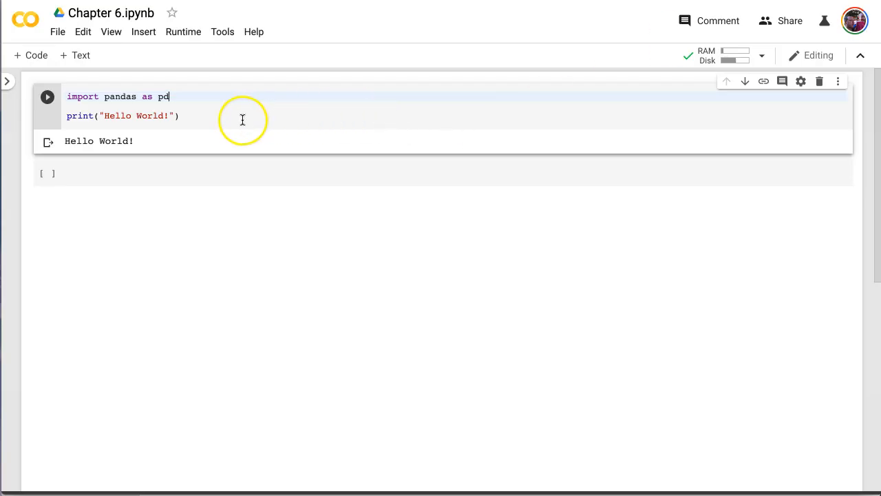
pyautogui.moveTo(238, 119)
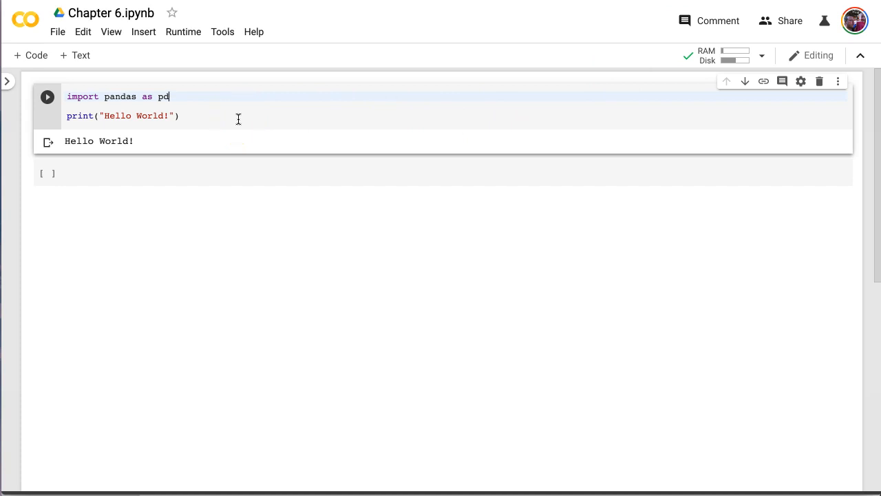